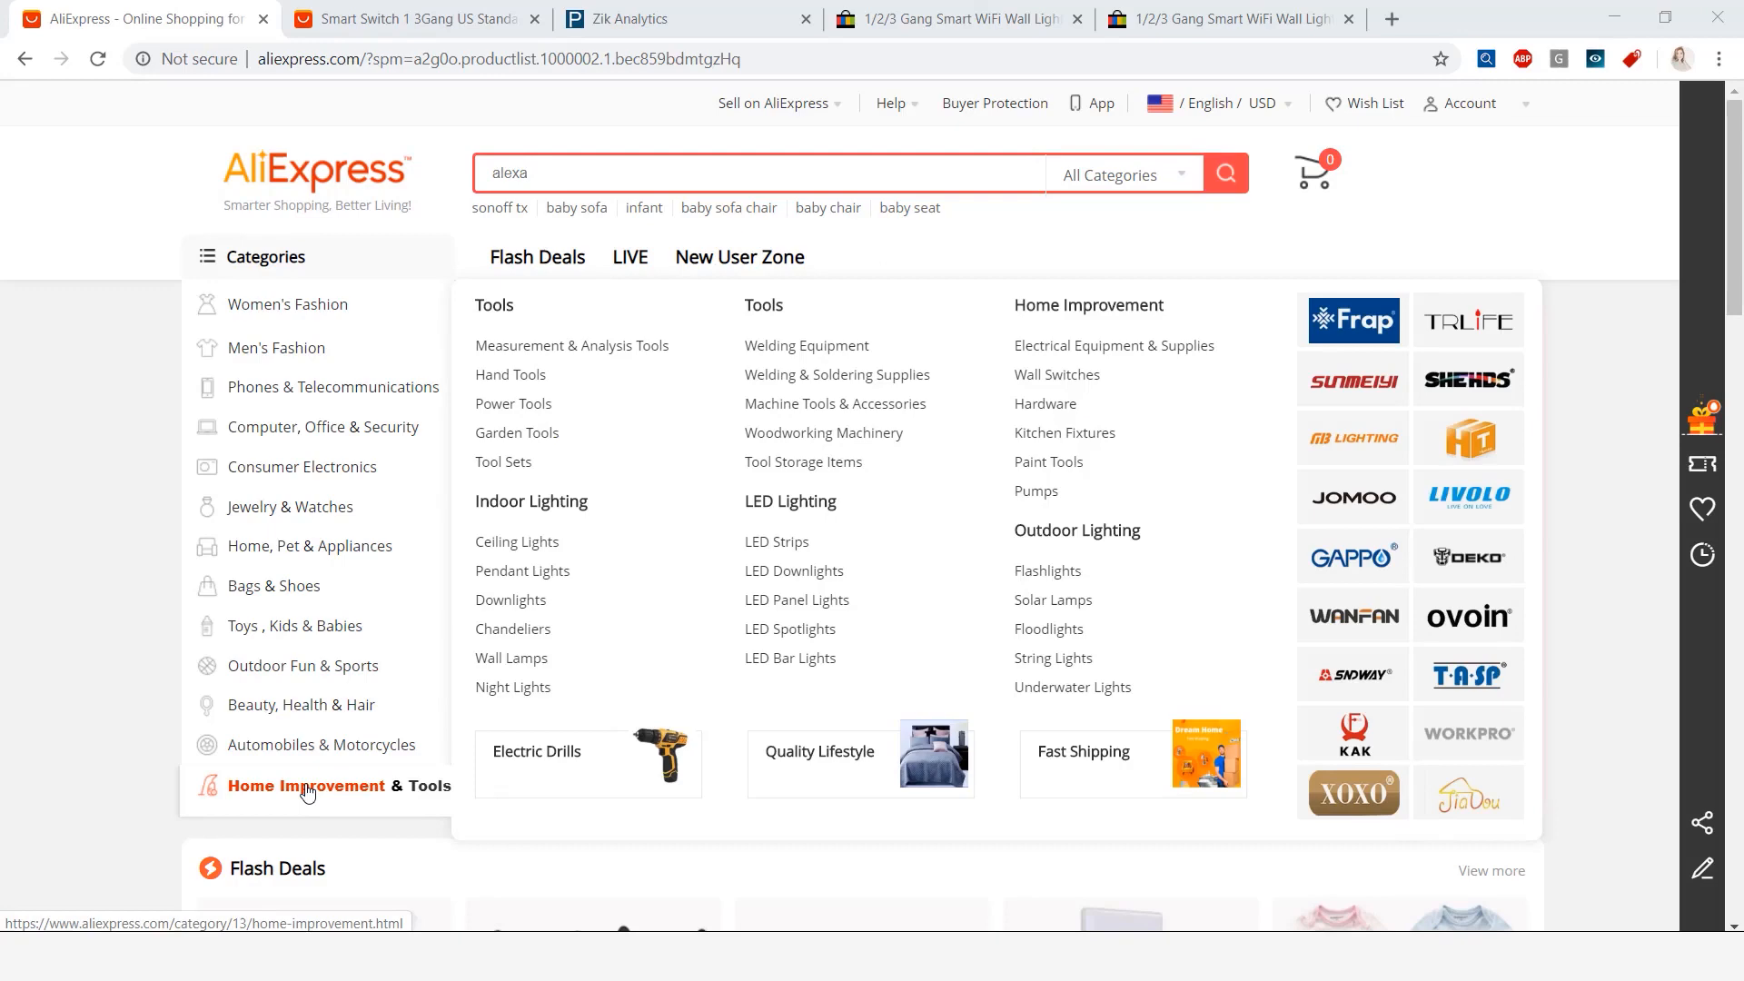
# Filter the Home Improvement & Tools category to items shipping from the United States
pyautogui.click(306, 784)
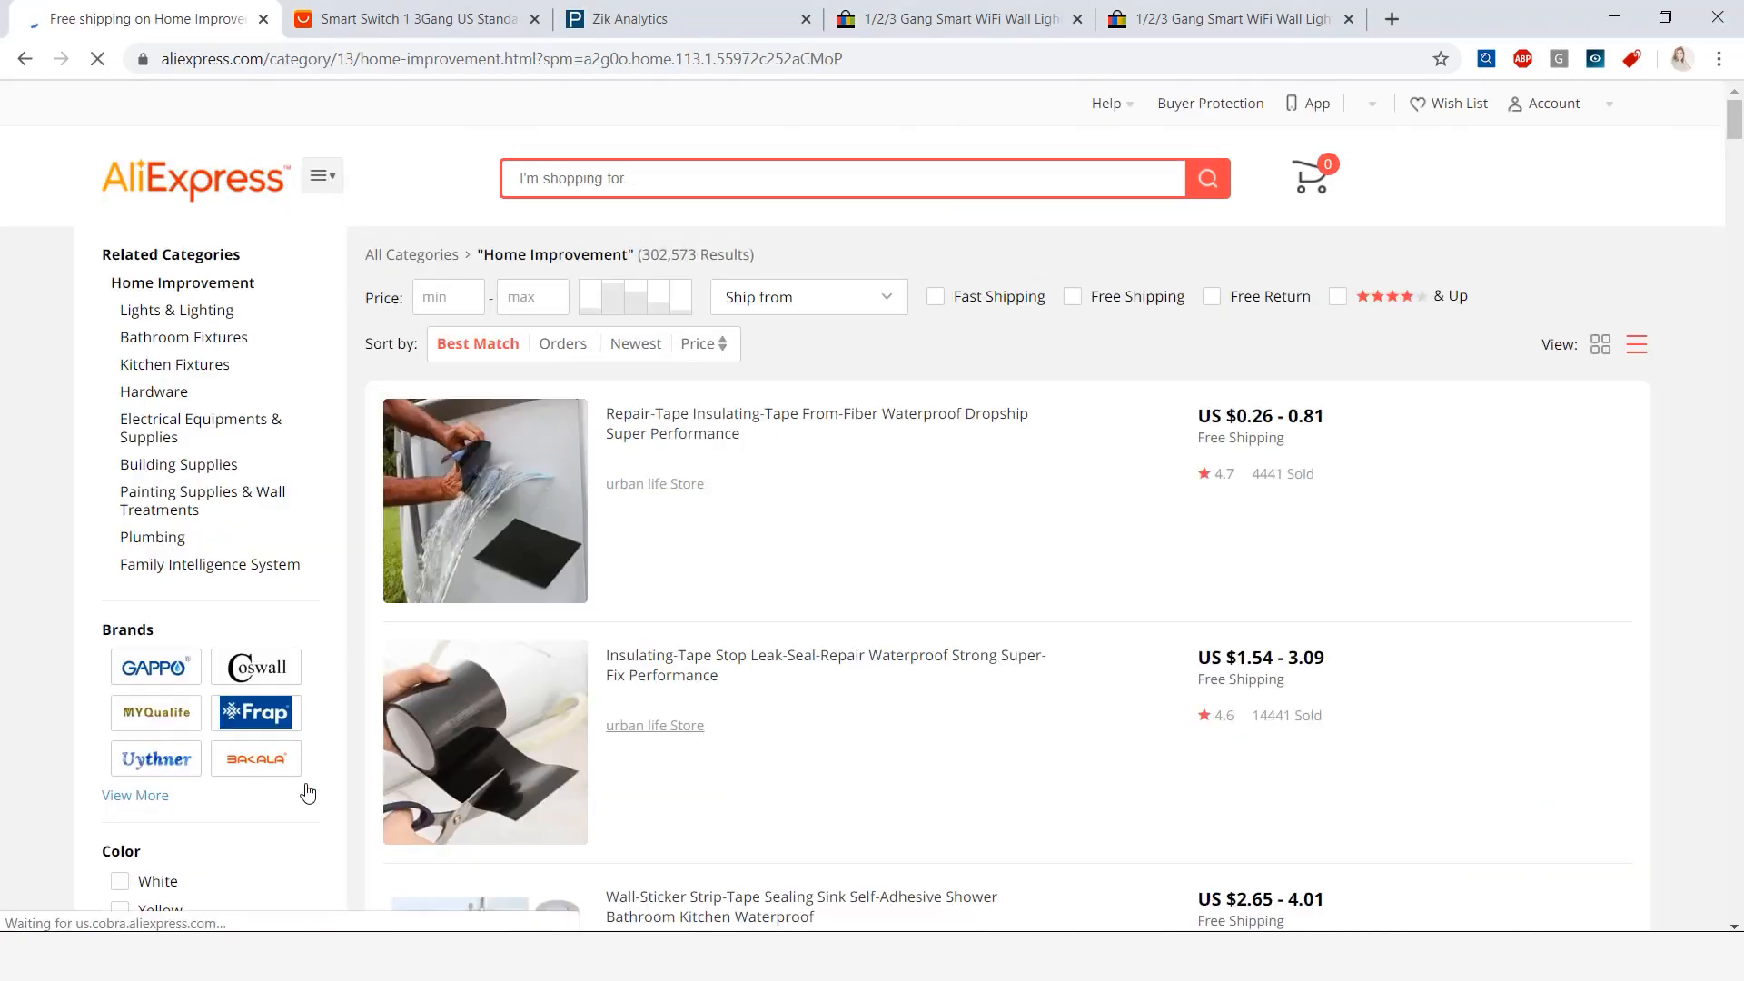
pyautogui.click(806, 296)
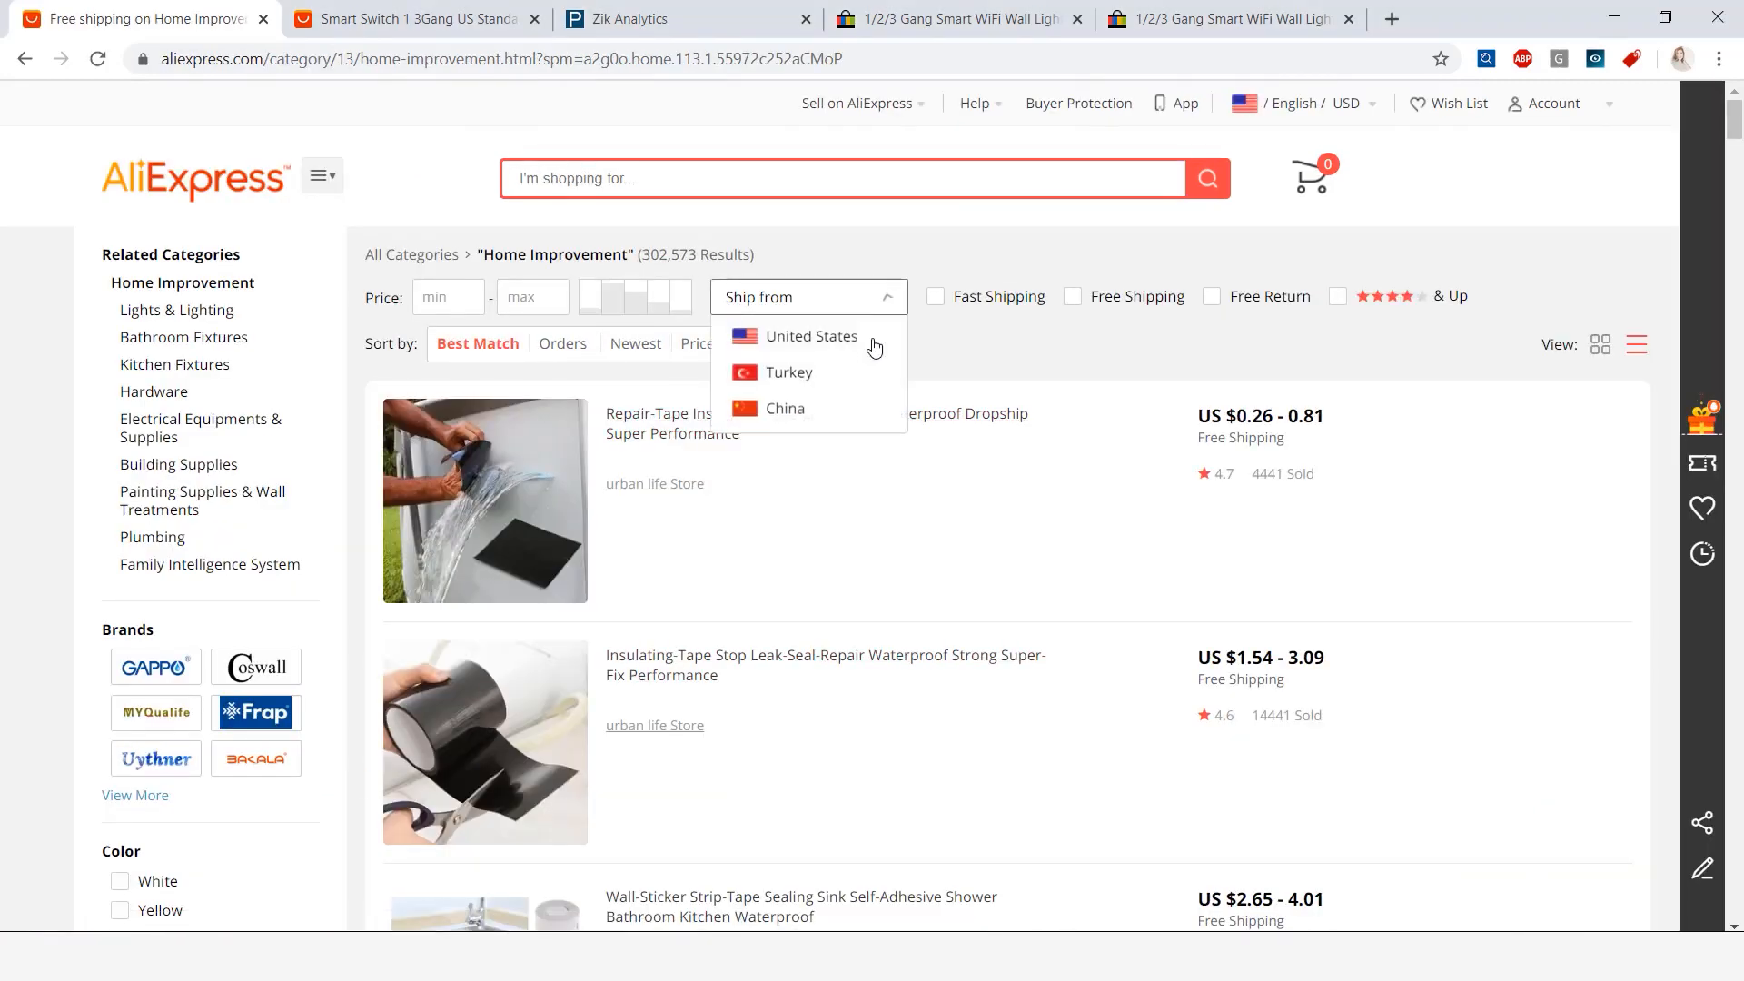
pyautogui.click(811, 336)
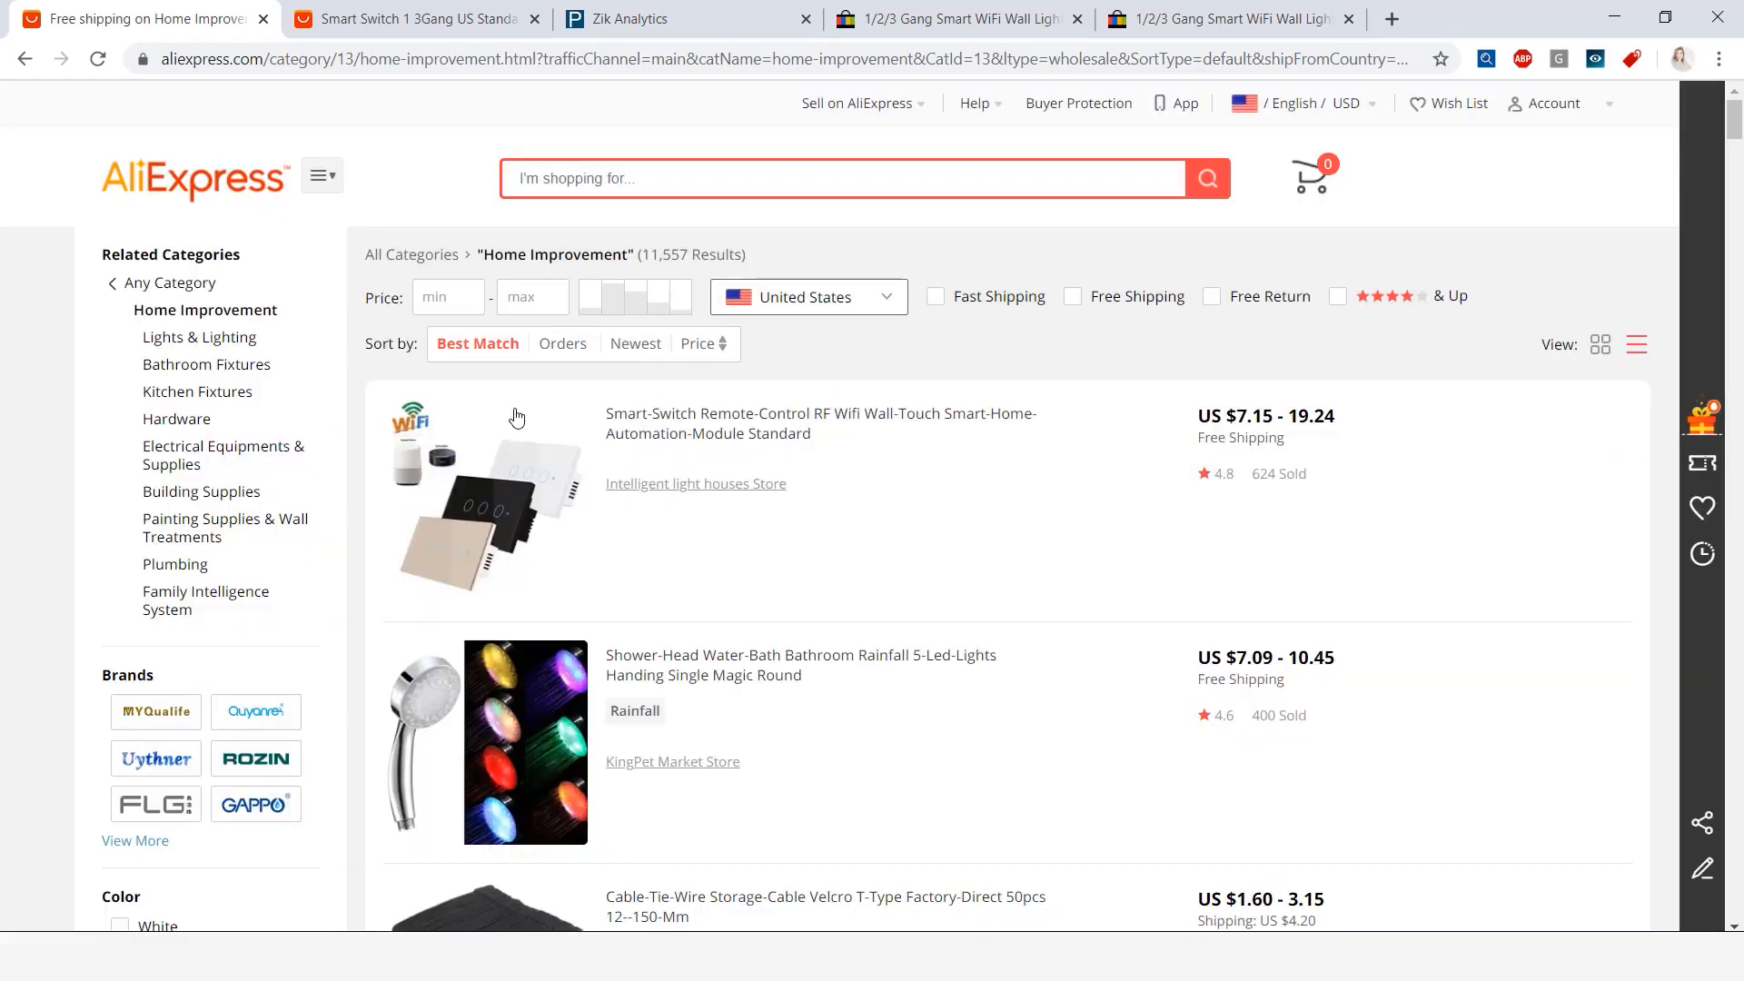
pyautogui.moveTo(533, 544)
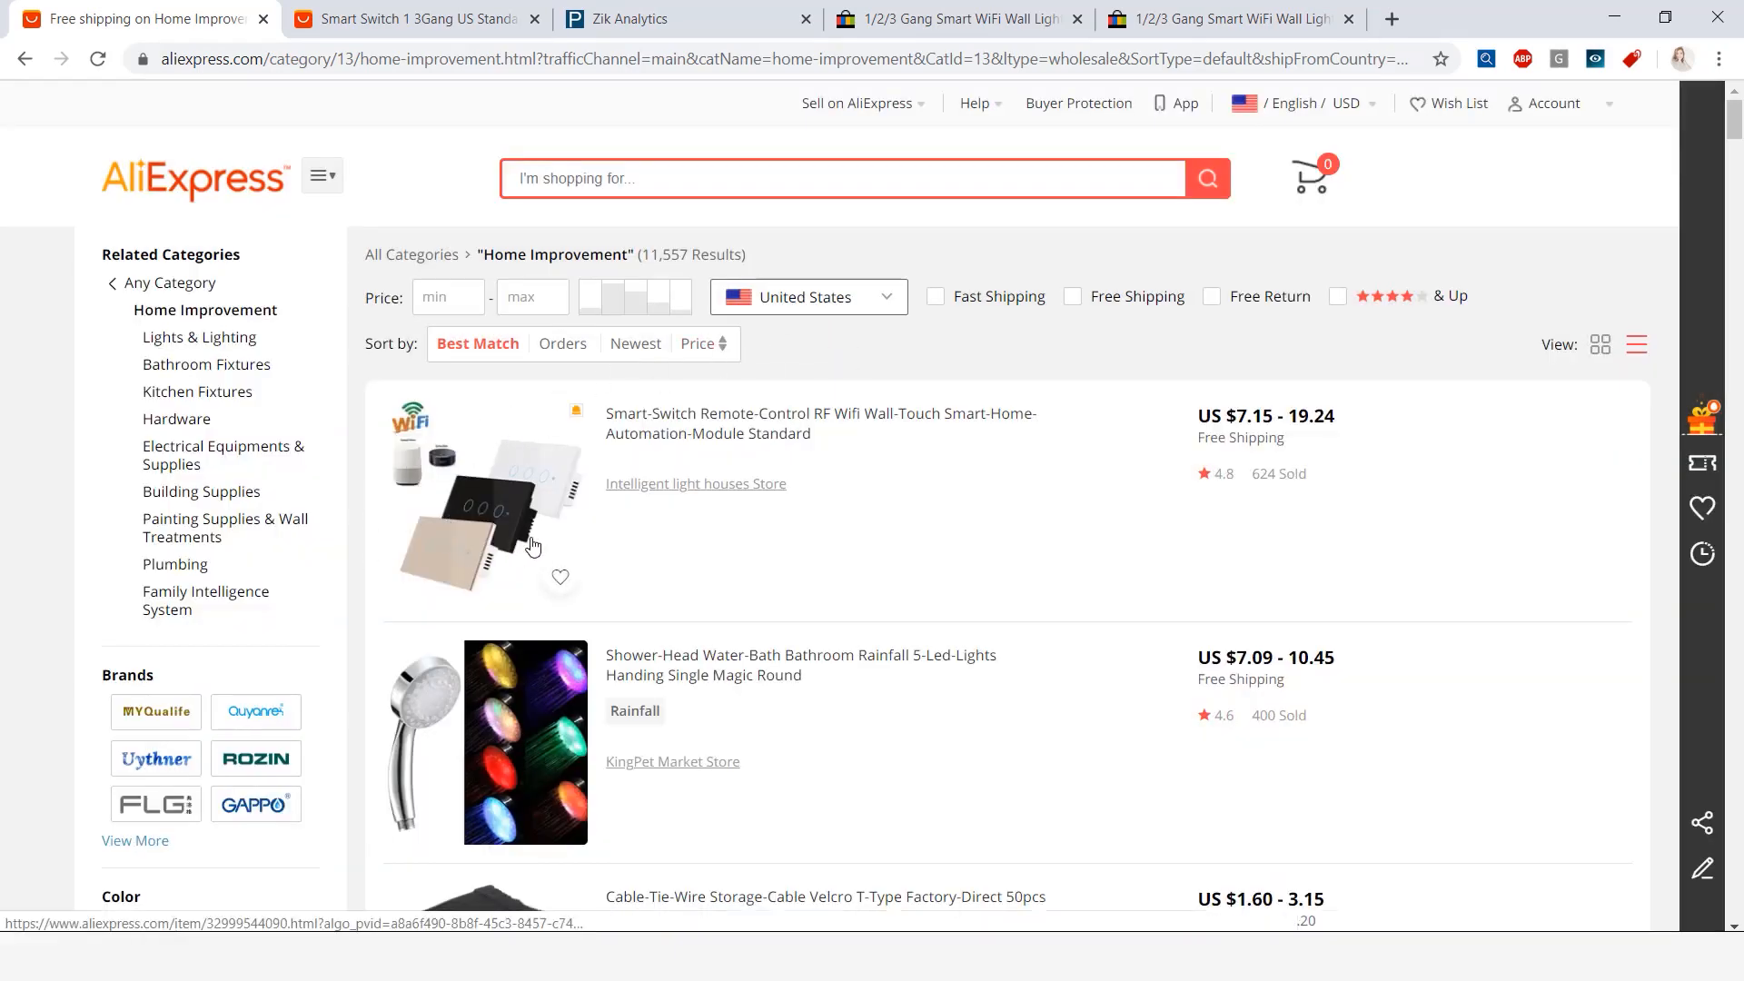
pyautogui.moveTo(1262, 490)
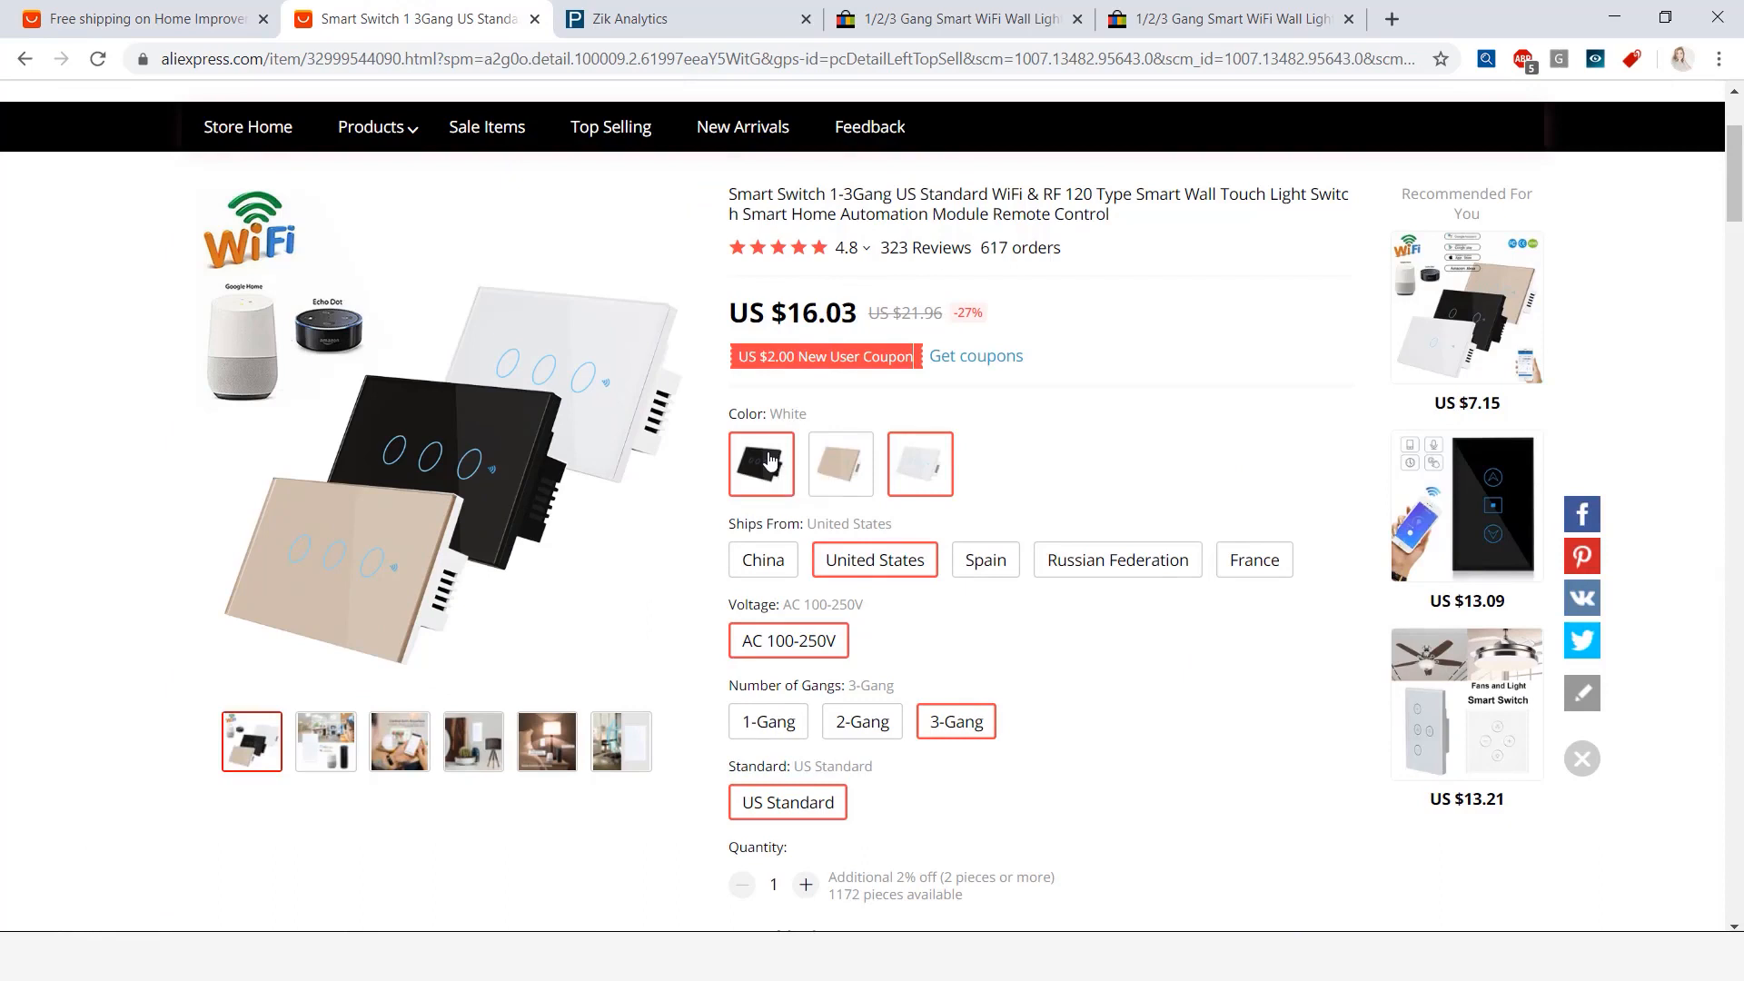
# Compare the switch's gold and white colours and 3-gang option, then view Zik Analytics
pyautogui.click(840, 464)
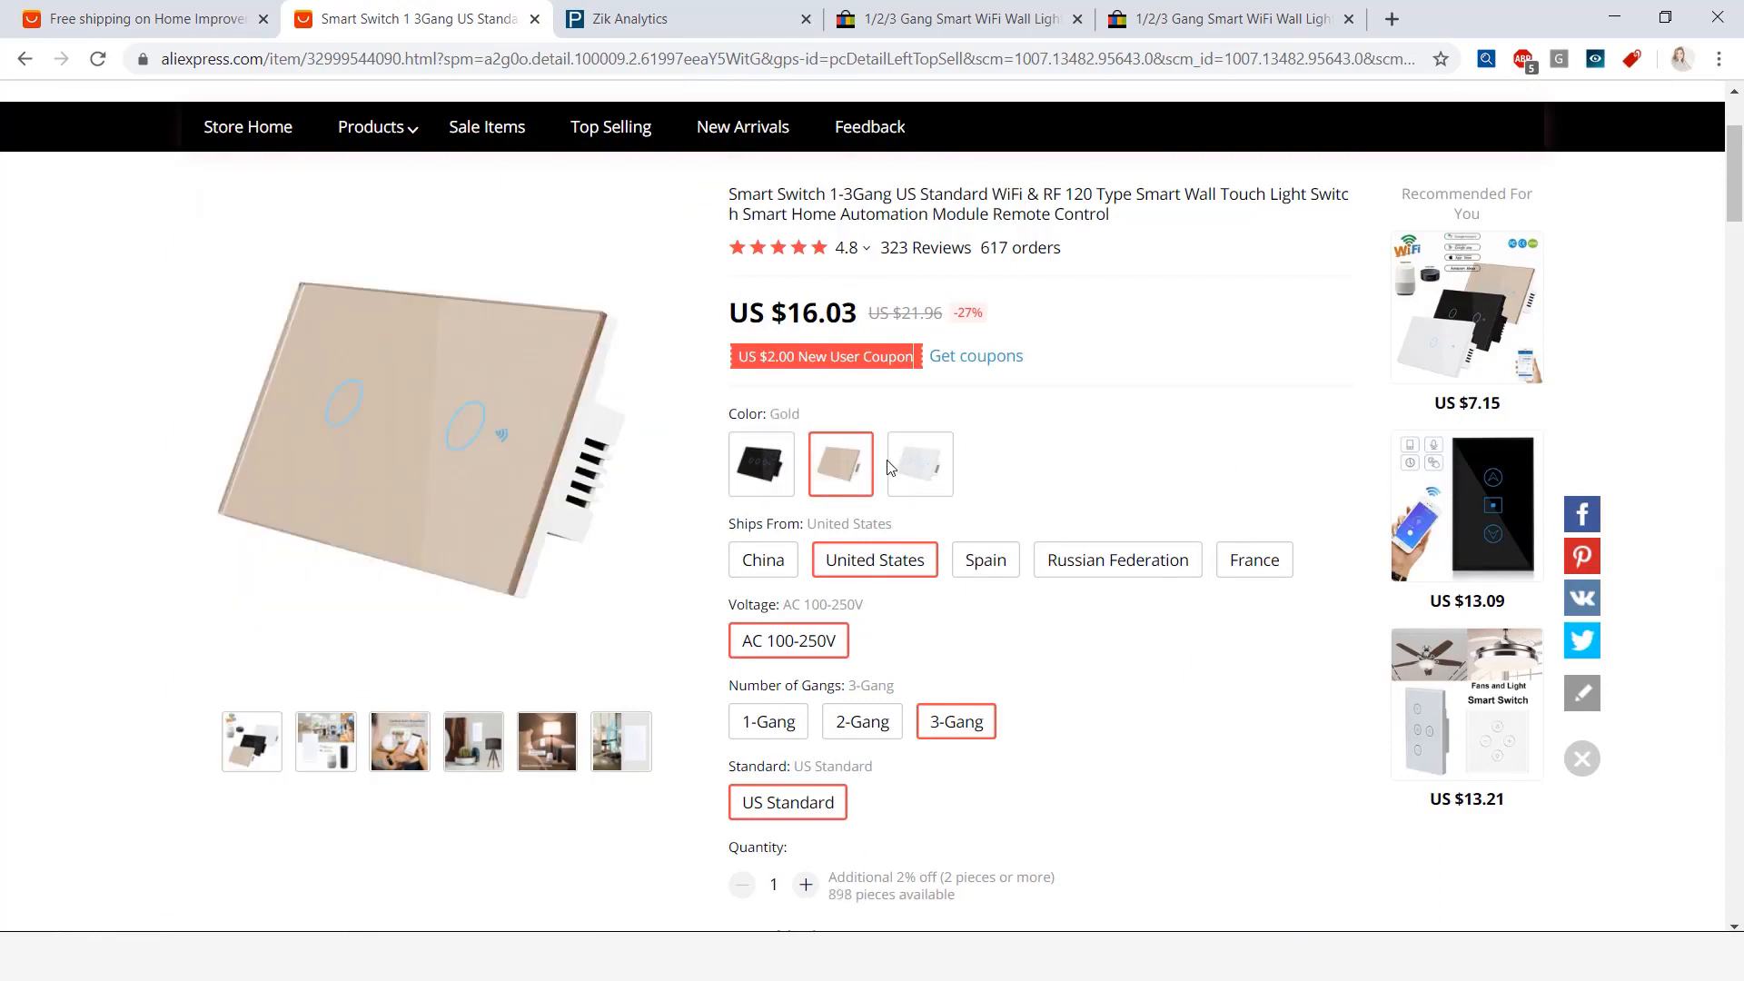
pyautogui.click(918, 464)
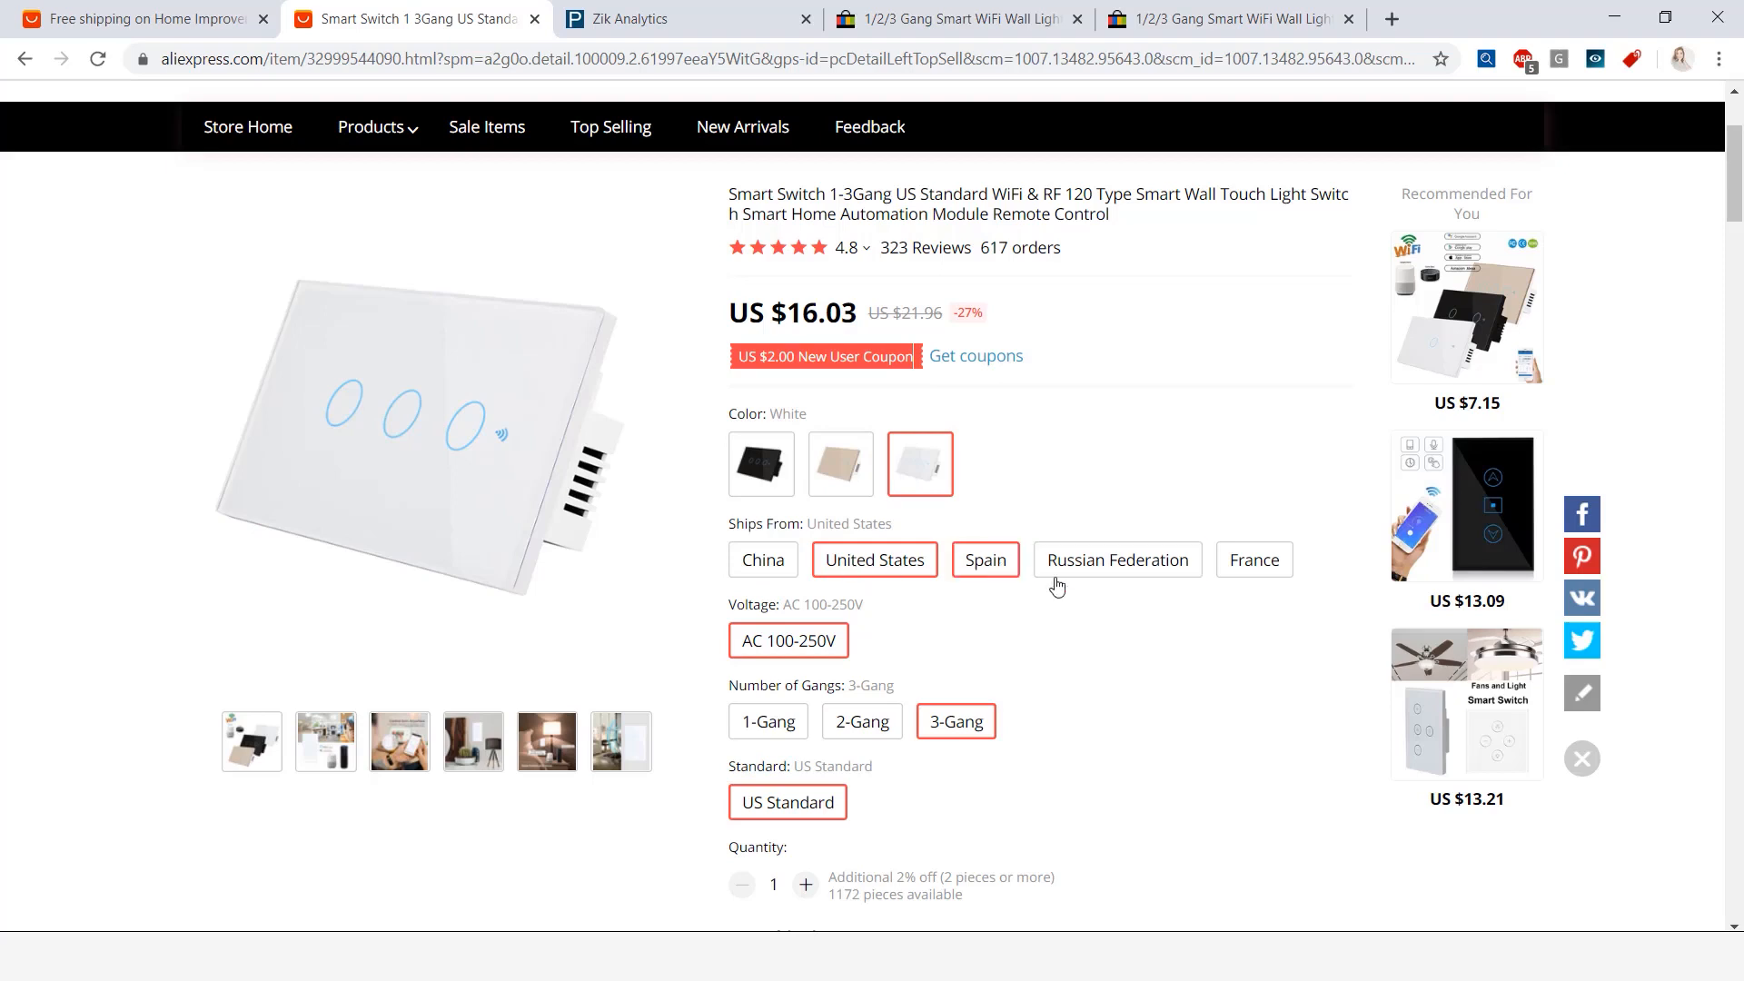
pyautogui.moveTo(1253, 559)
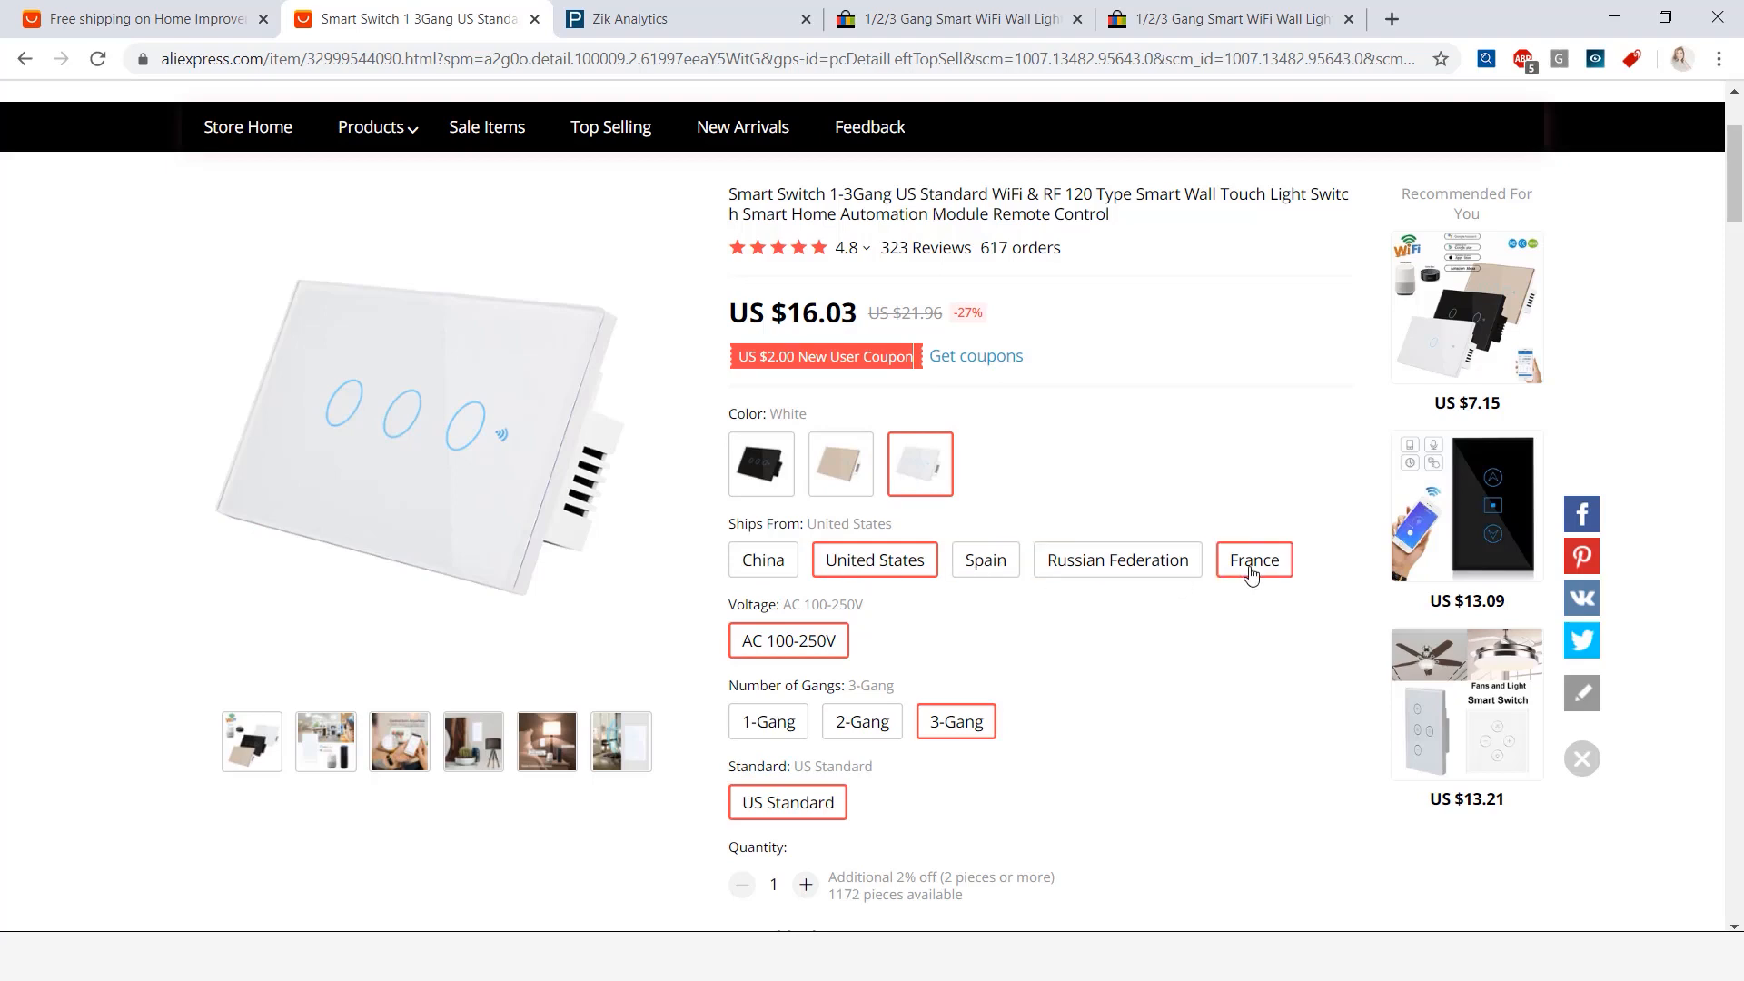
pyautogui.moveTo(878, 515)
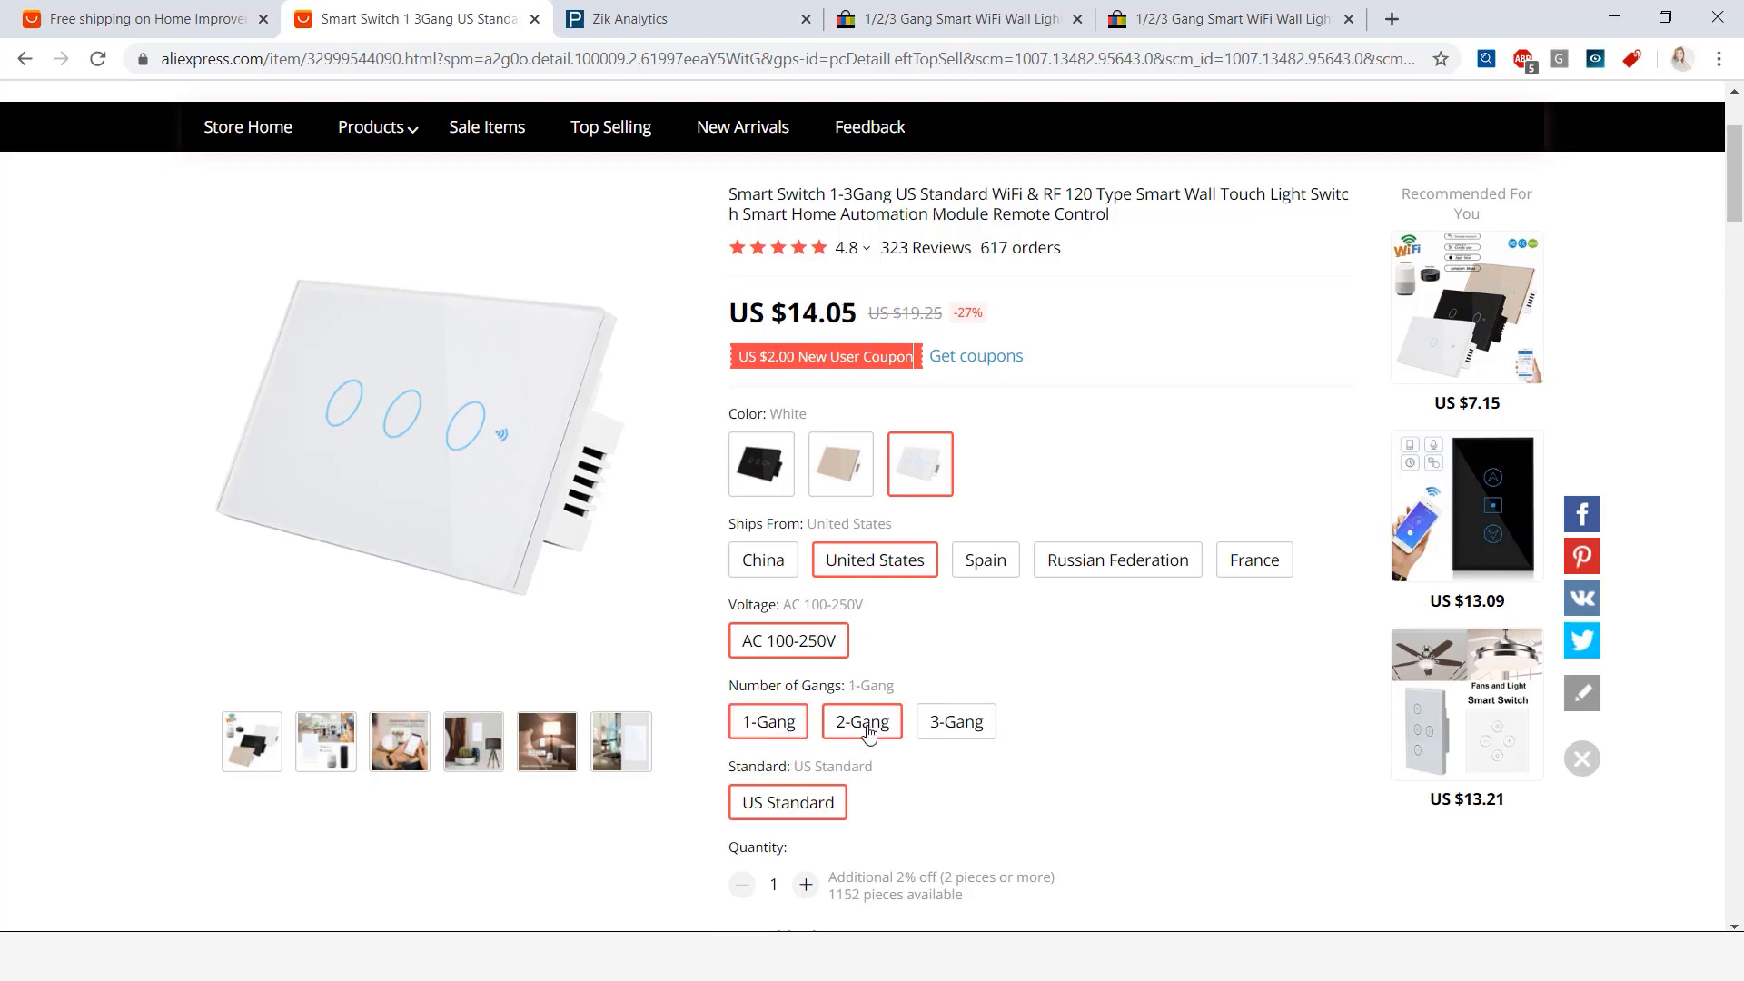
pyautogui.click(955, 720)
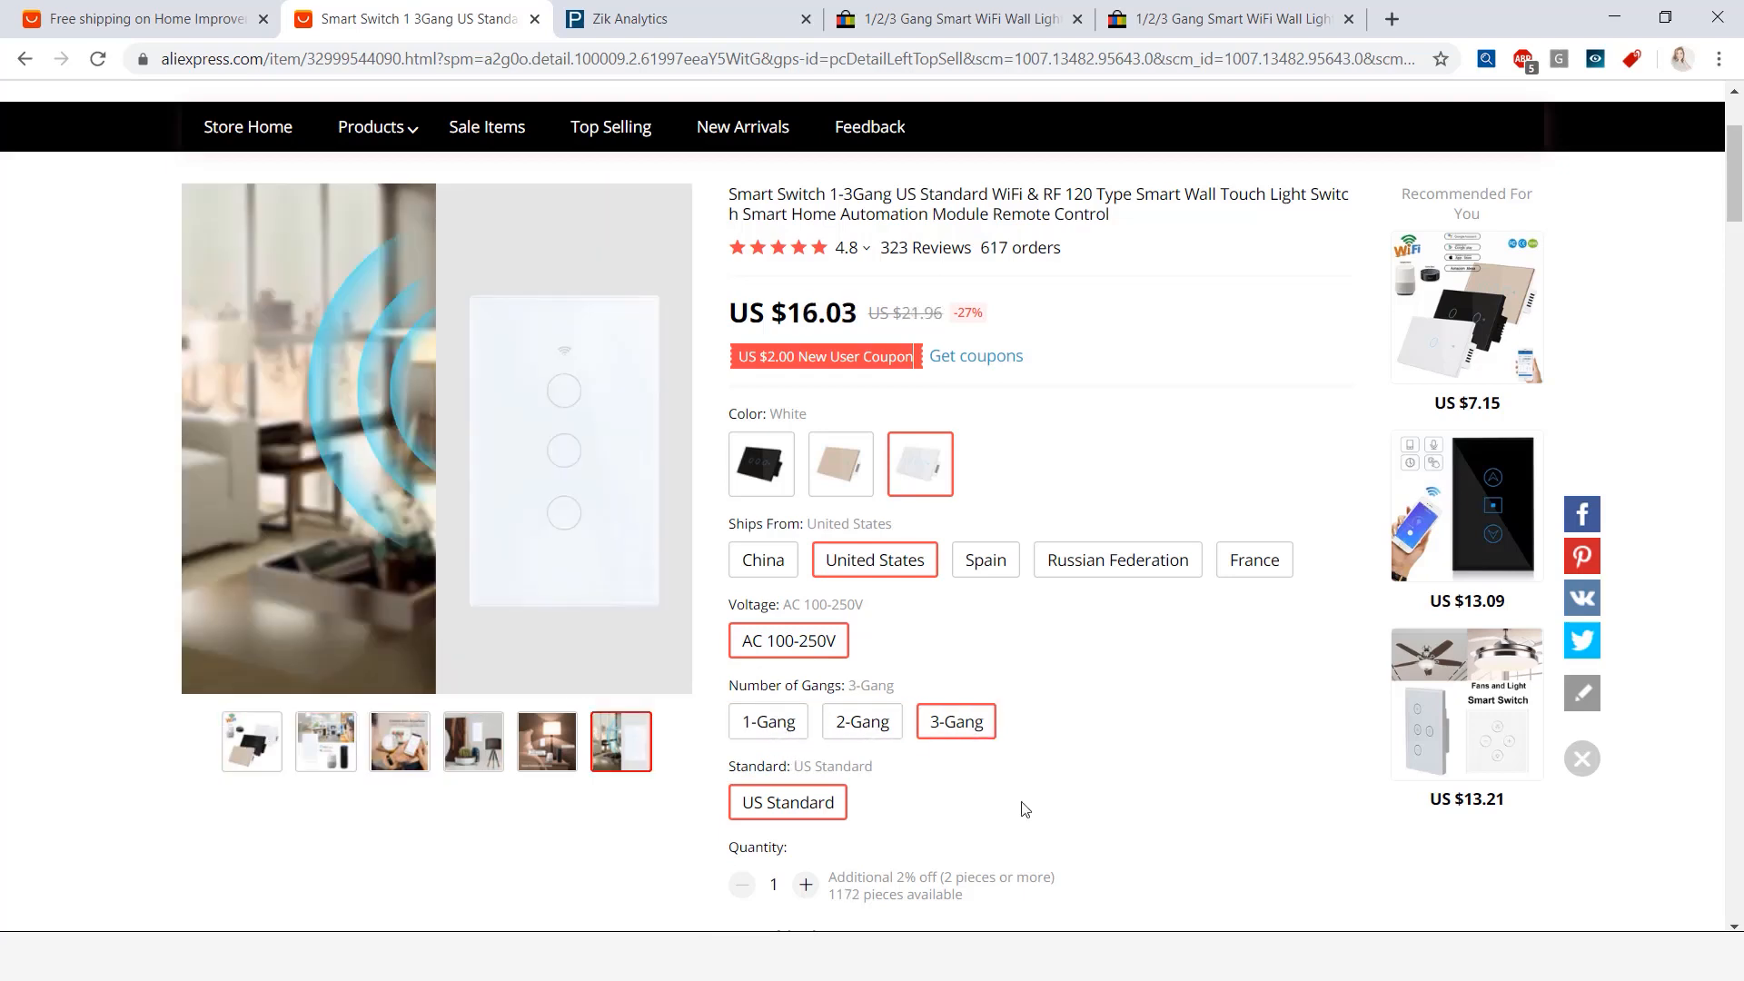
pyautogui.moveTo(1106, 749)
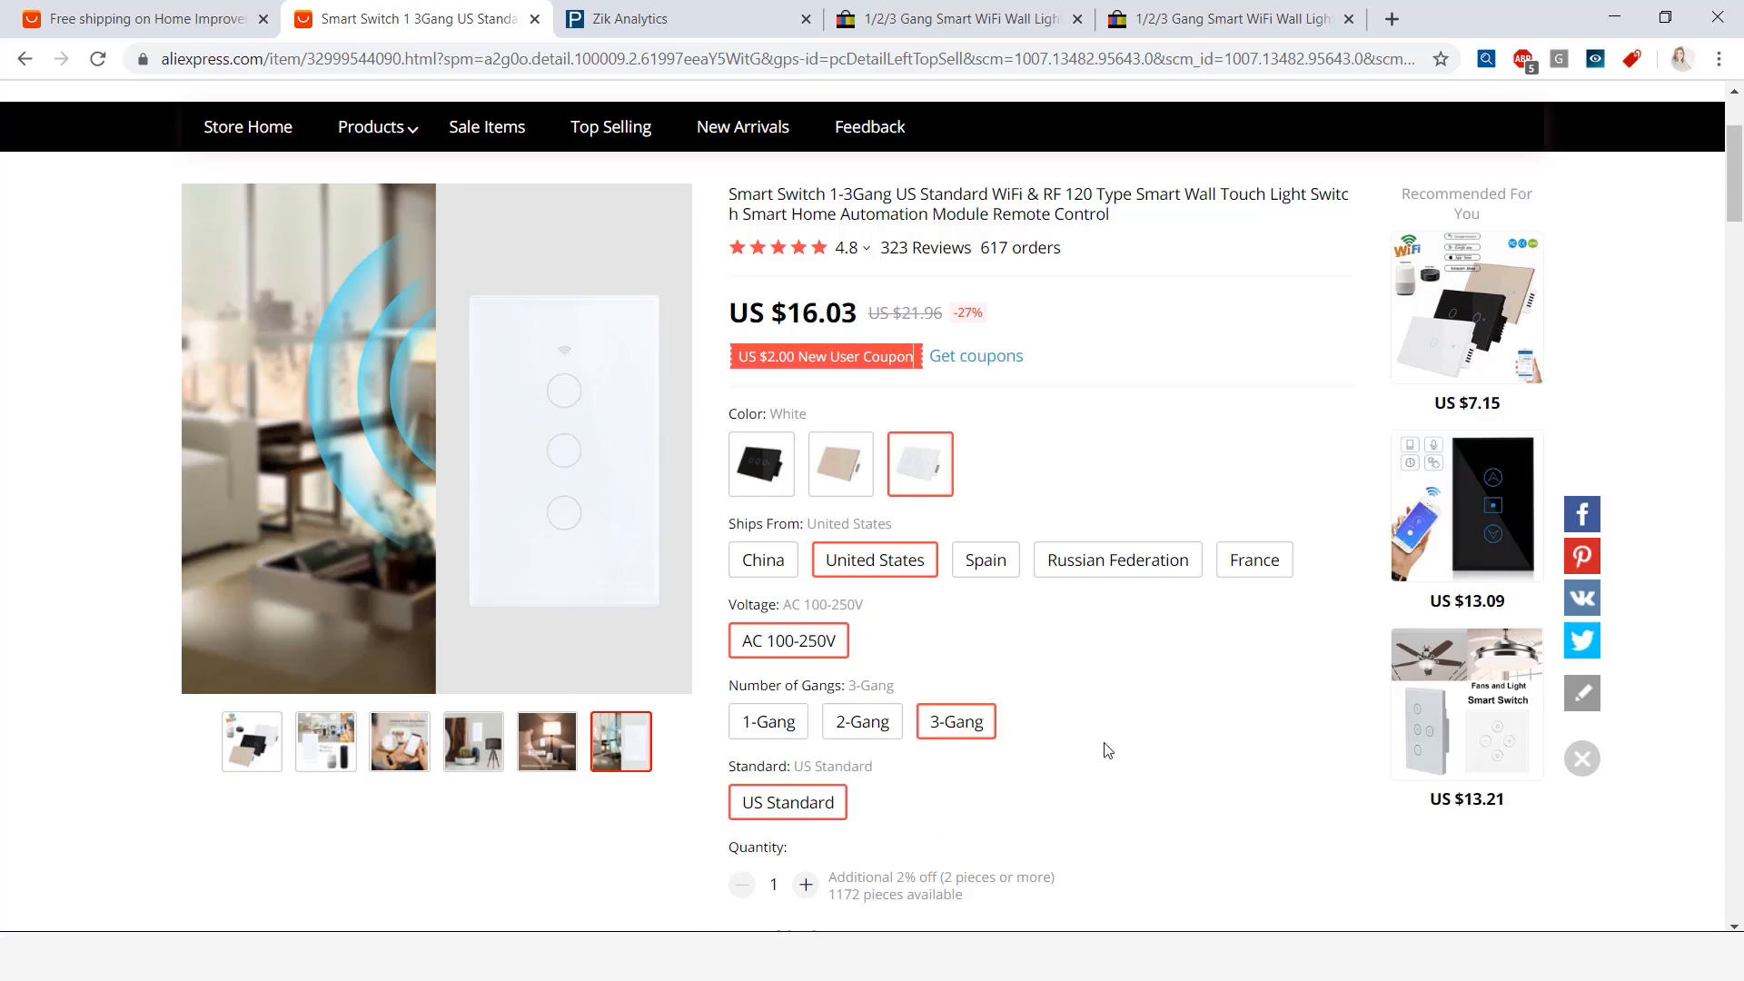
pyautogui.scroll(-3)
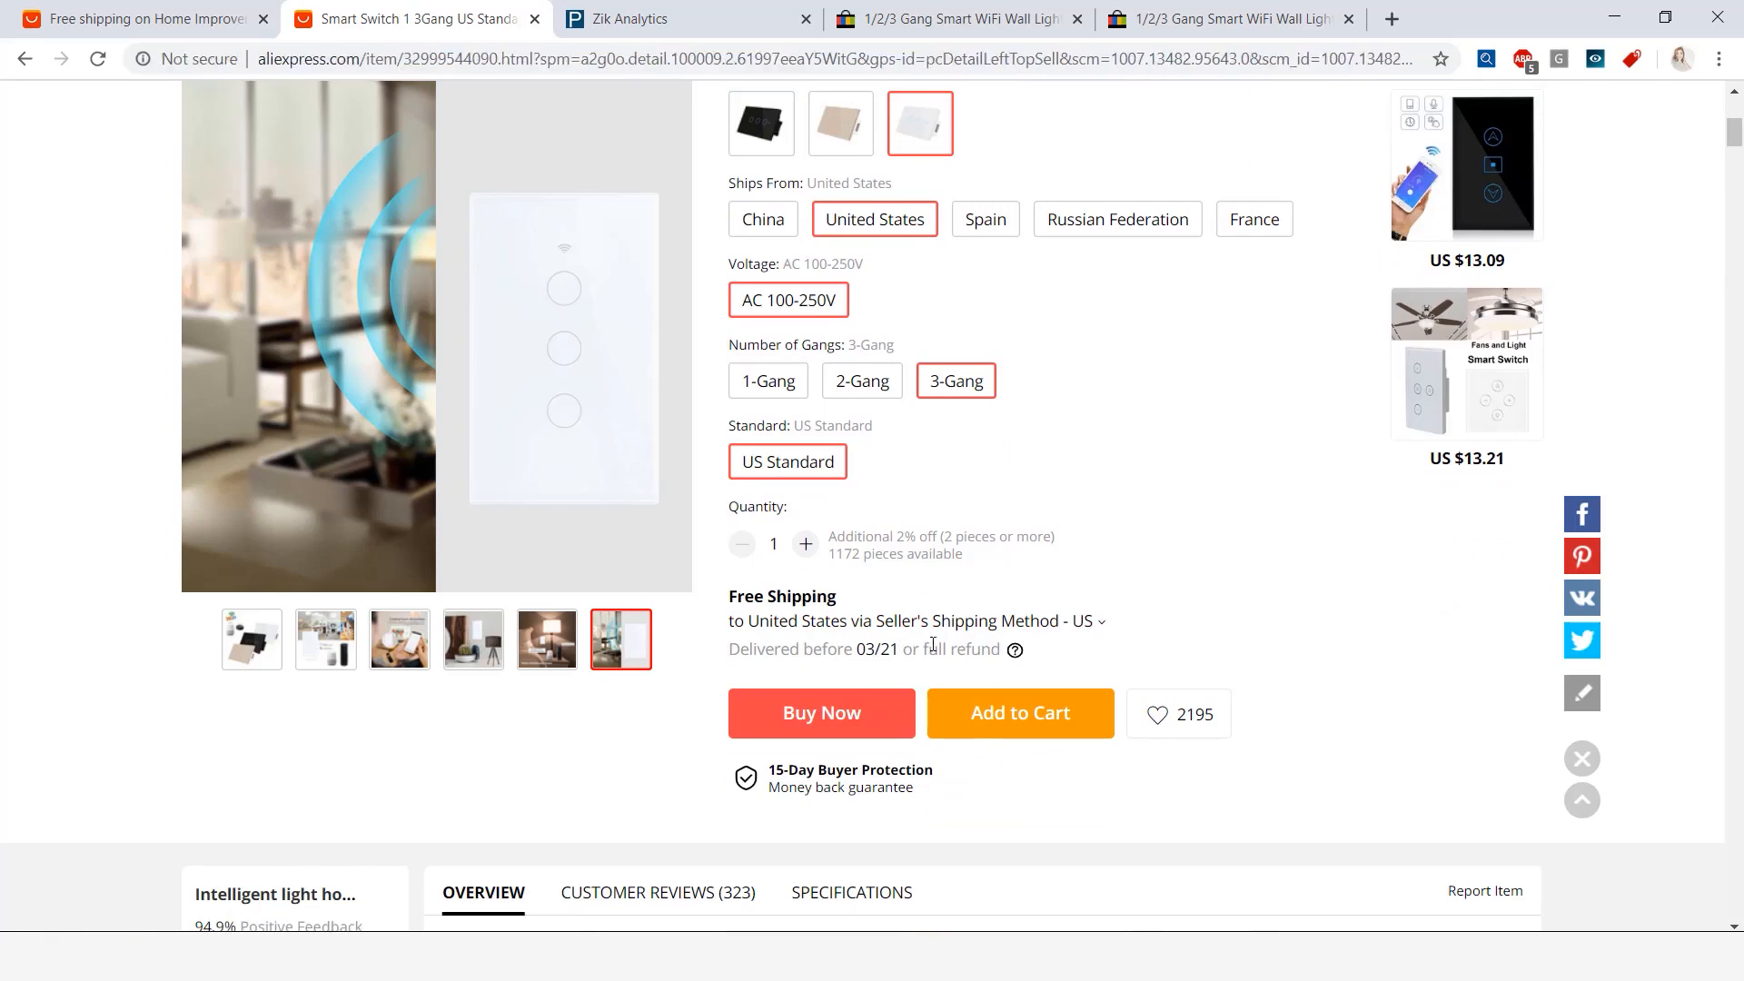
pyautogui.moveTo(1212, 621)
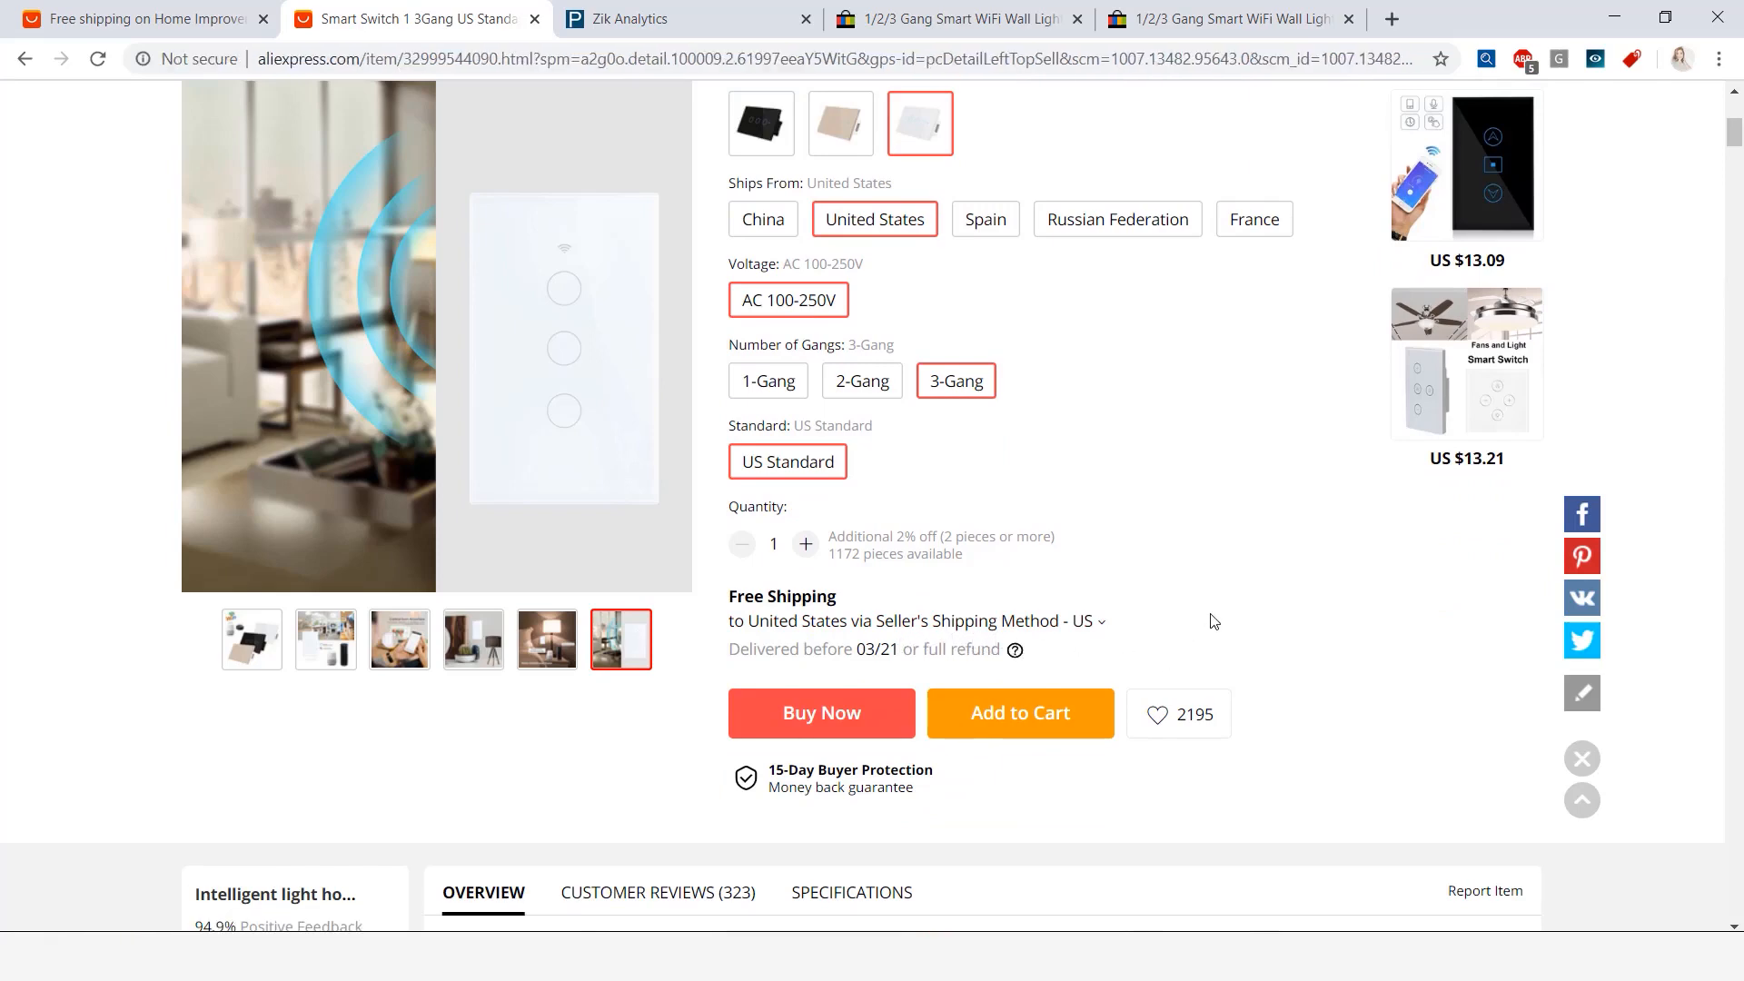
pyautogui.scroll(3)
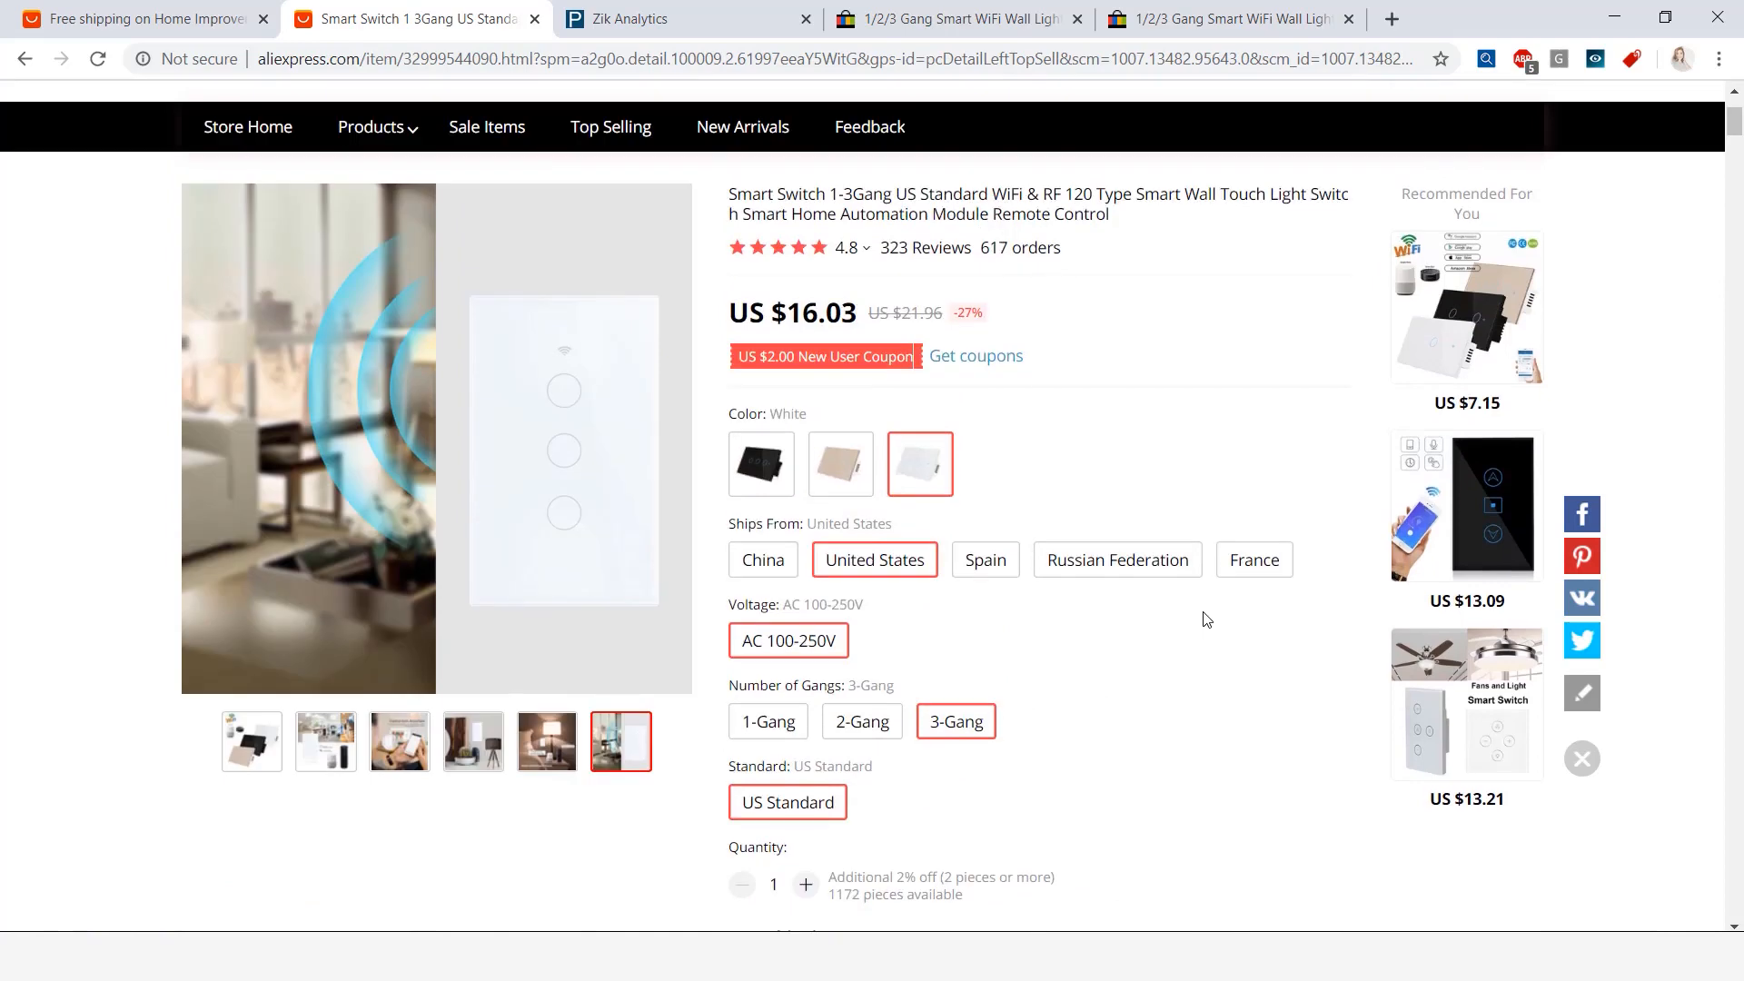
pyautogui.moveTo(1195, 619)
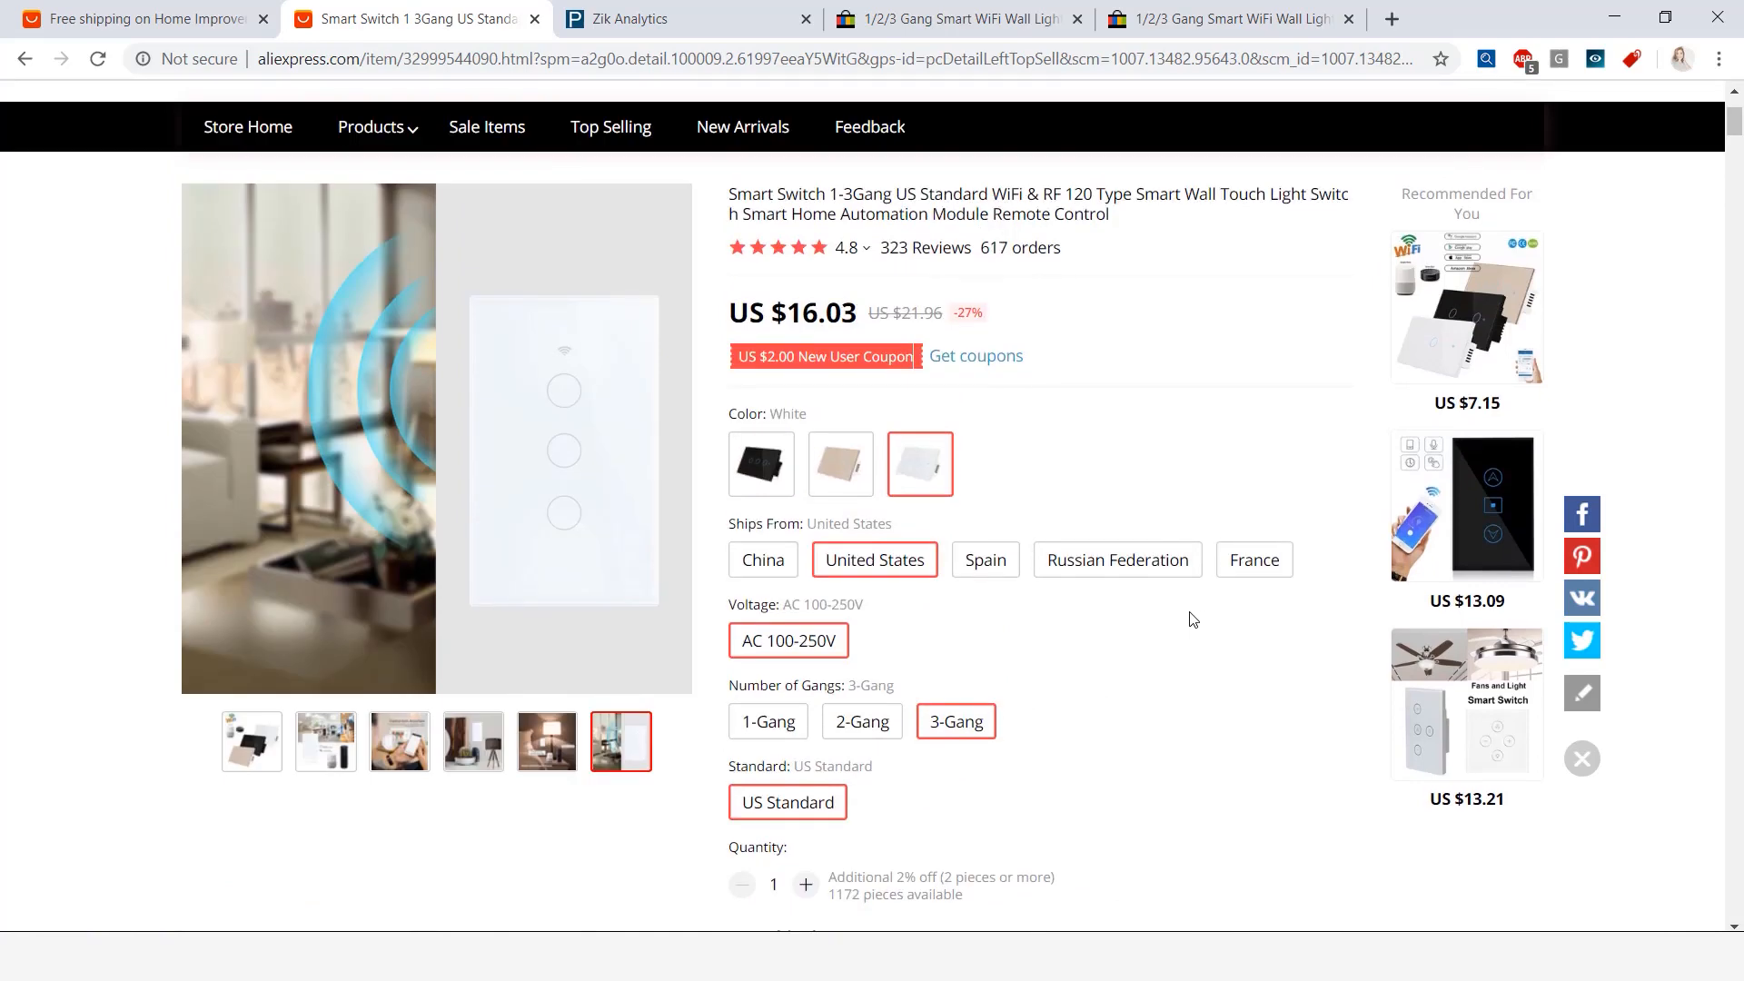
pyautogui.click(656, 19)
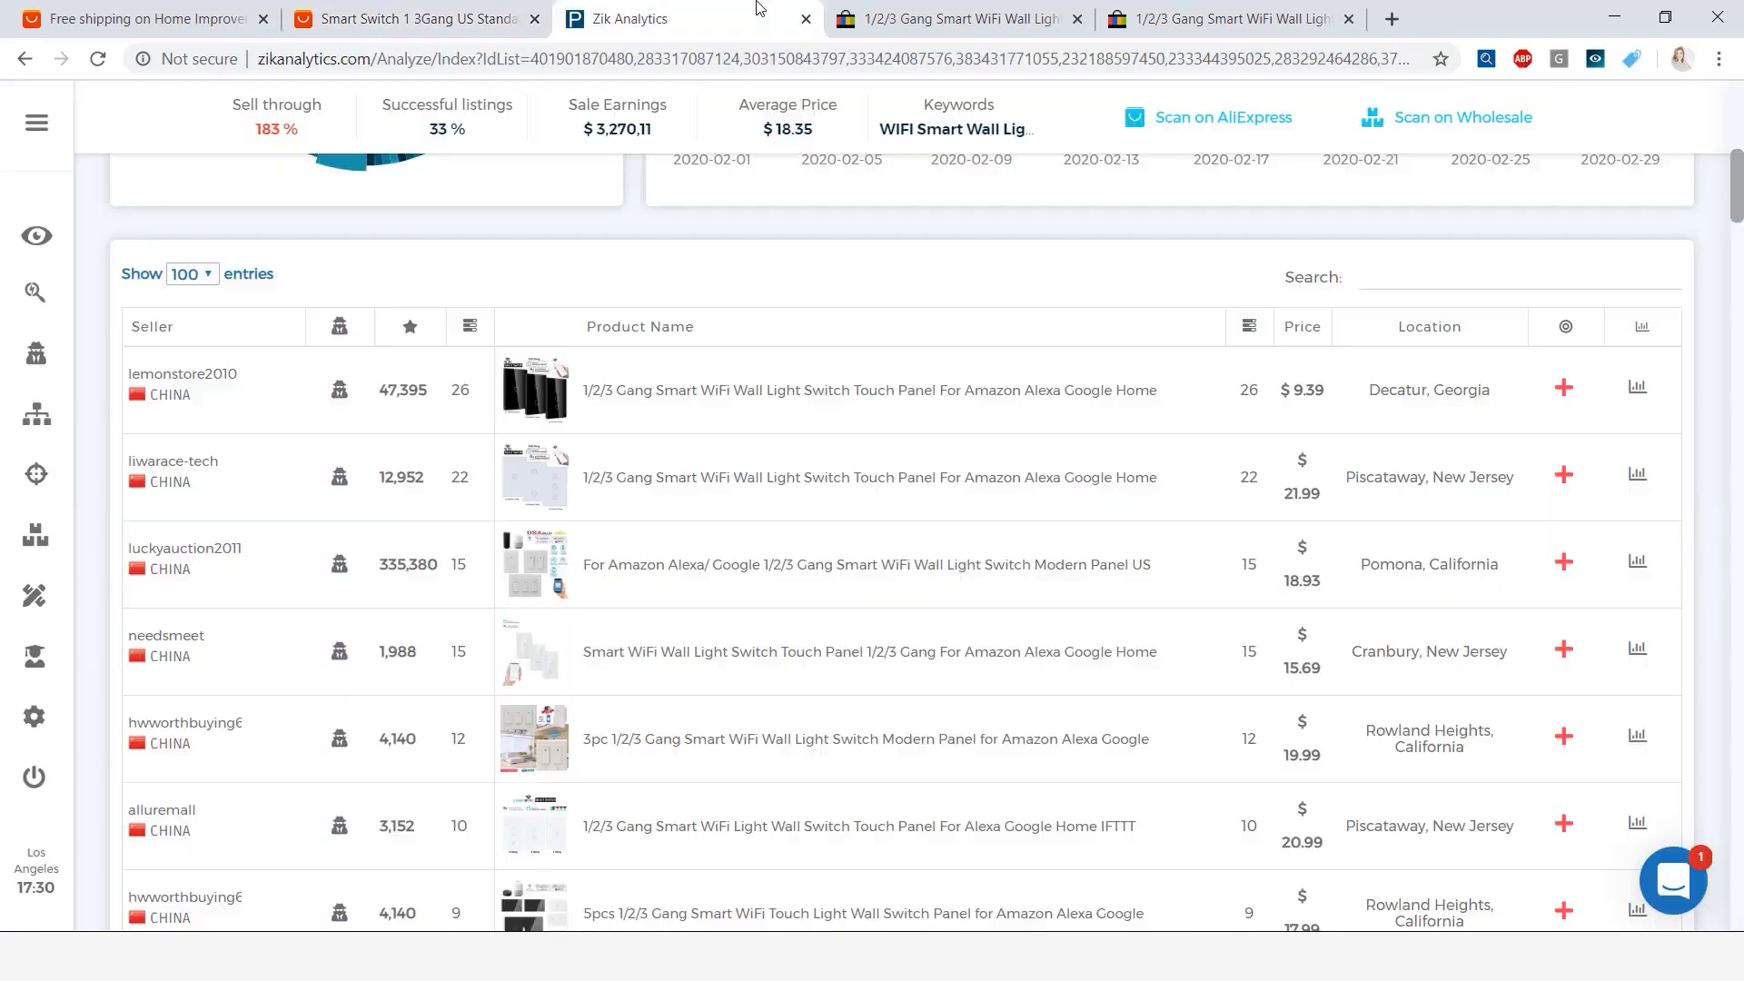
pyautogui.scroll(3)
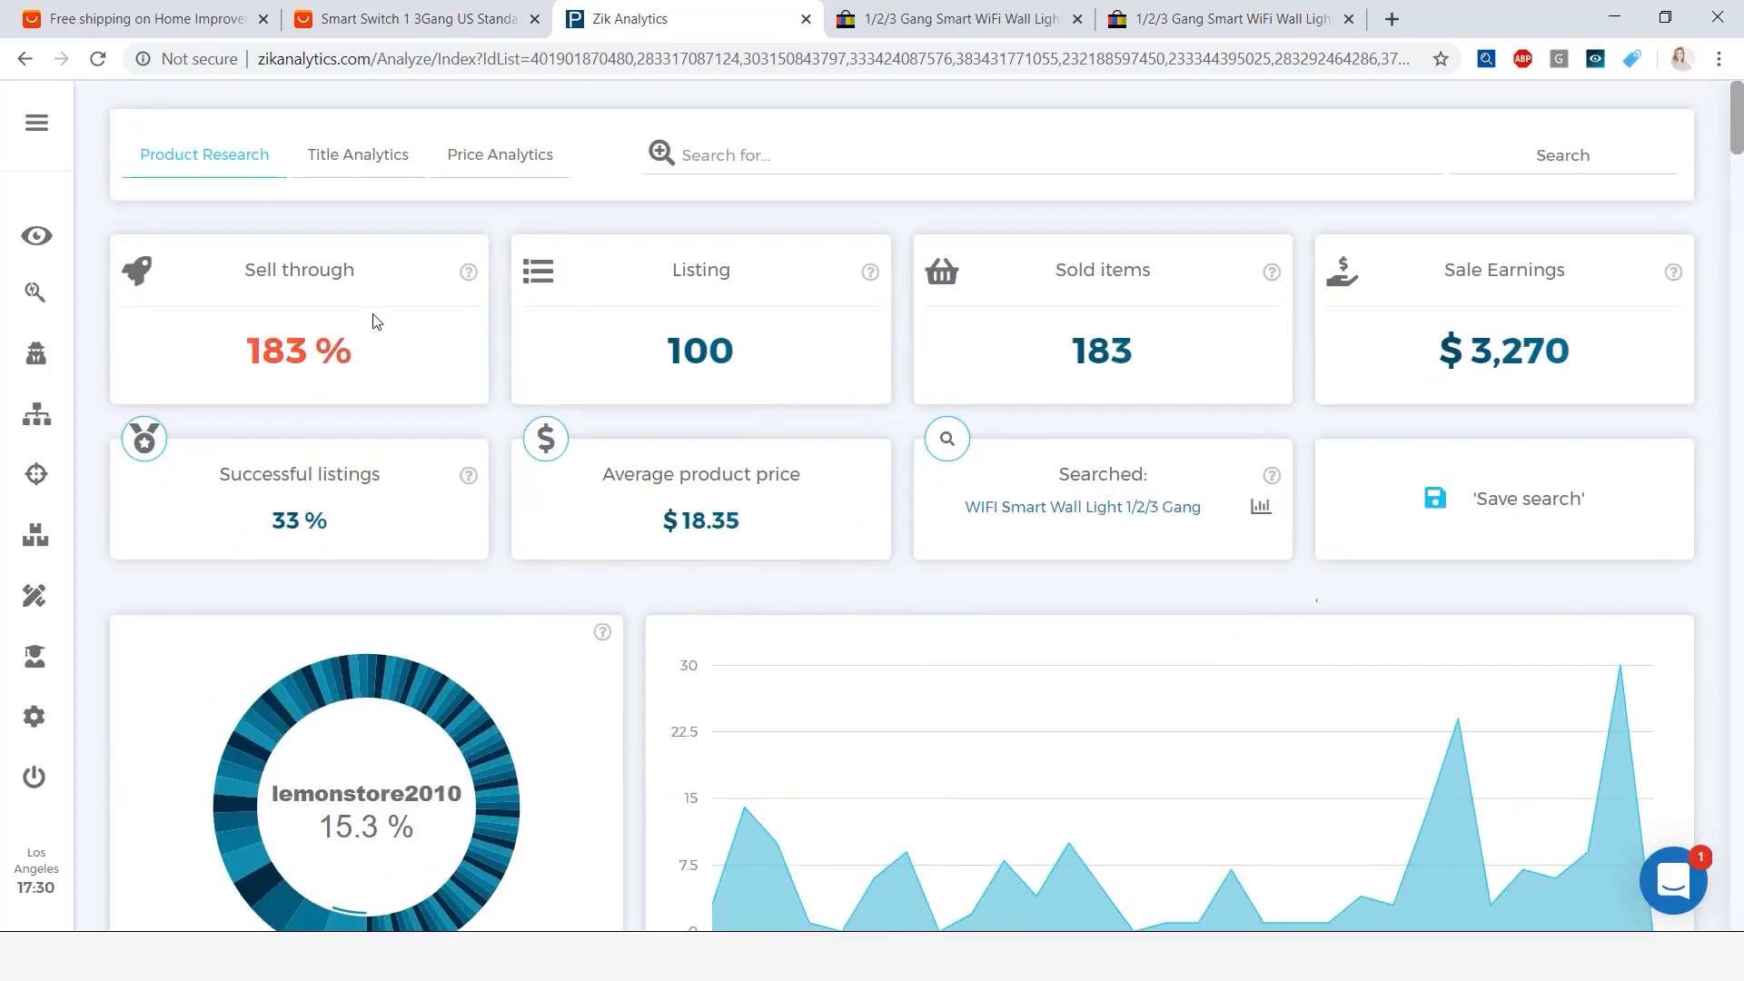
# Search eBay for 'WIFI Smart Wall Light 1/2/3 Gang' from US sellers and select all 100 results
pyautogui.click(35, 293)
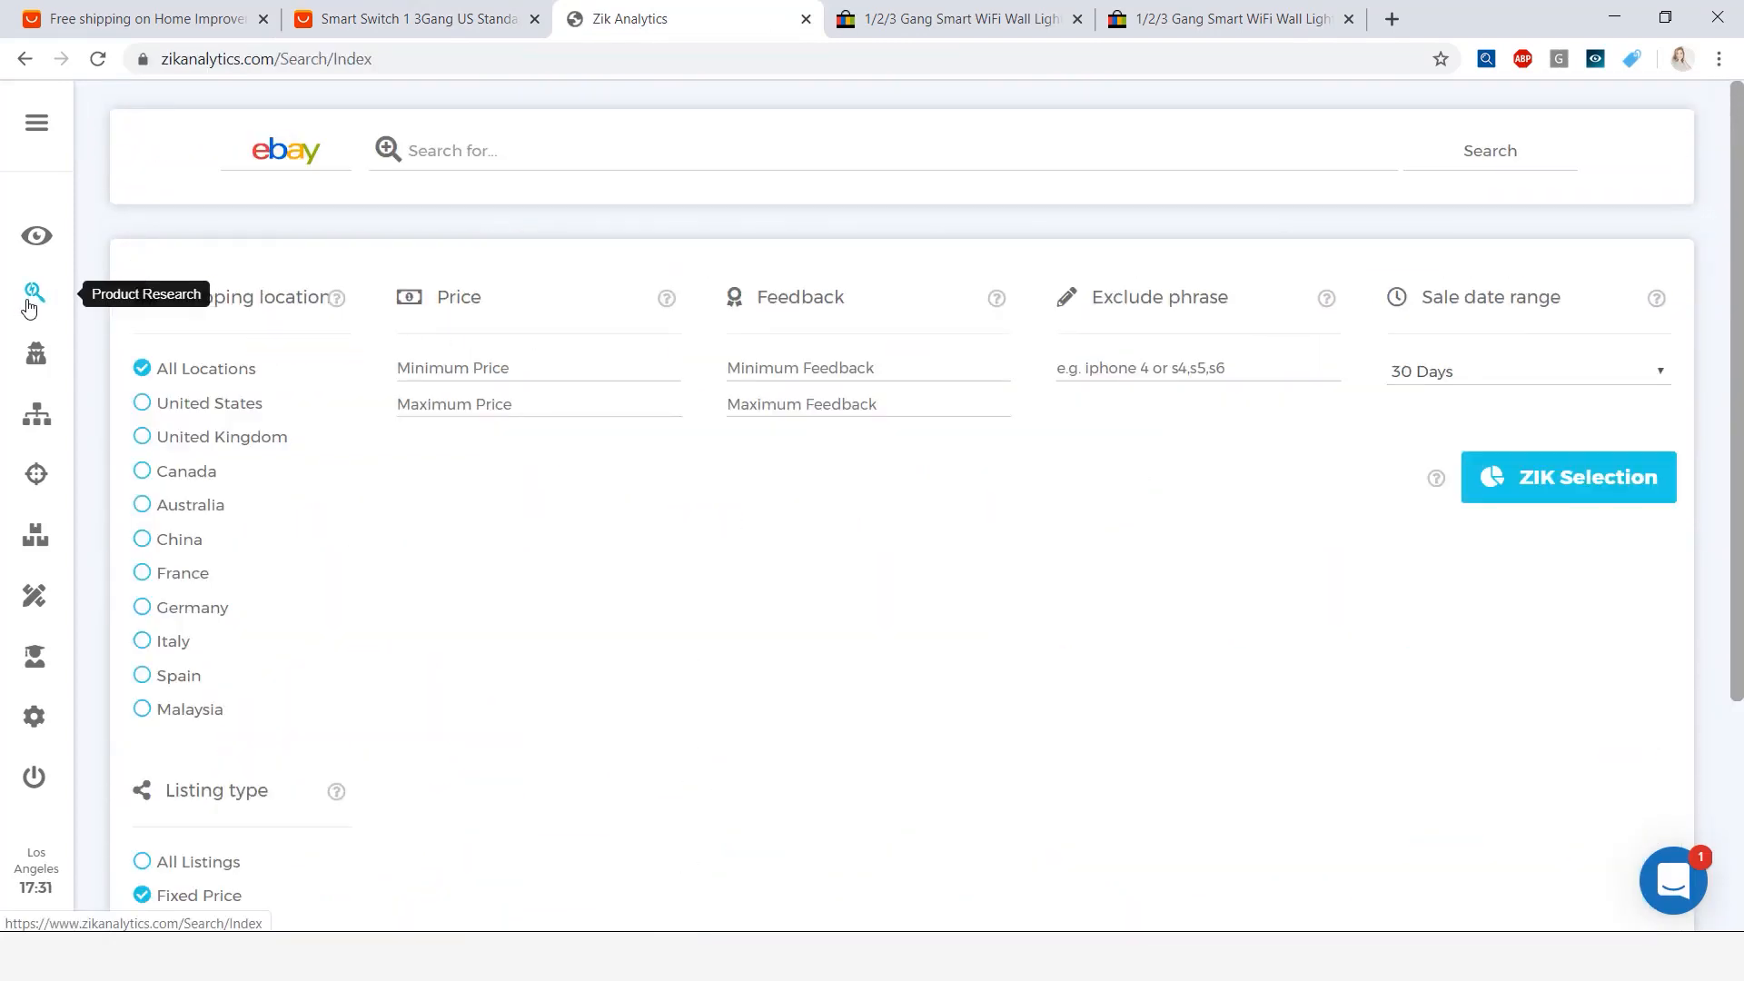
pyautogui.moveTo(150, 414)
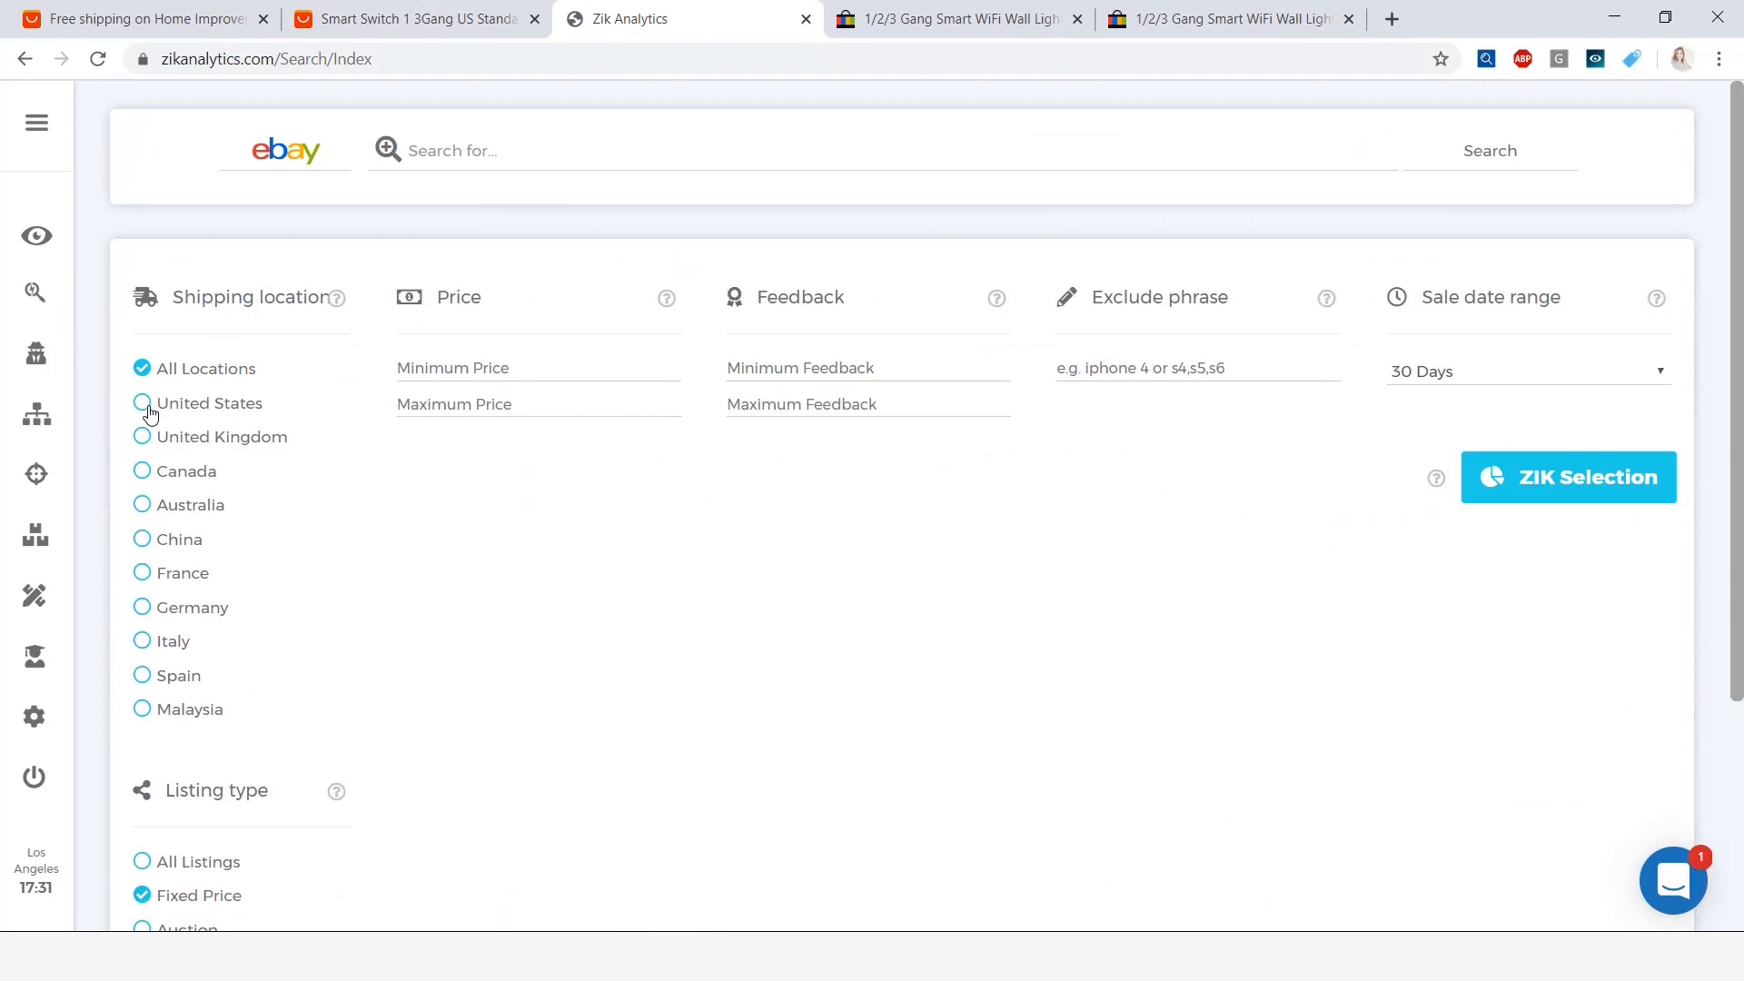
pyautogui.click(141, 402)
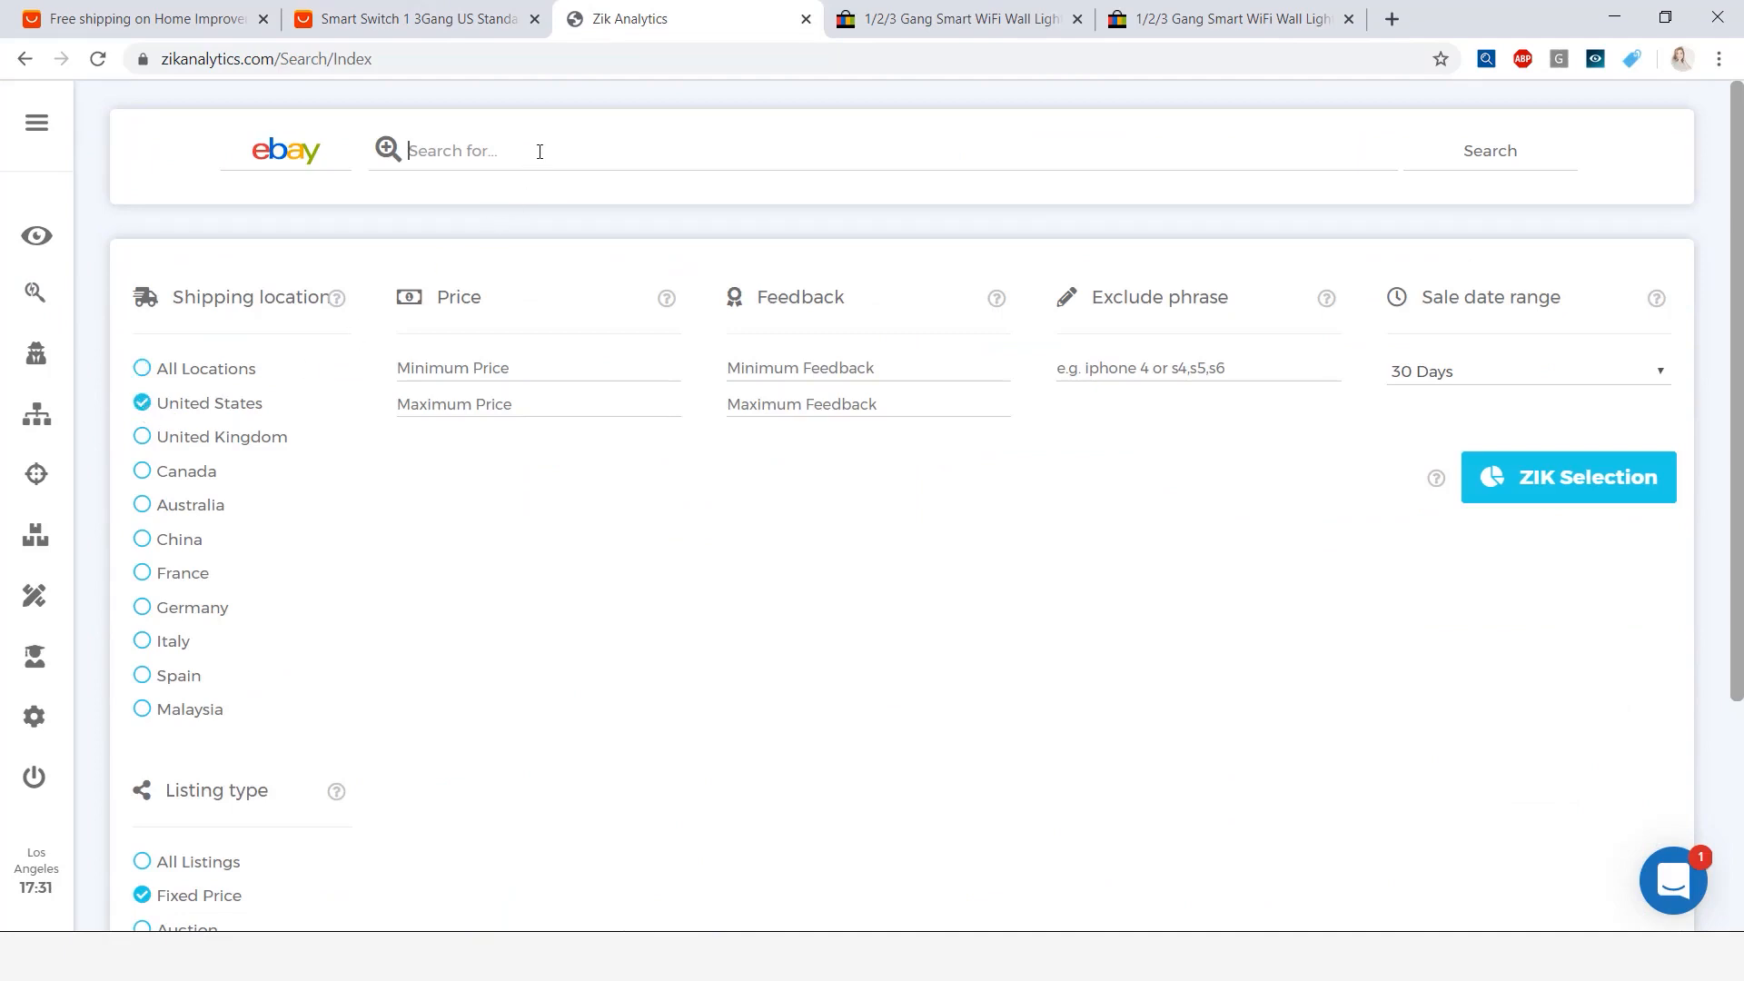
pyautogui.write('WIFI Smart Wall Light 1/2/3 Gang')
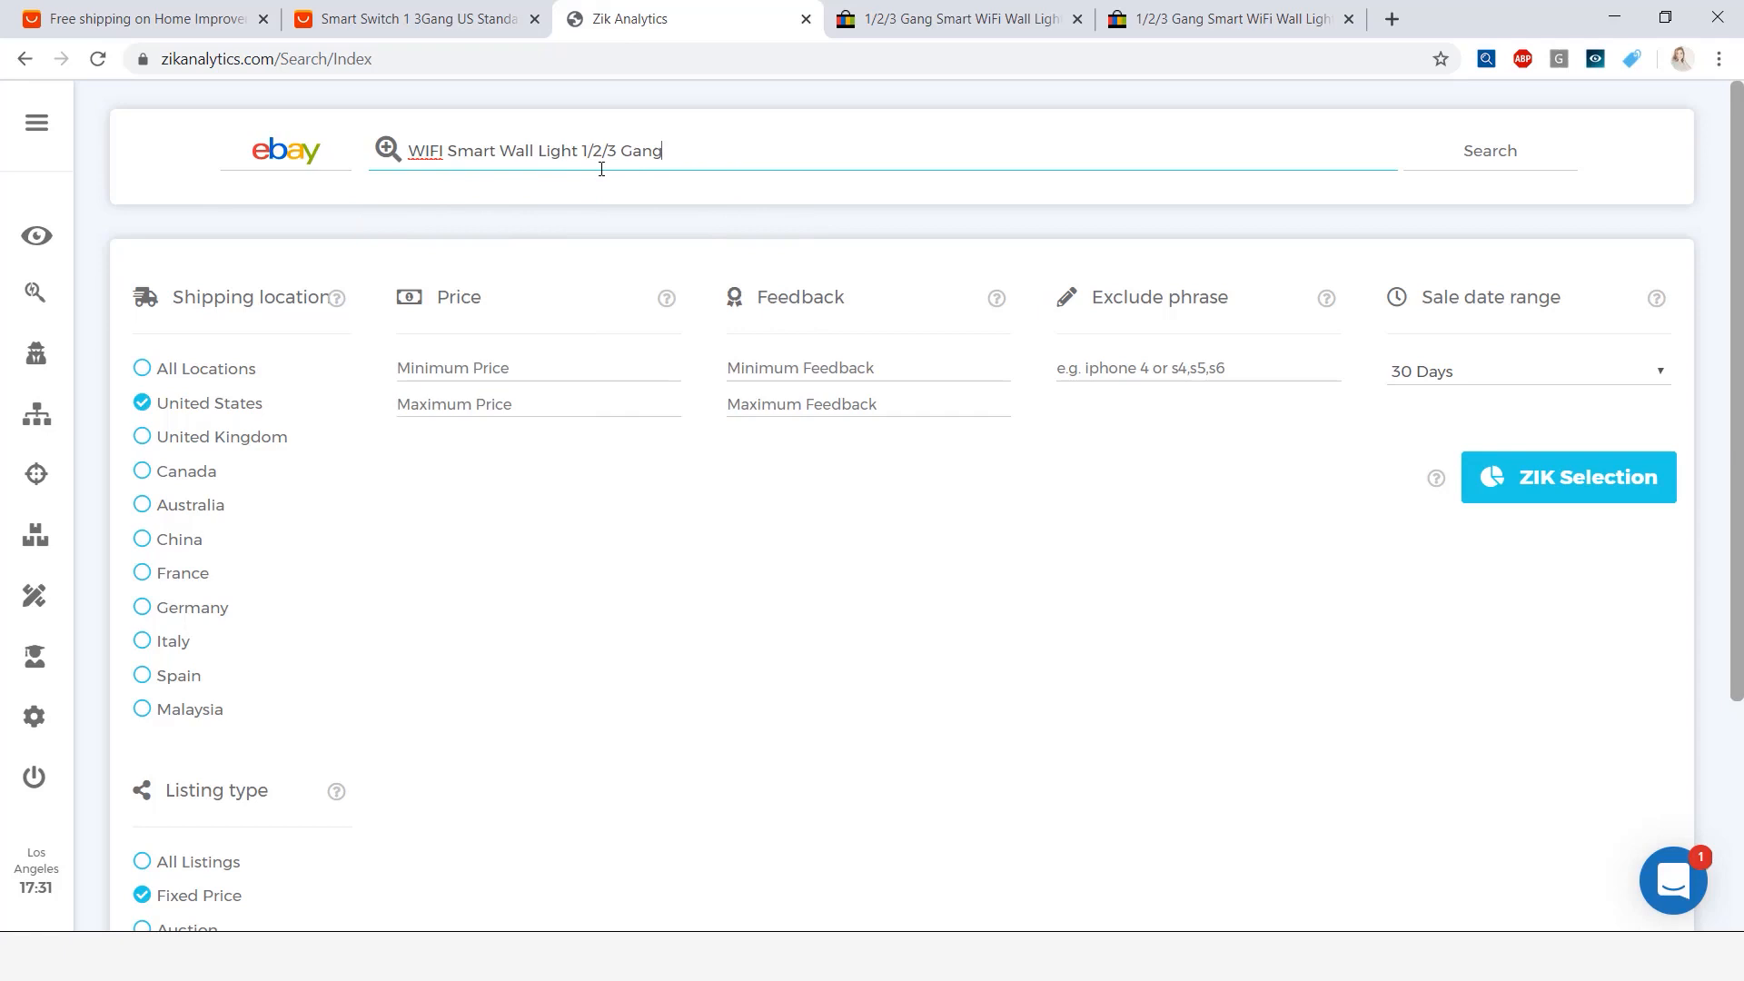
pyautogui.moveTo(1501, 135)
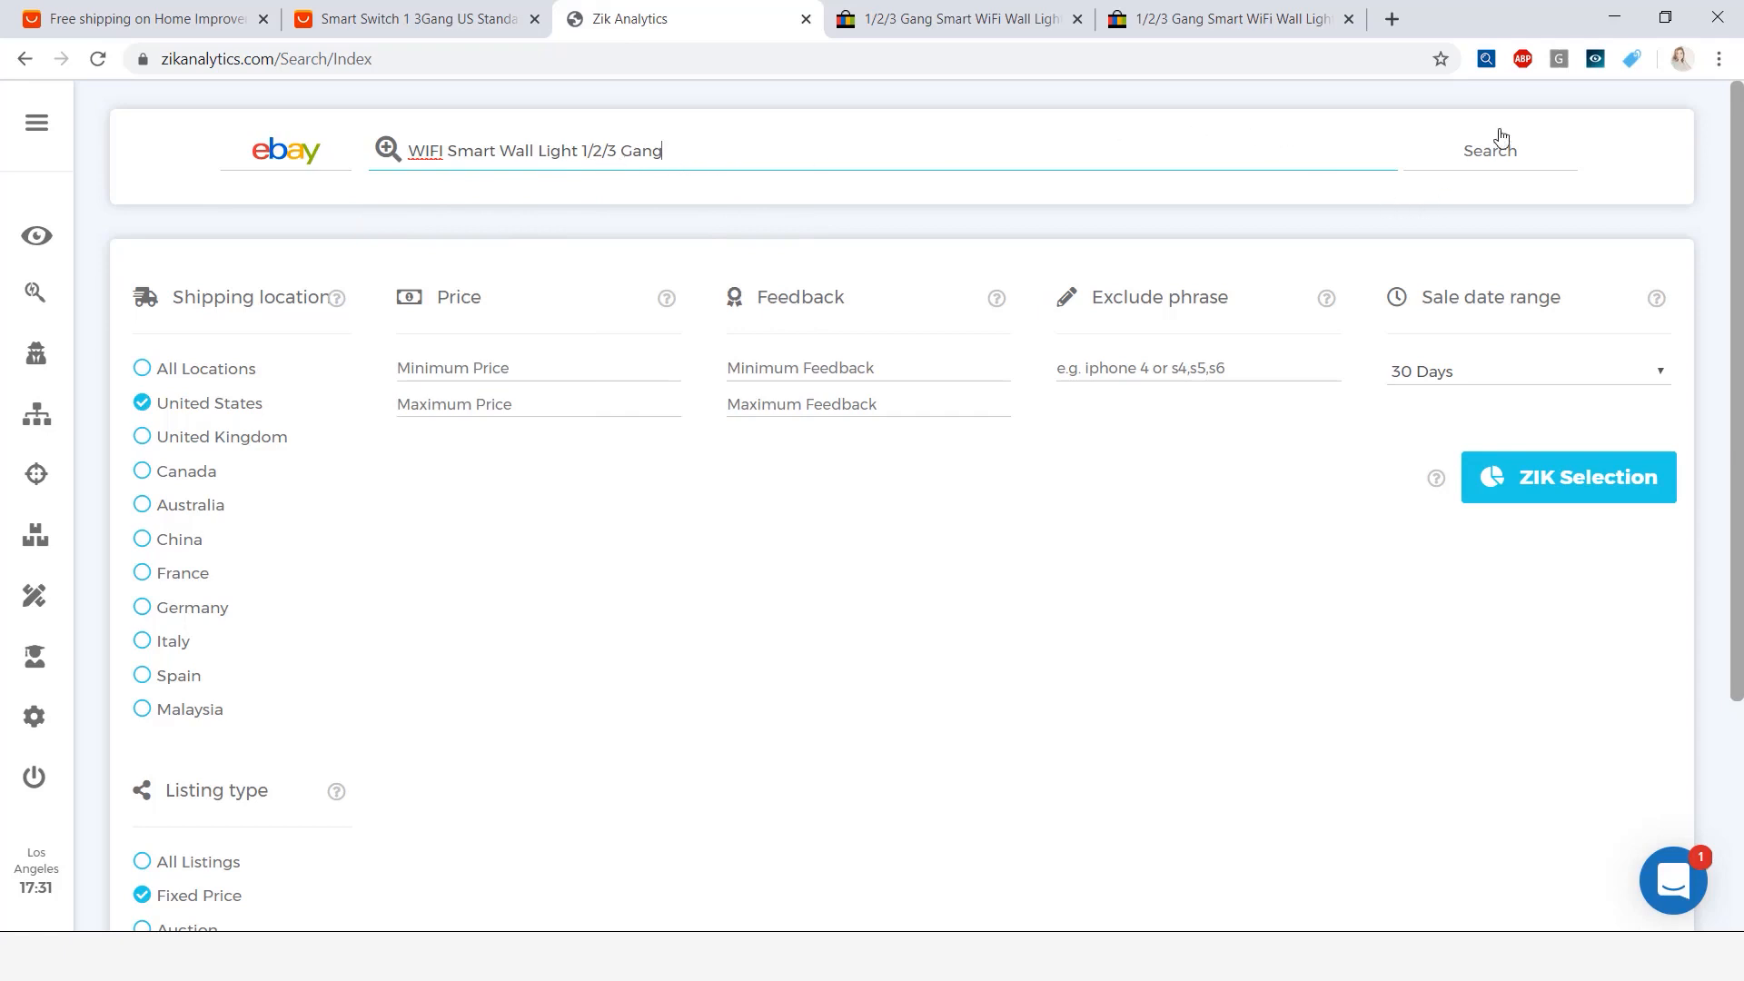
pyautogui.click(1488, 150)
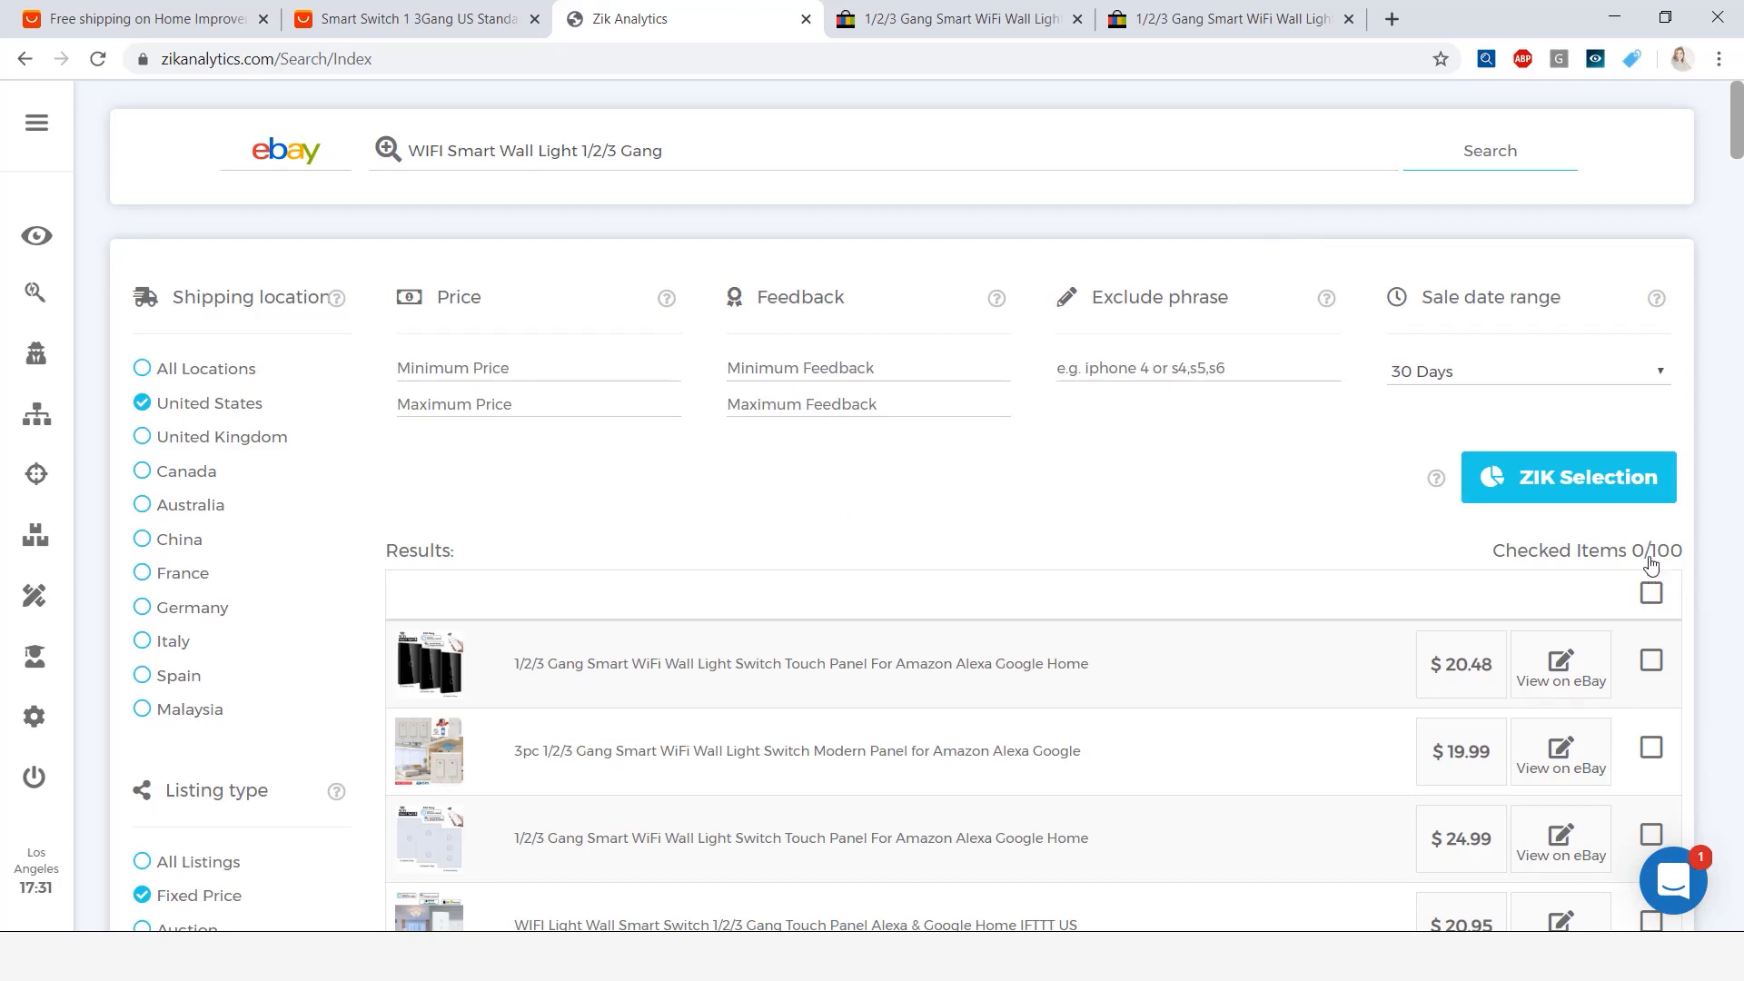
pyautogui.click(1566, 477)
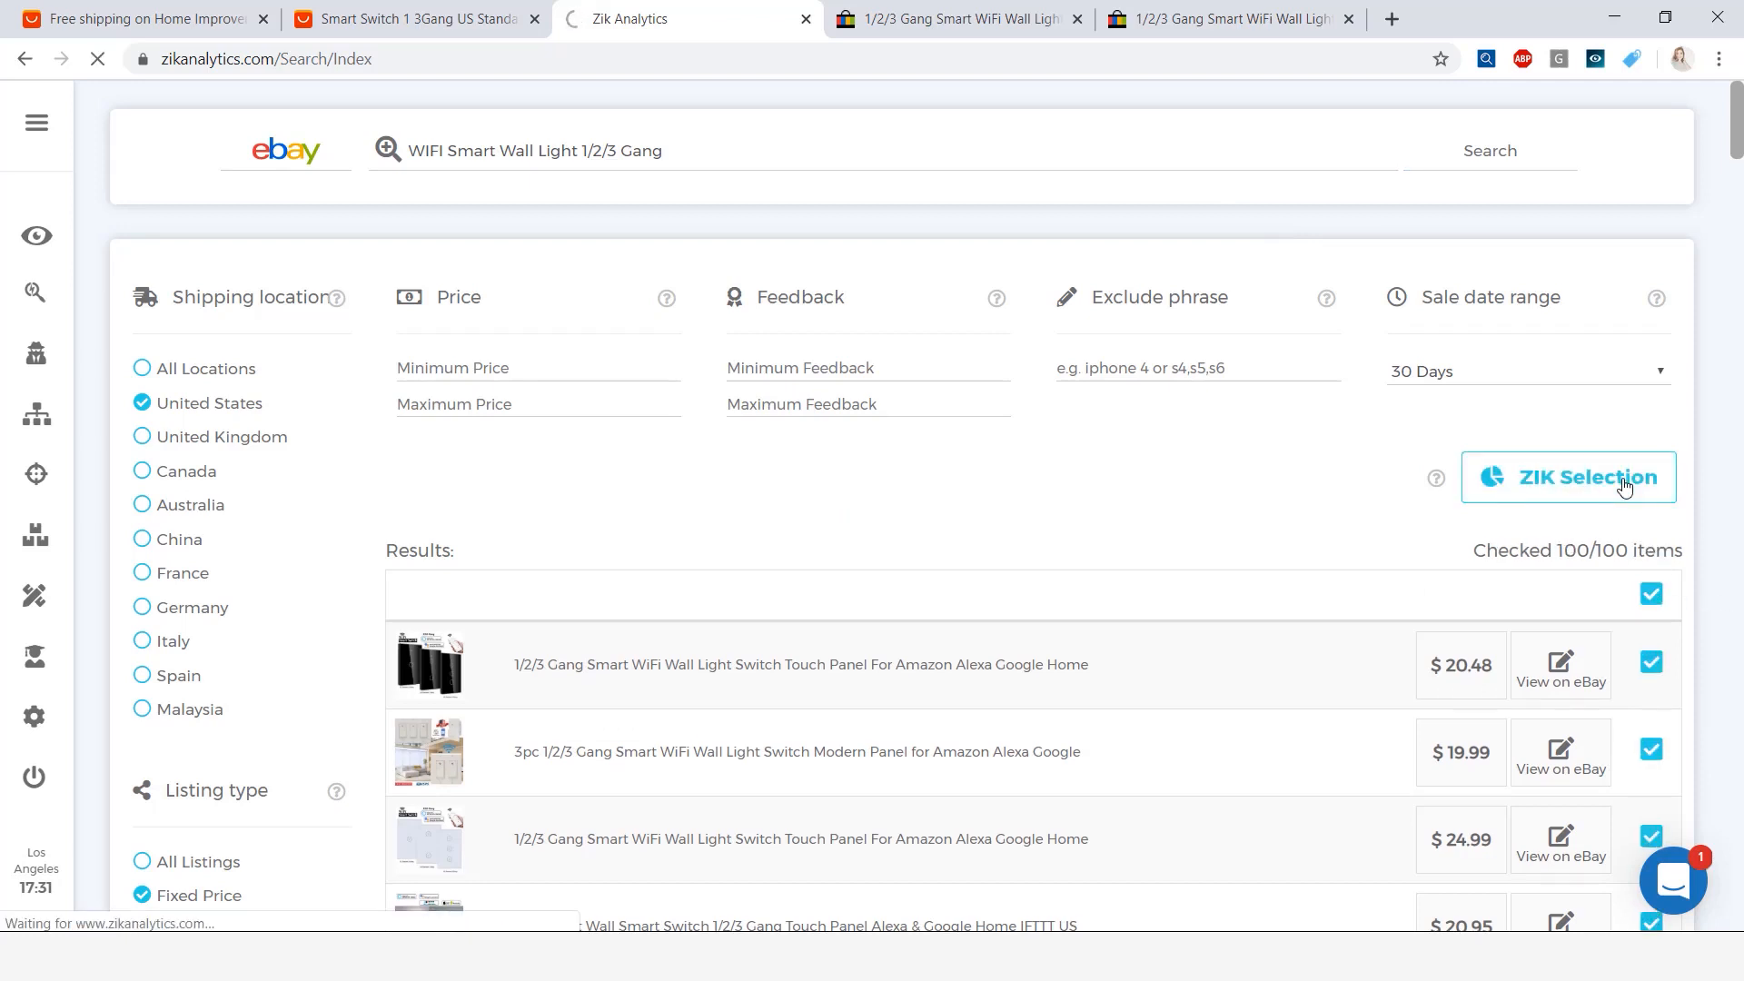
# Review the 185% sell-through, $3,297 earnings and $18.22 average price, then bring up the seller table
pyautogui.click(1569, 477)
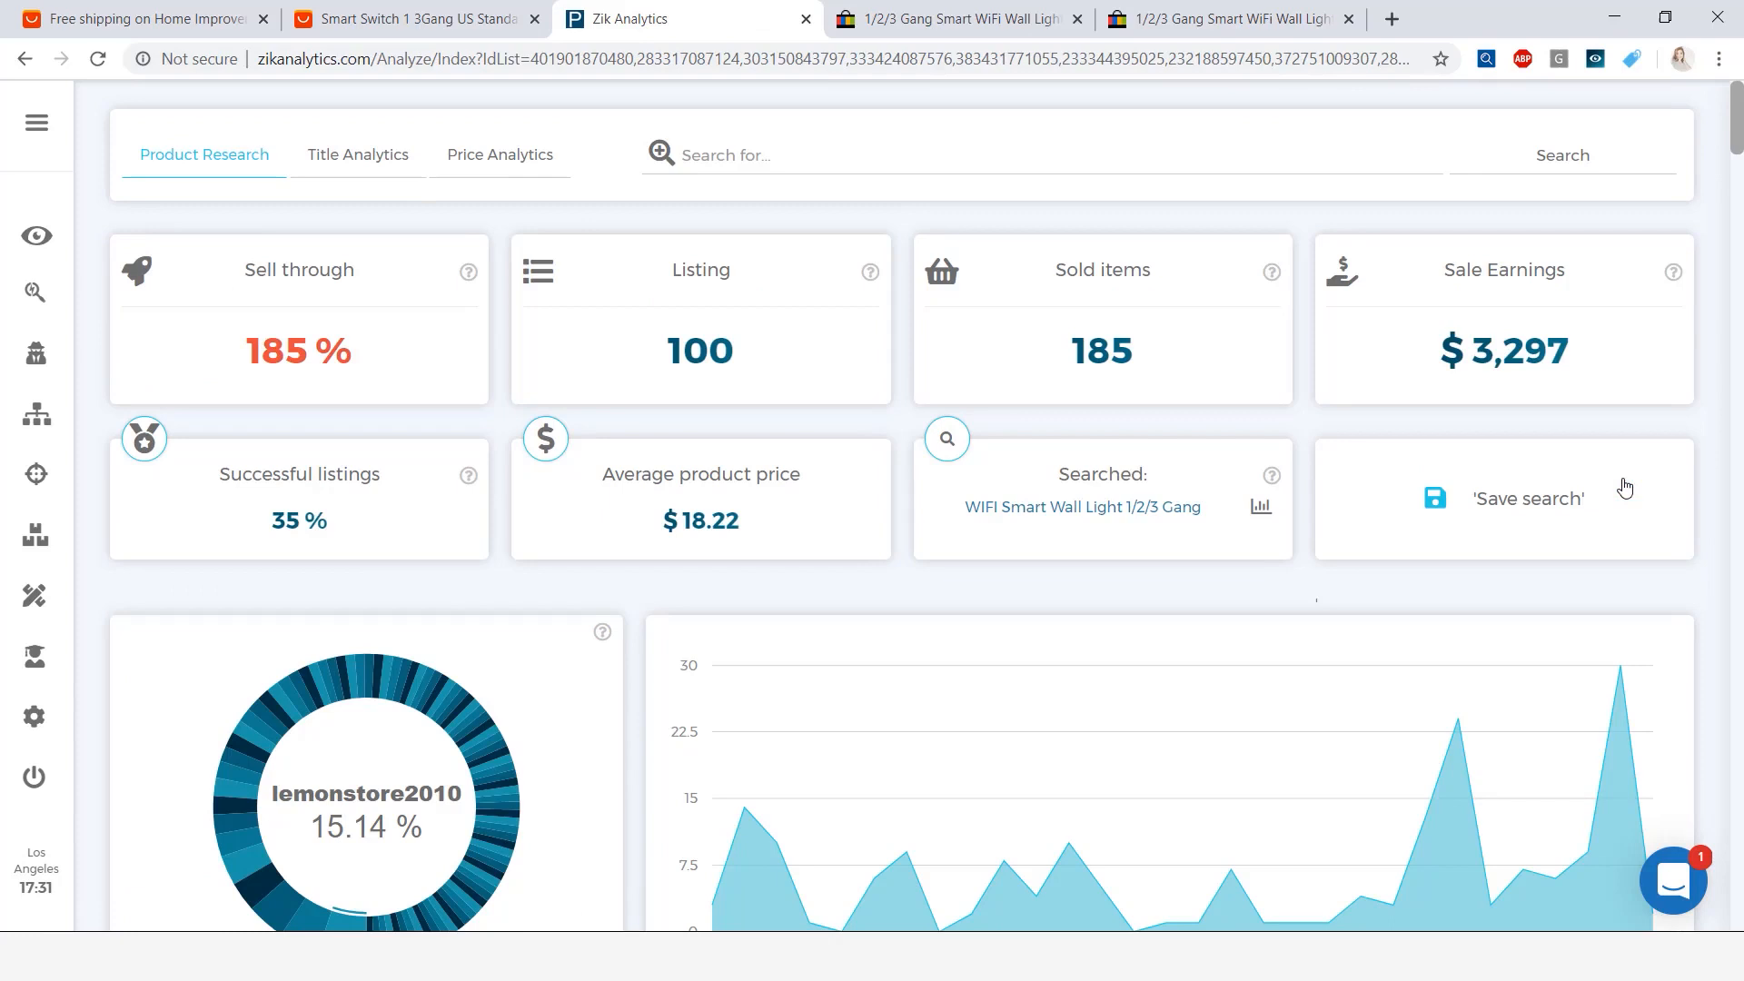
pyautogui.moveTo(1090, 551)
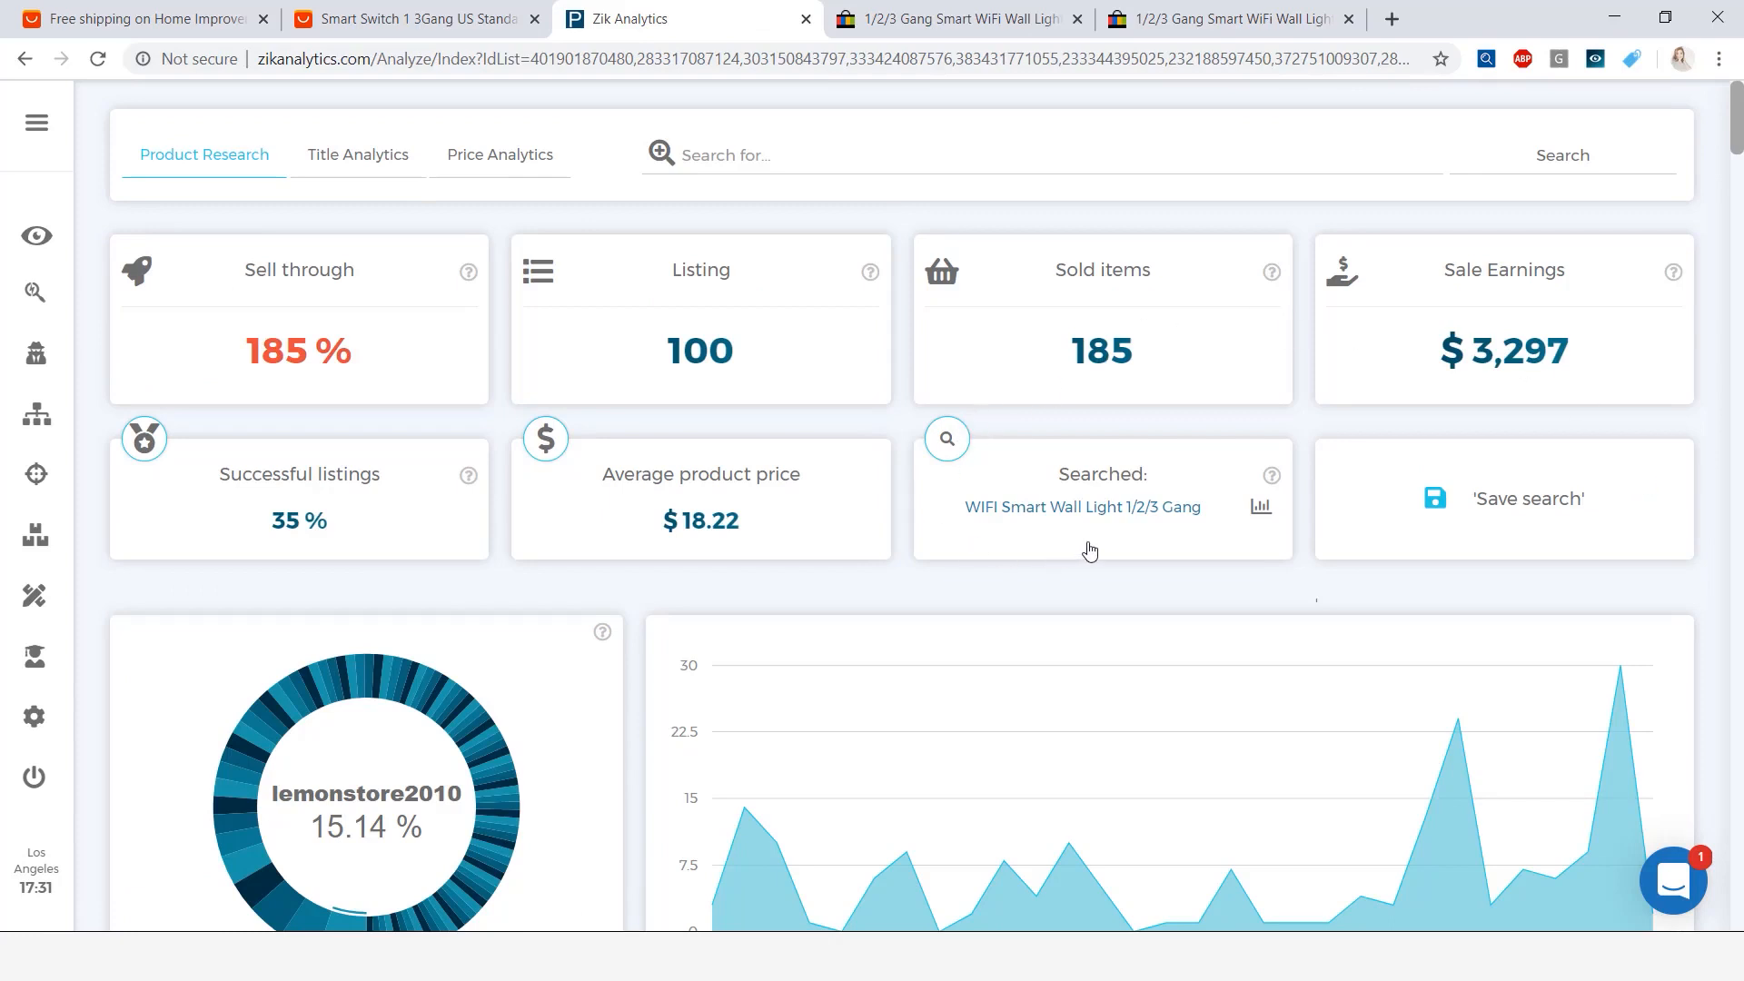
pyautogui.moveTo(896, 289)
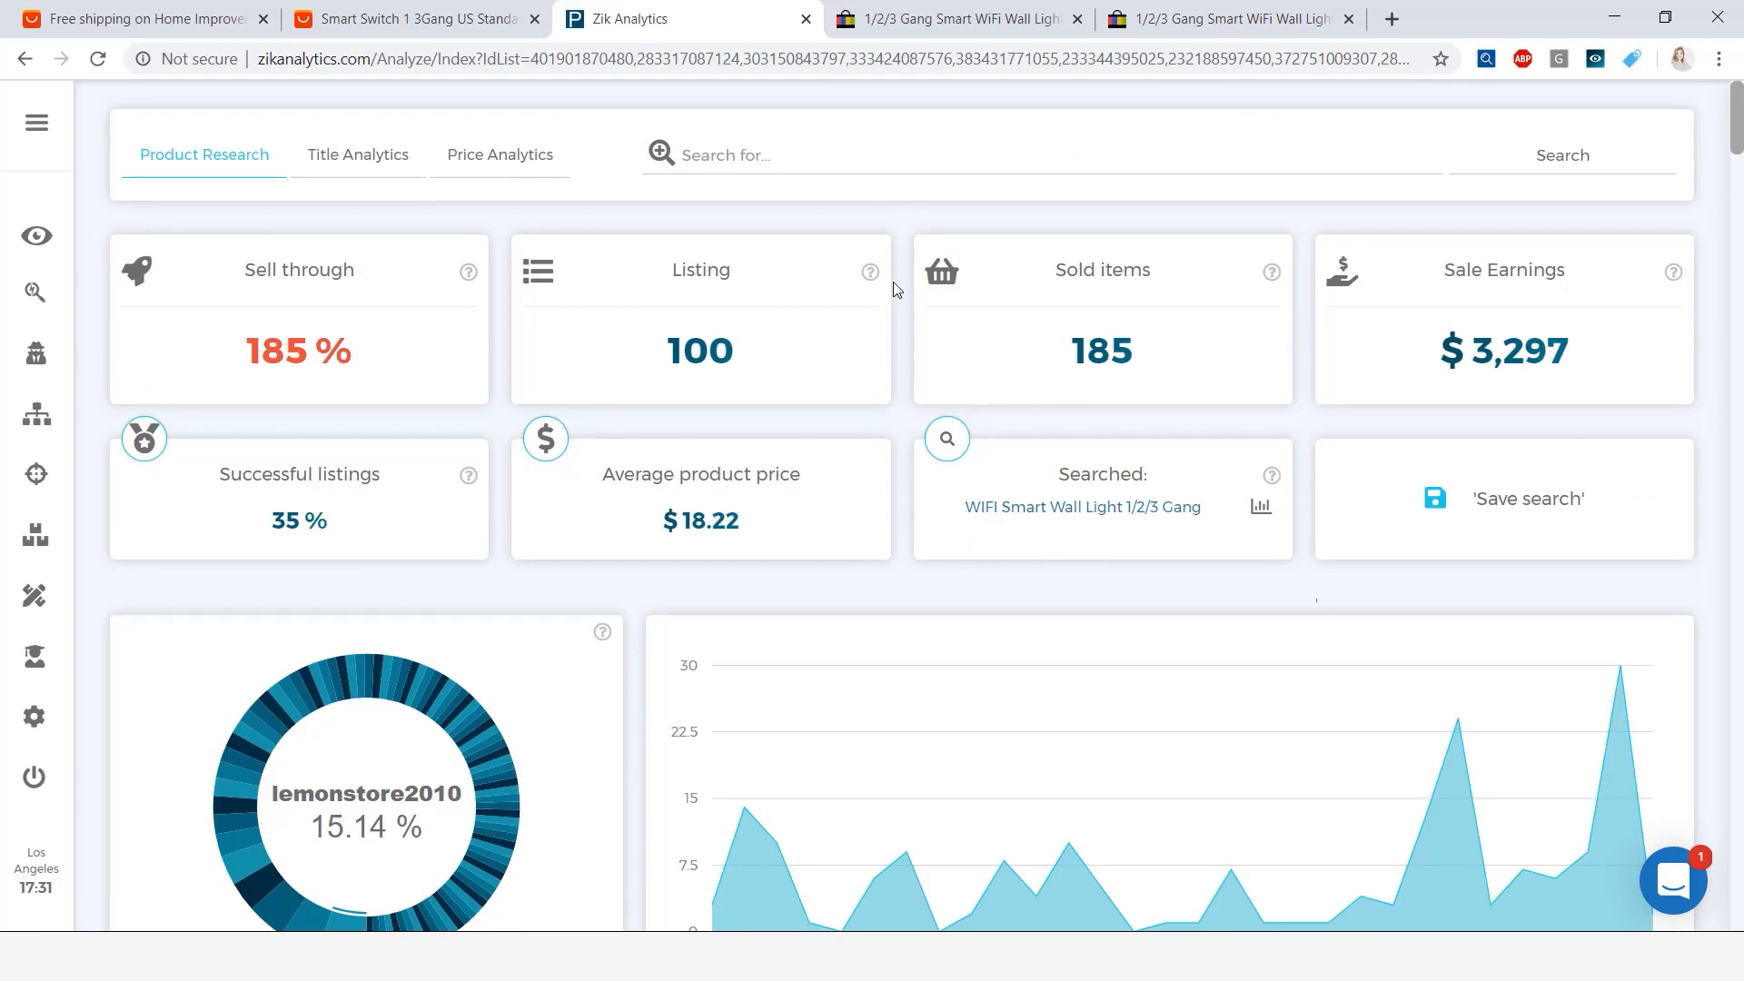
pyautogui.moveTo(1160, 390)
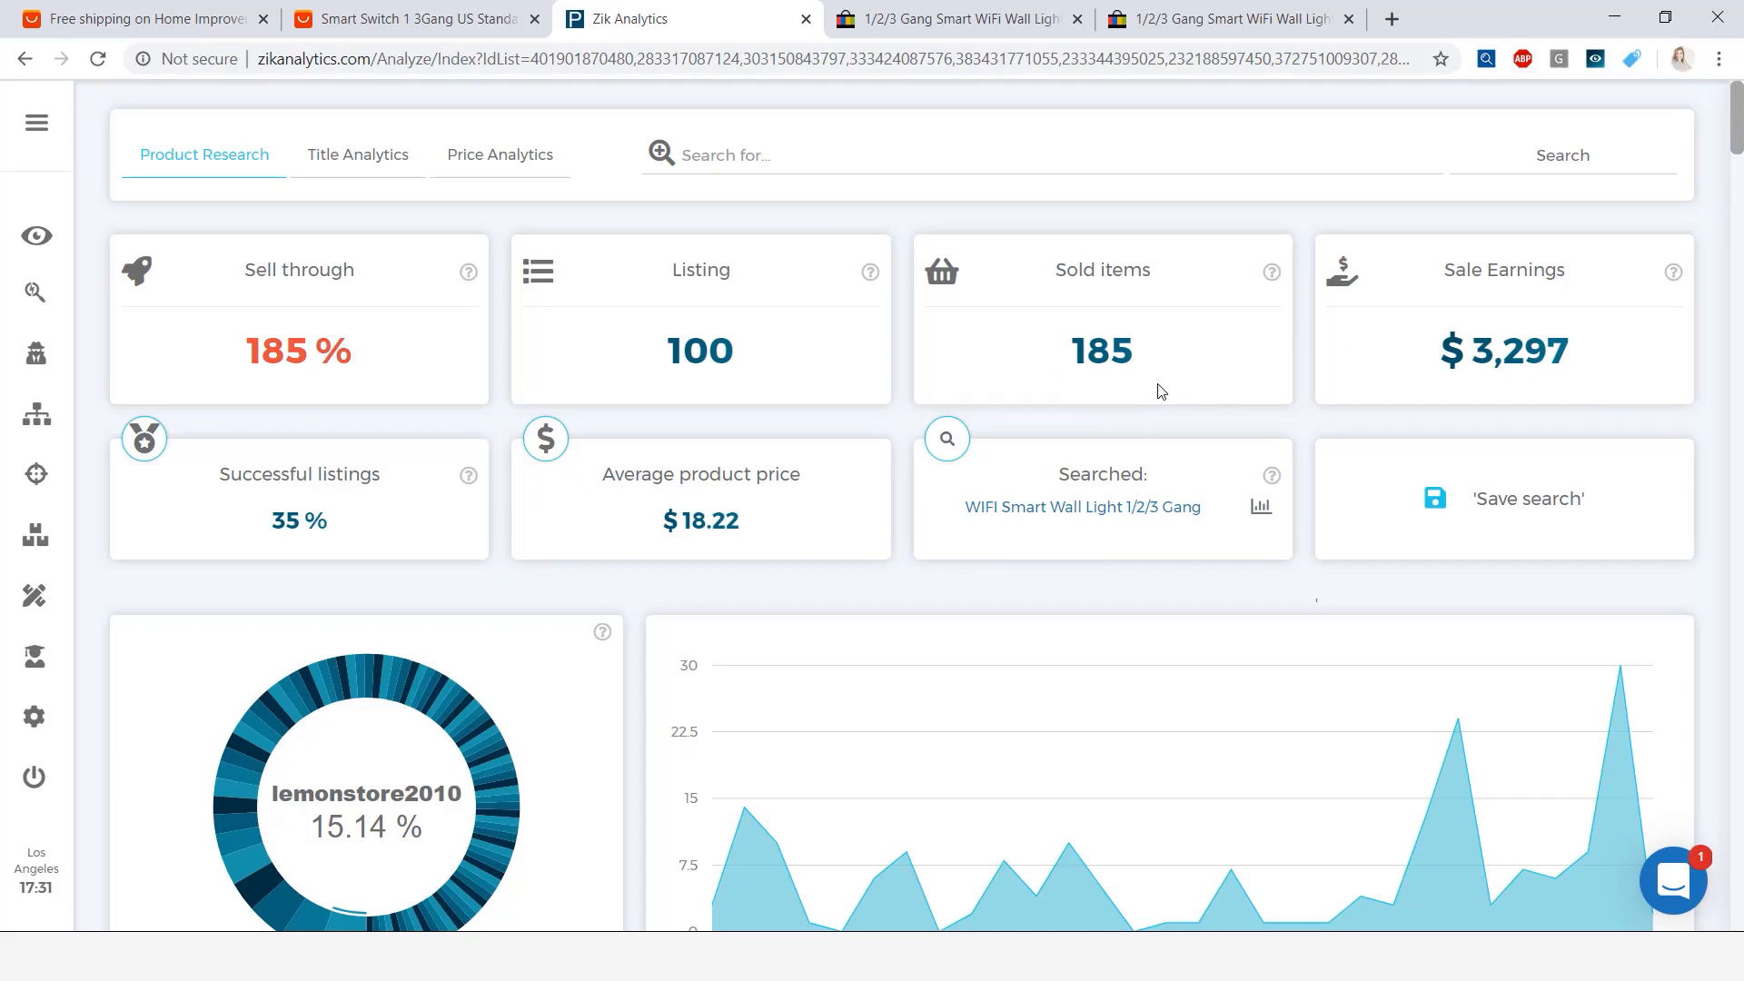
pyautogui.moveTo(1521, 371)
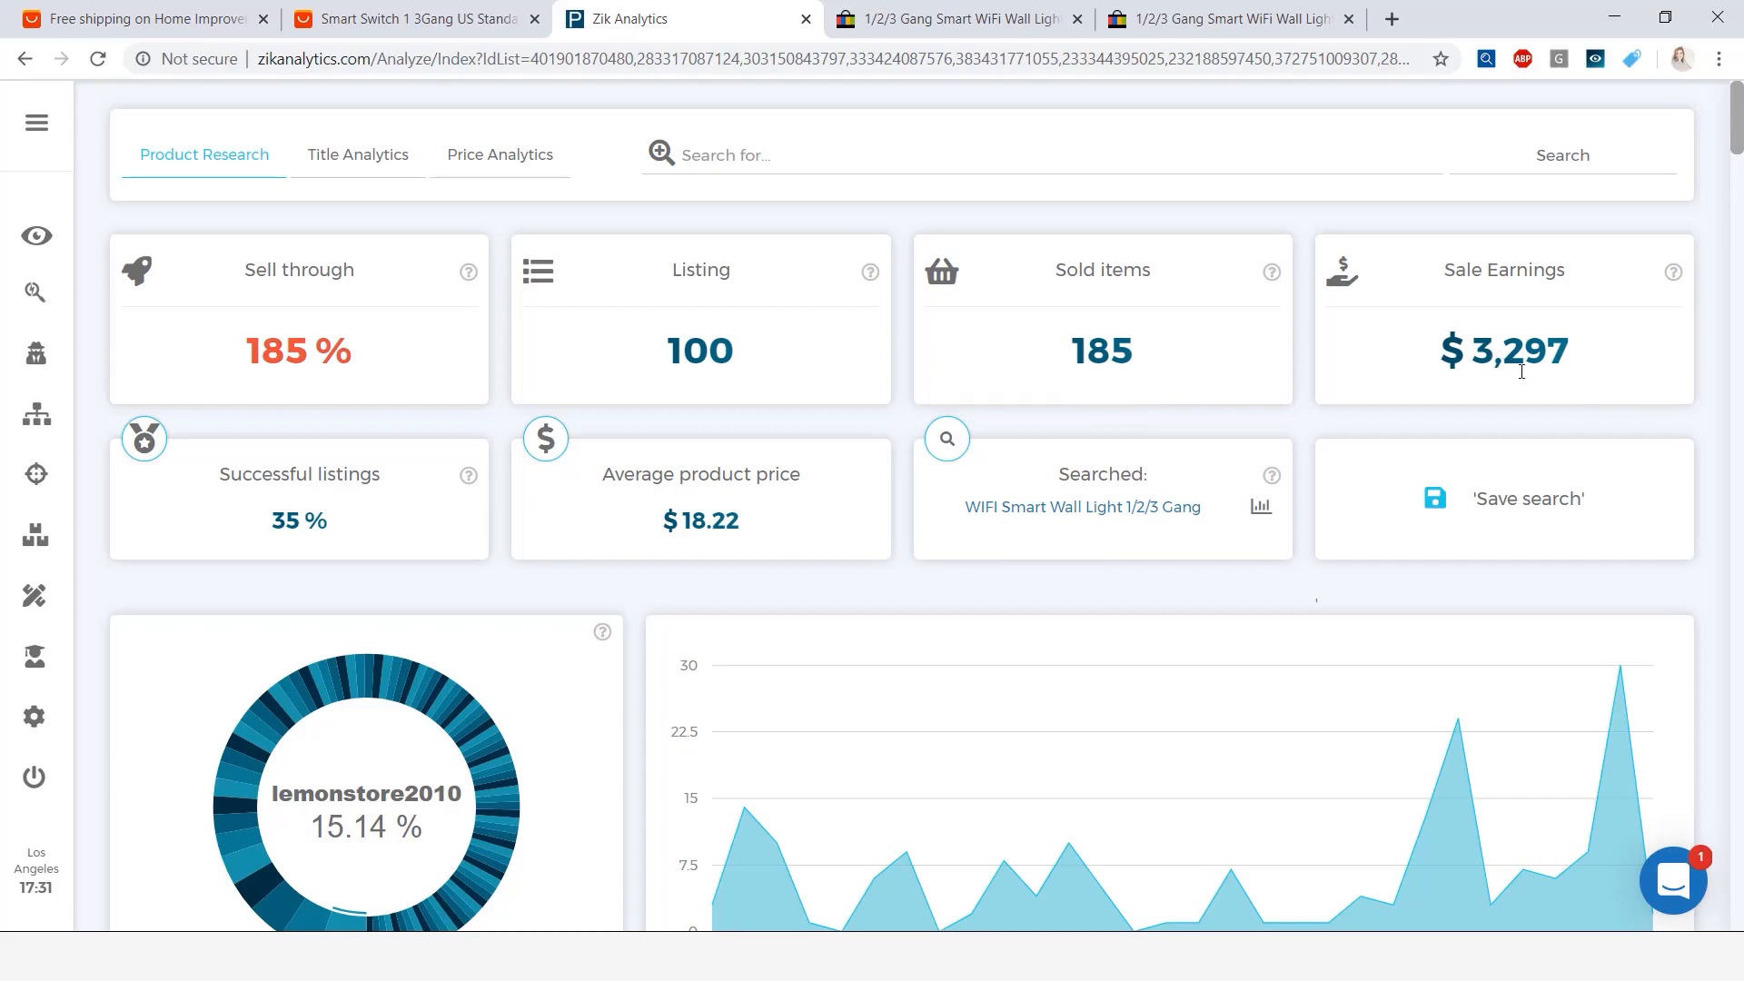
pyautogui.moveTo(818, 291)
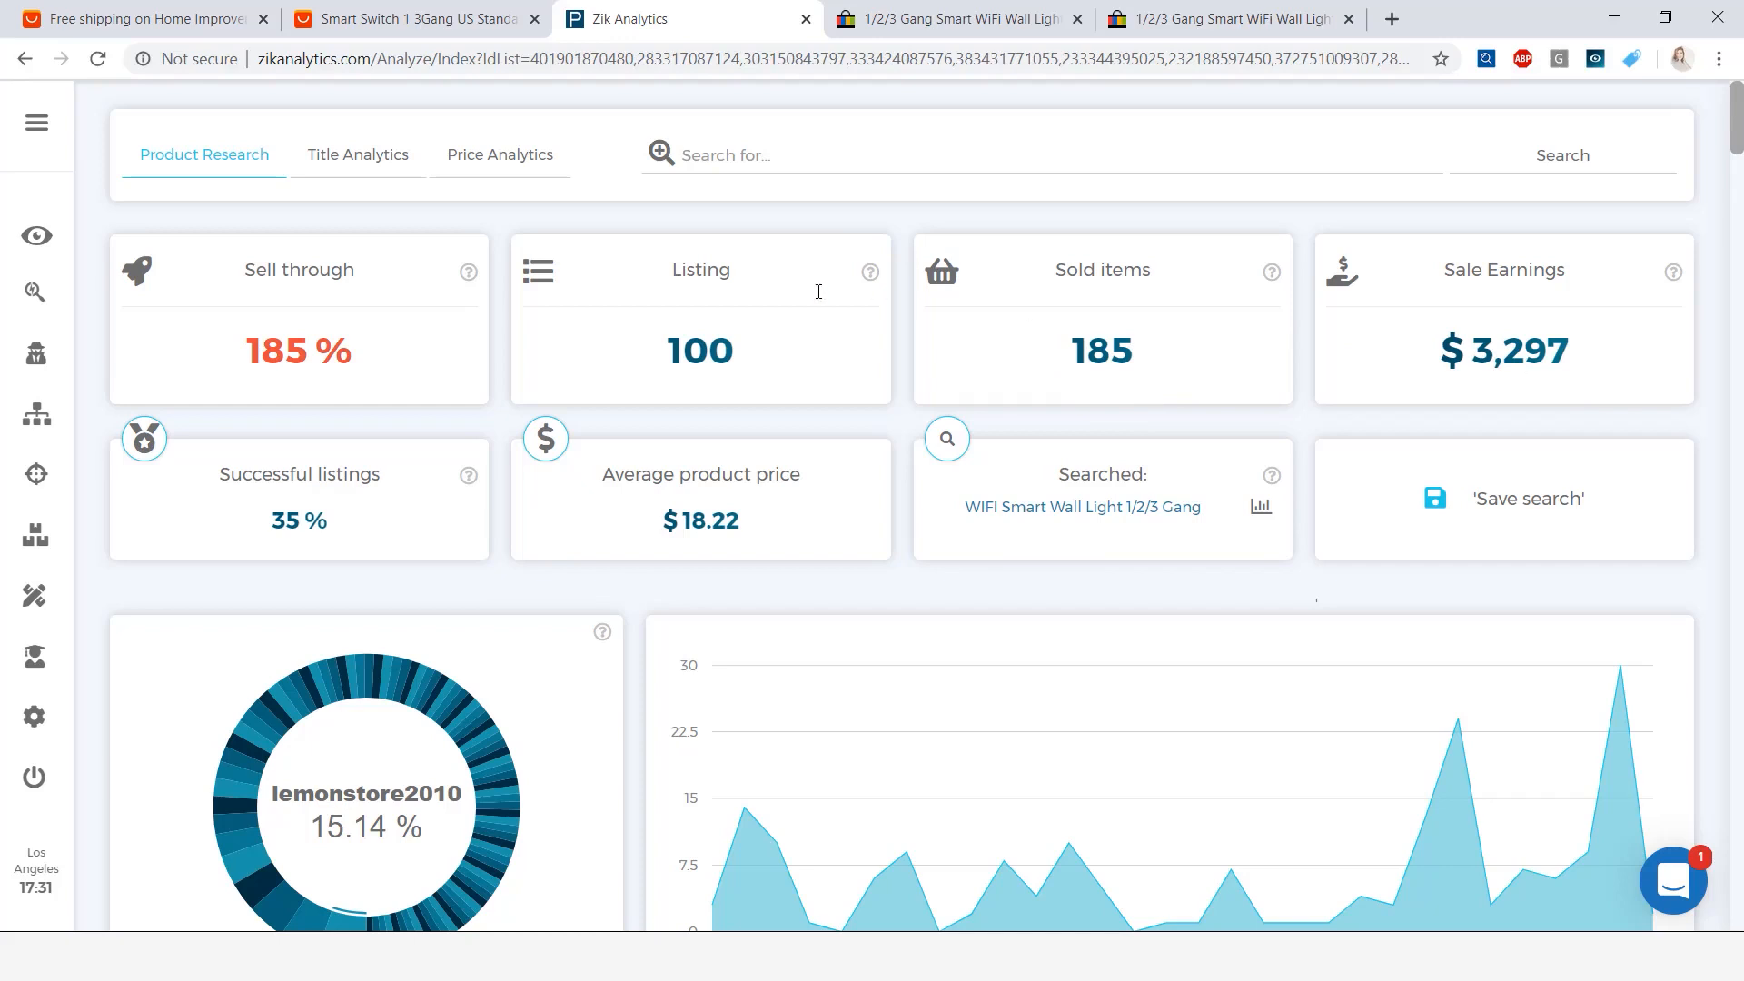
pyautogui.moveTo(851, 520)
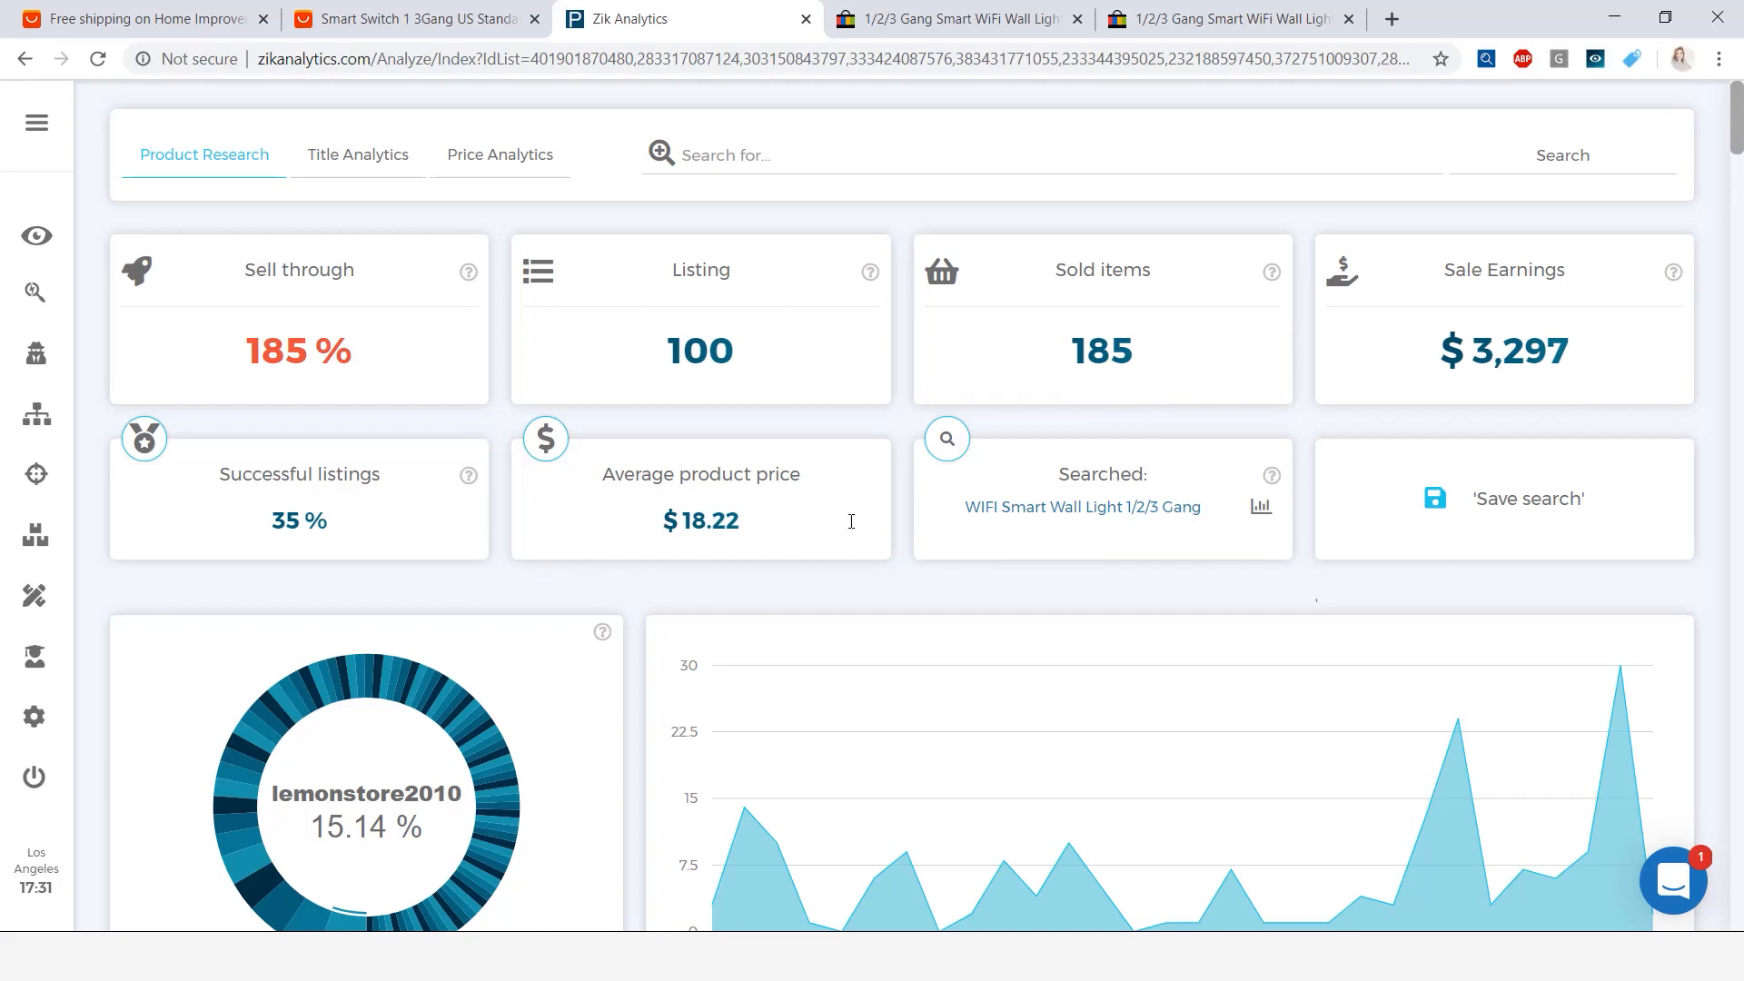
pyautogui.moveTo(838, 535)
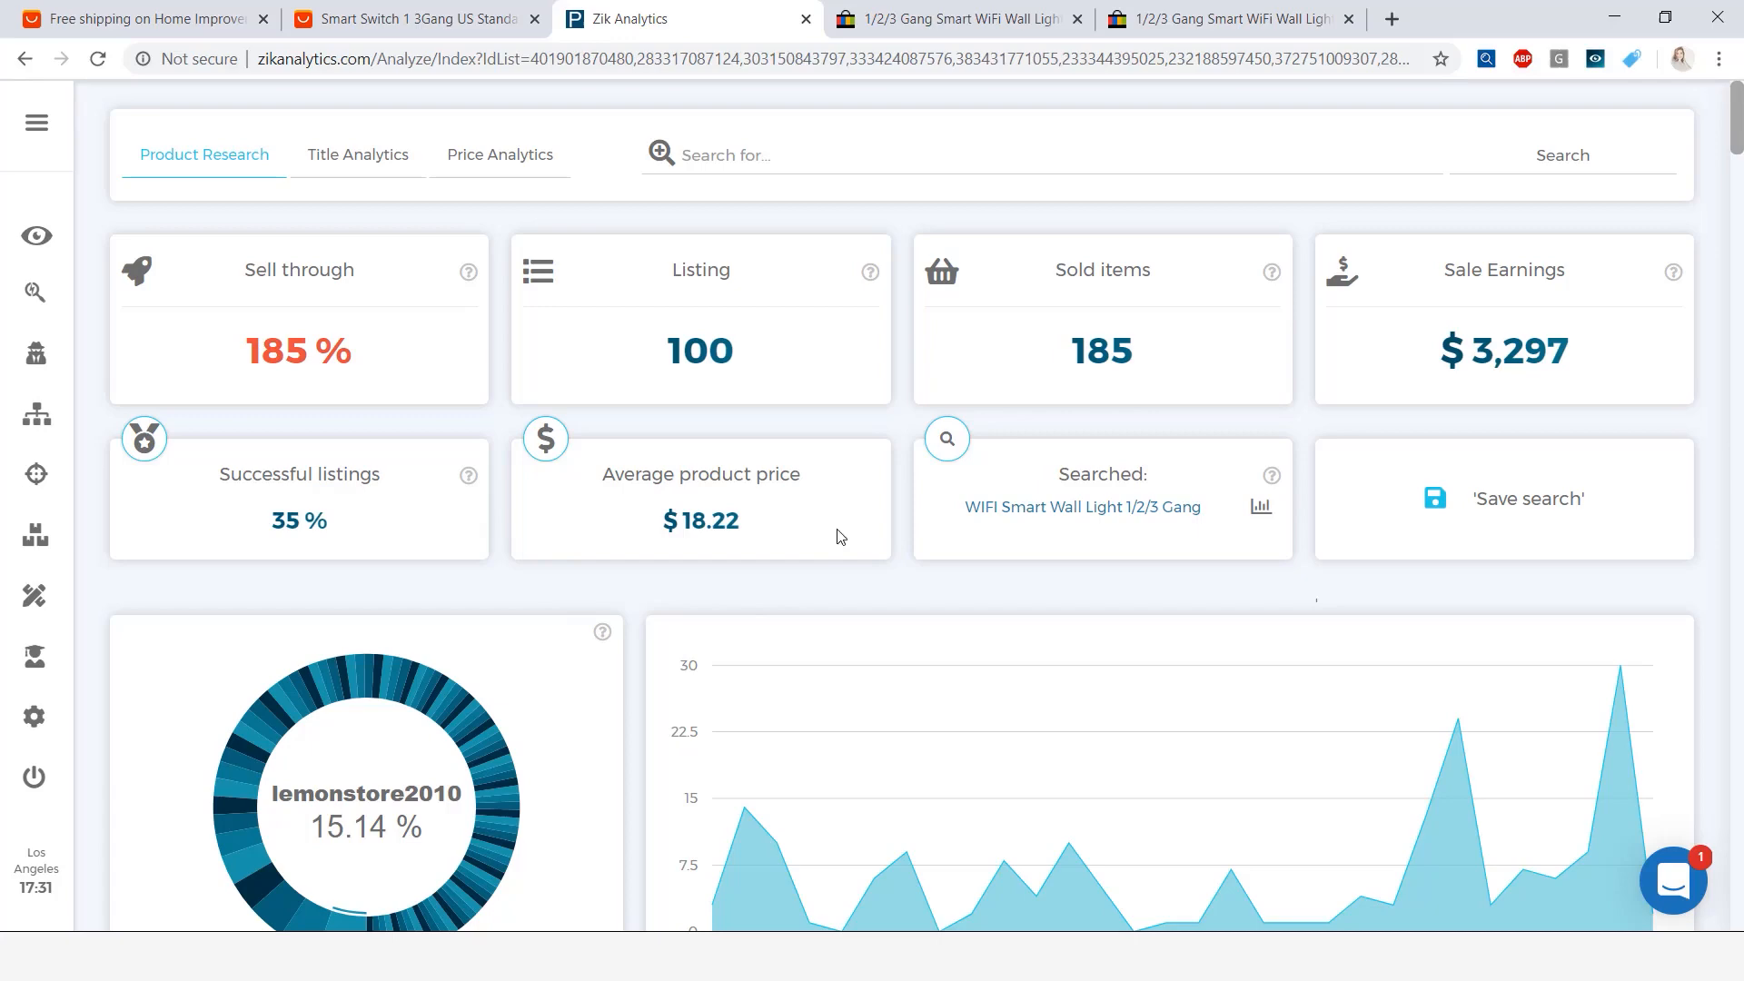
pyautogui.scroll(-3)
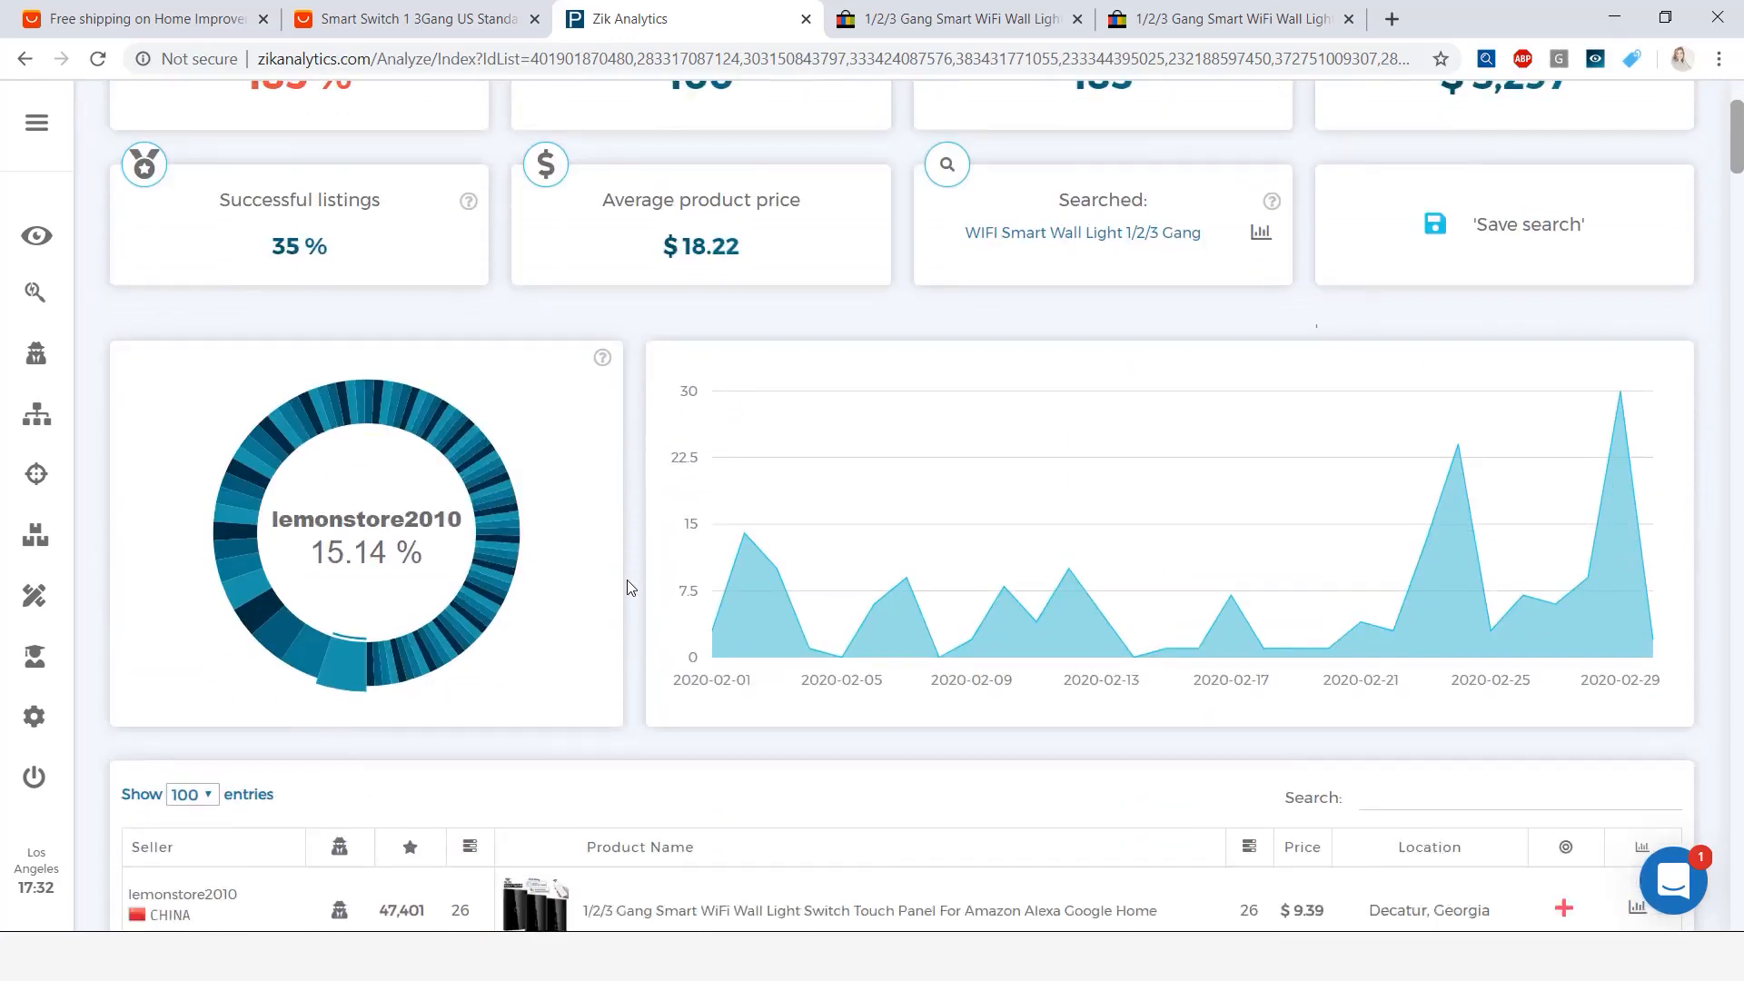
pyautogui.scroll(-3)
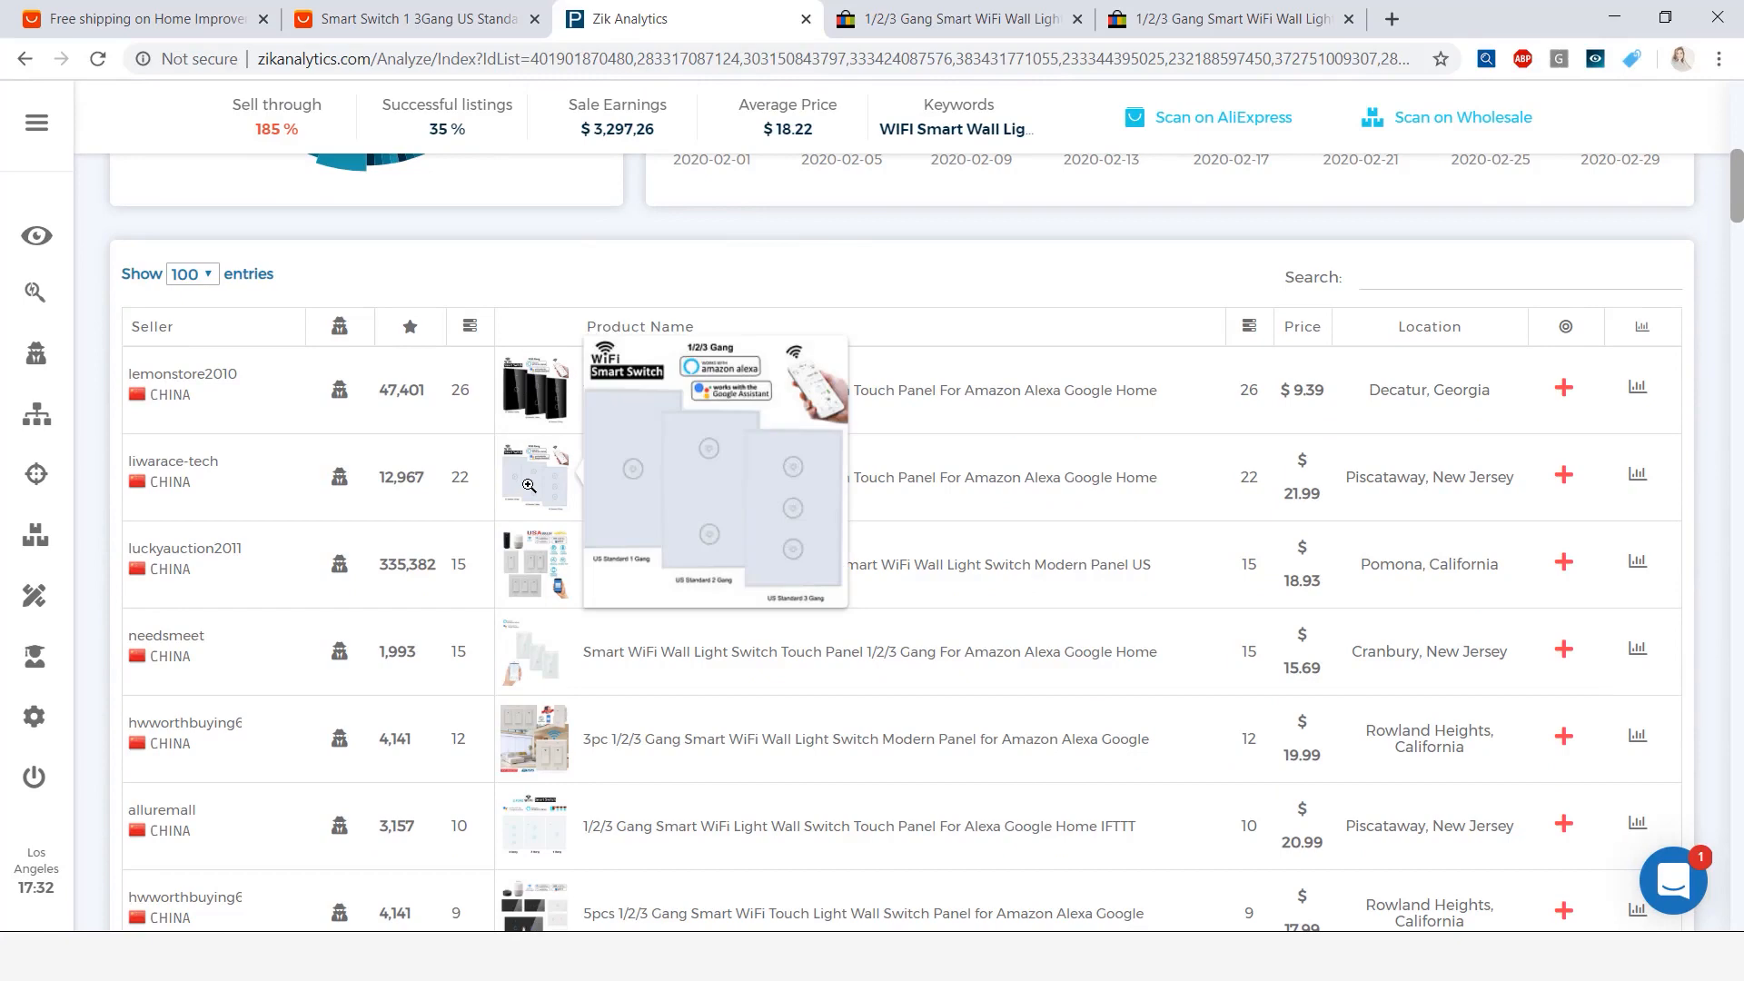
# Open the top competitor's eBay listing and check its 1 Gang and 3 Gang Black variants
pyautogui.click(406, 19)
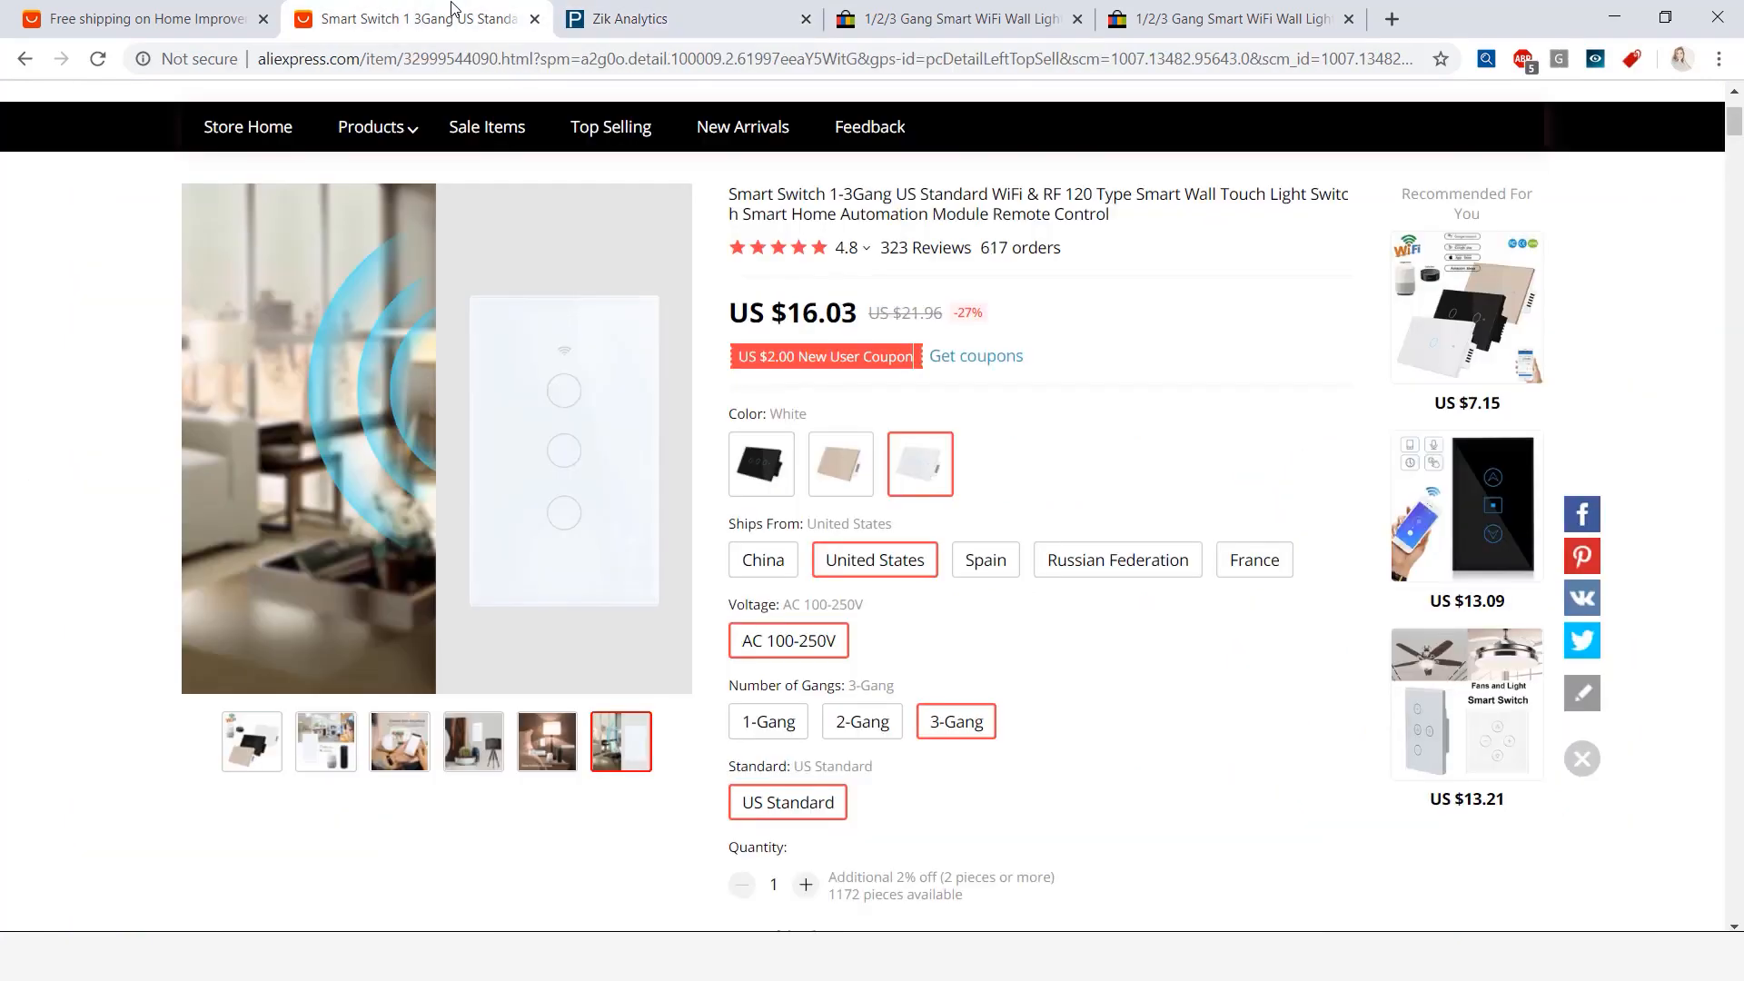
pyautogui.click(639, 19)
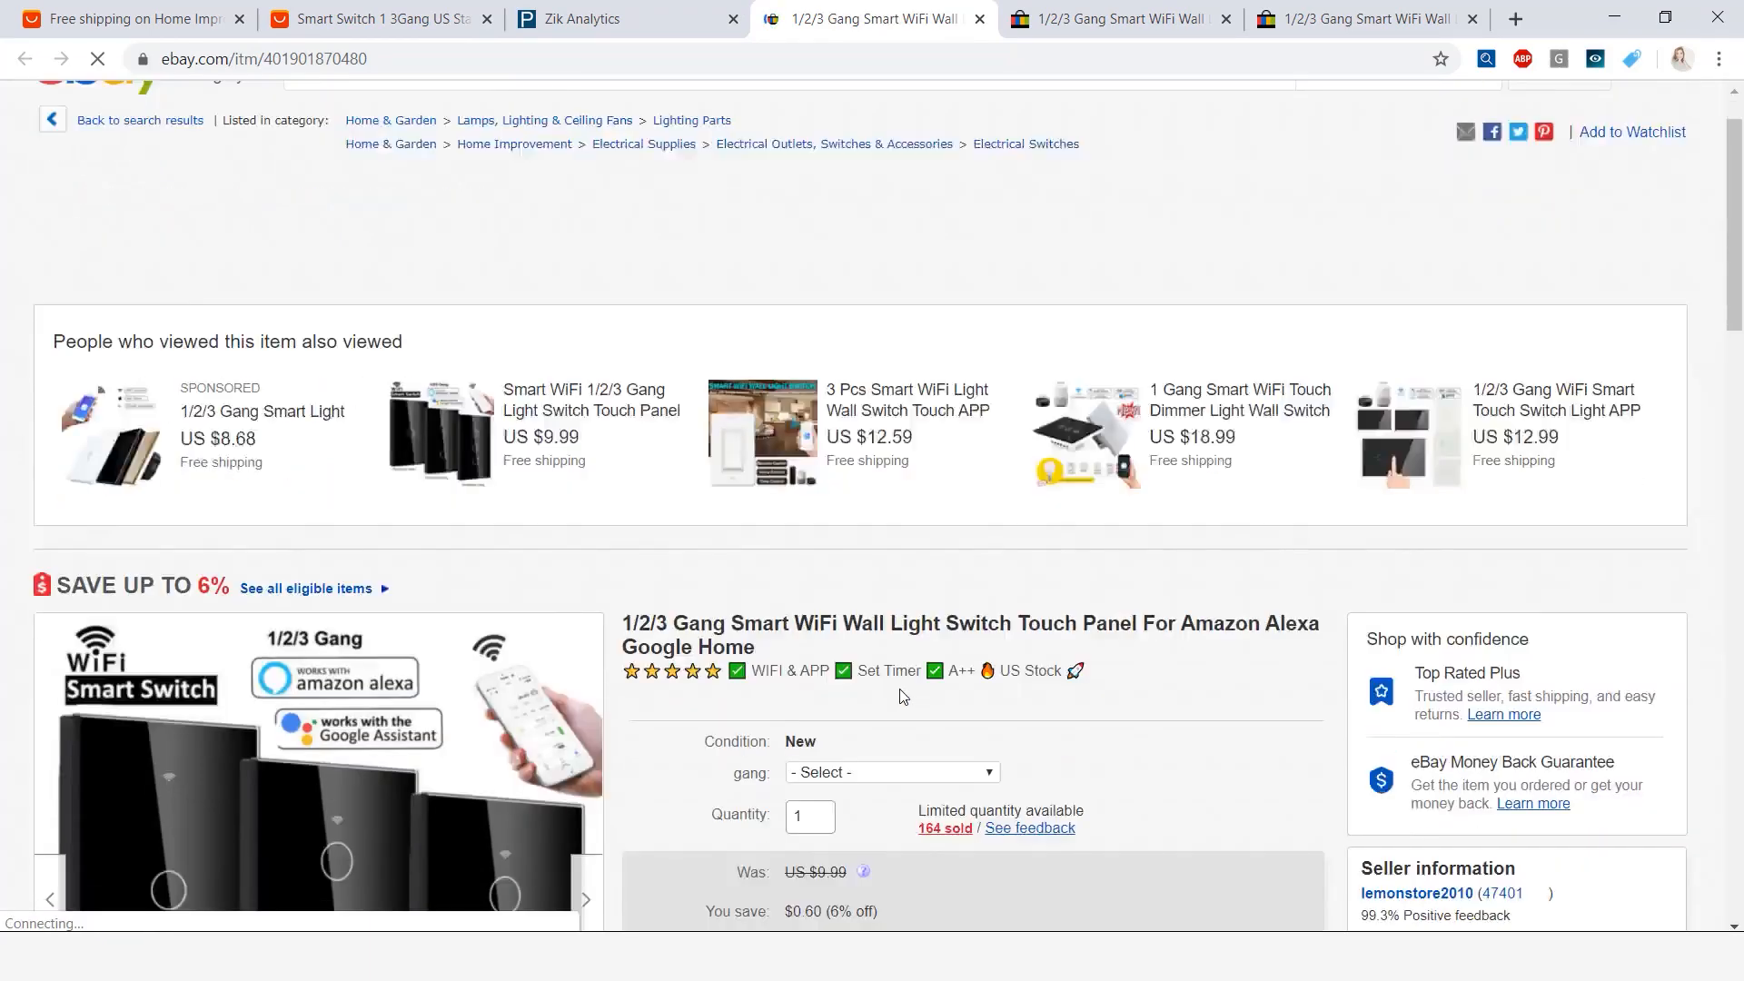
pyautogui.click(890, 771)
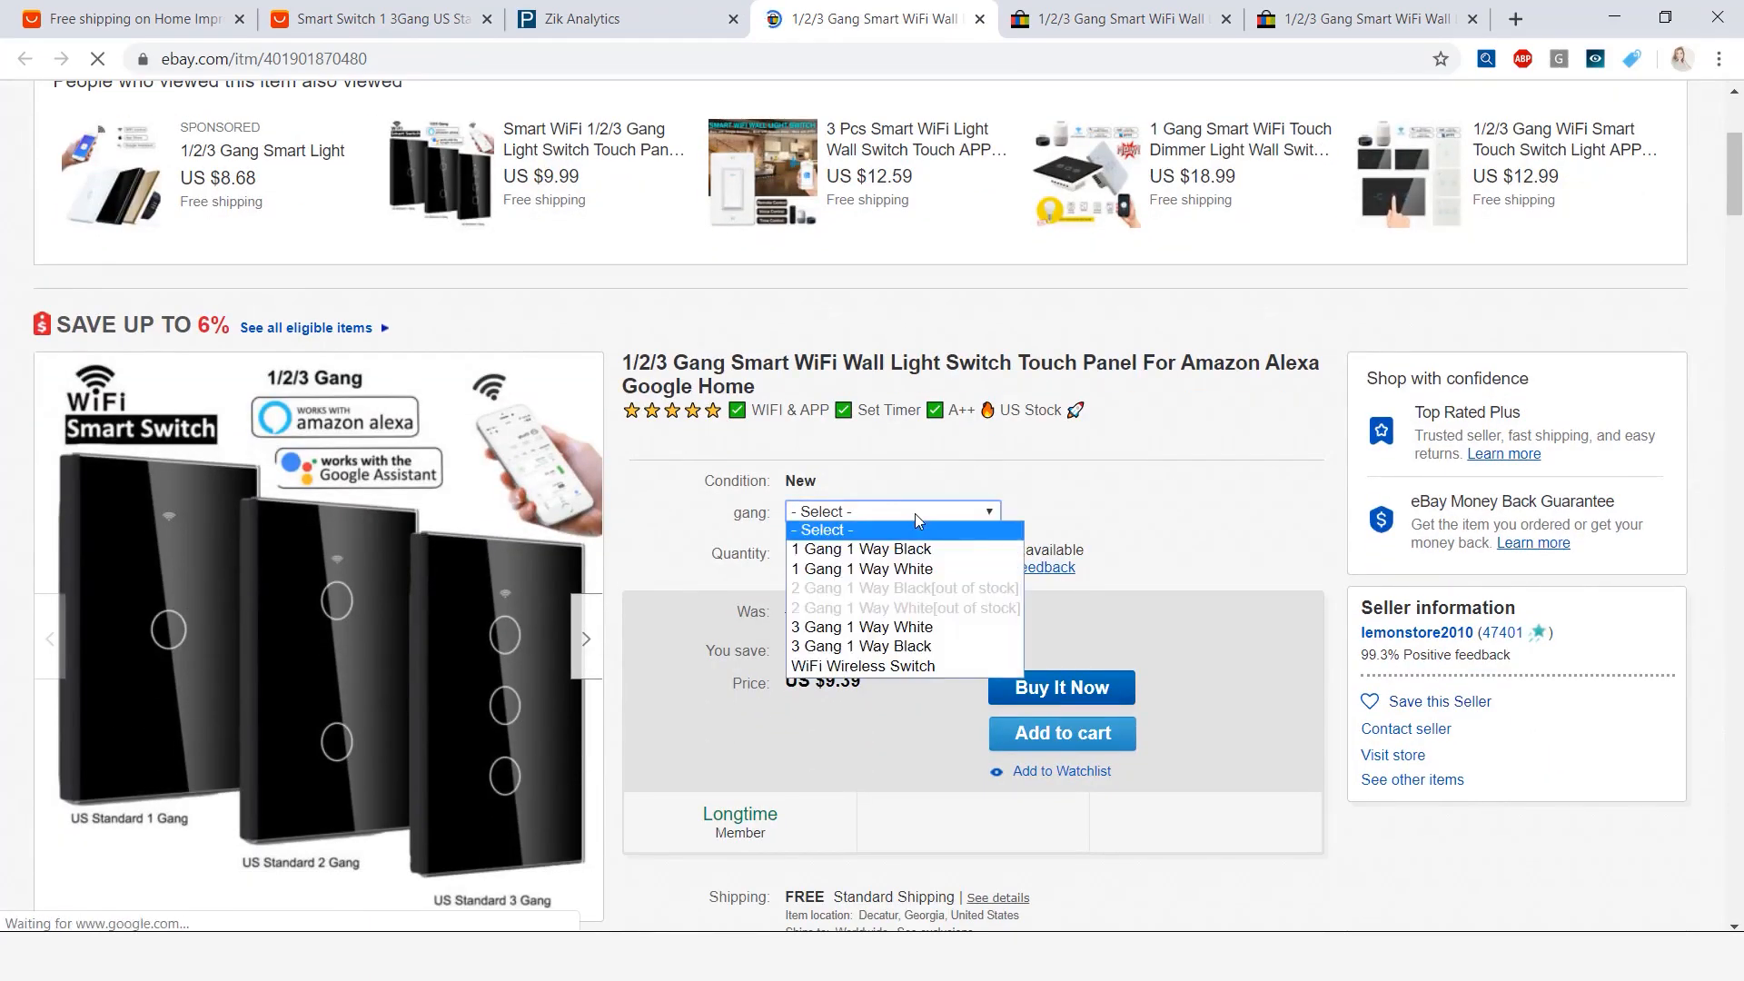
pyautogui.click(860, 549)
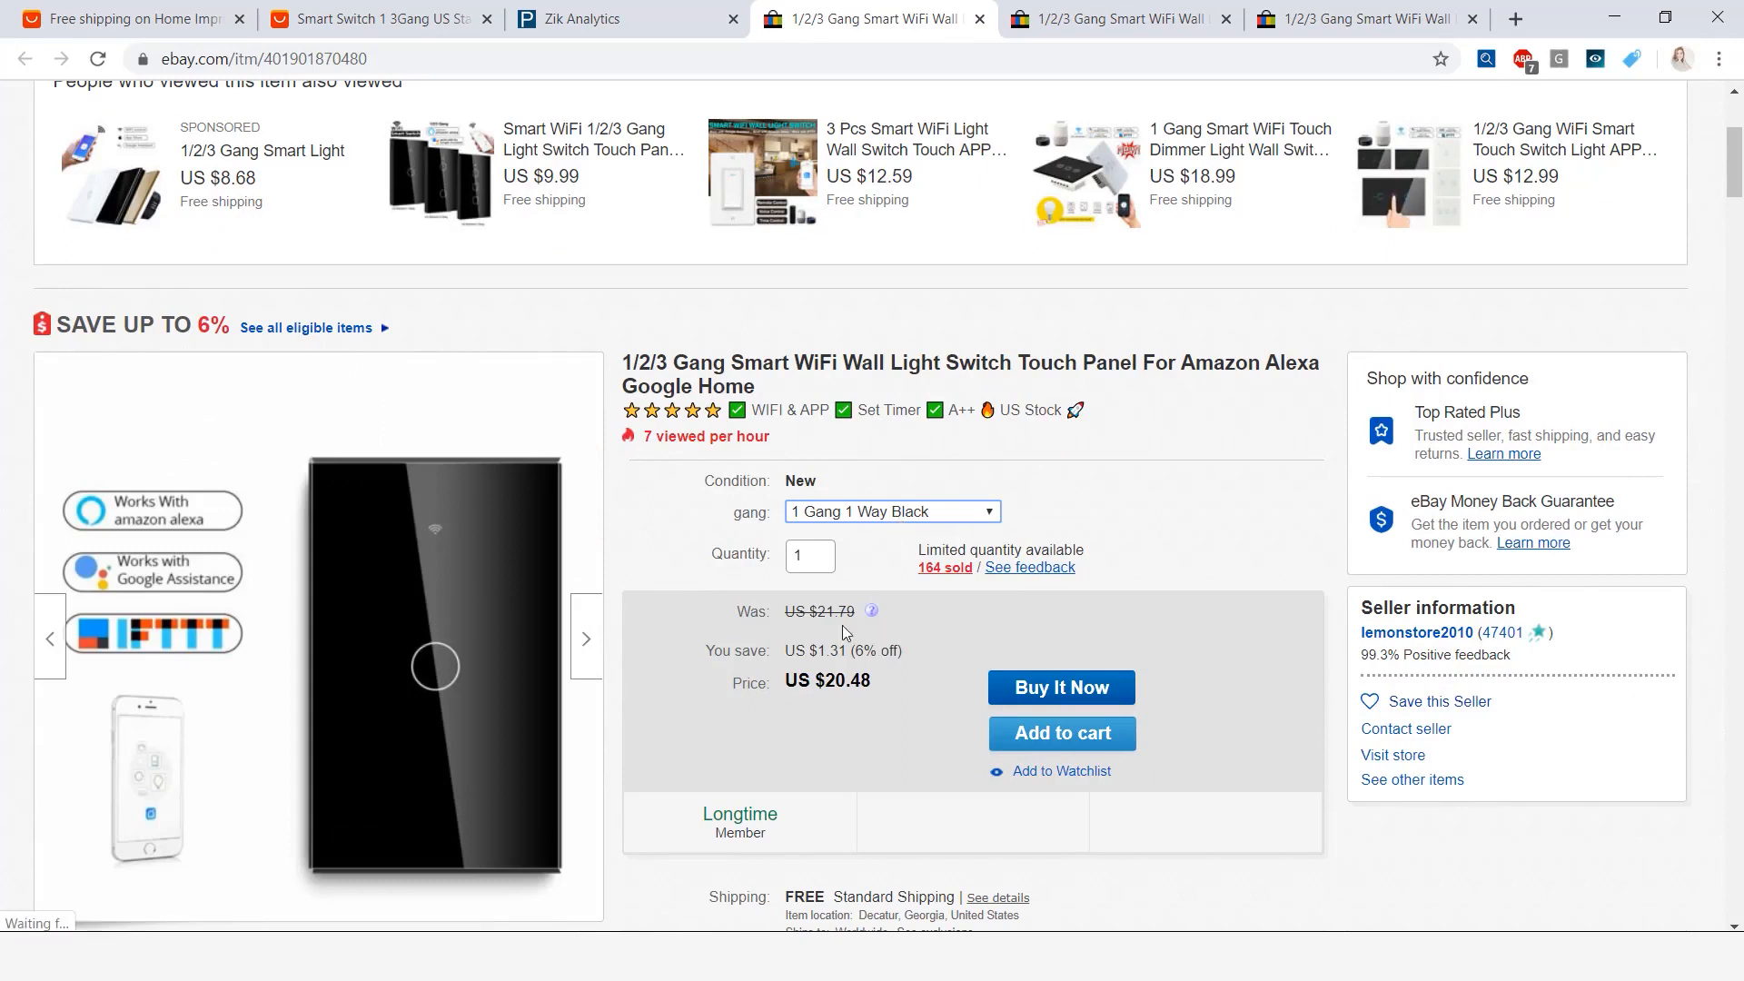
pyautogui.click(890, 510)
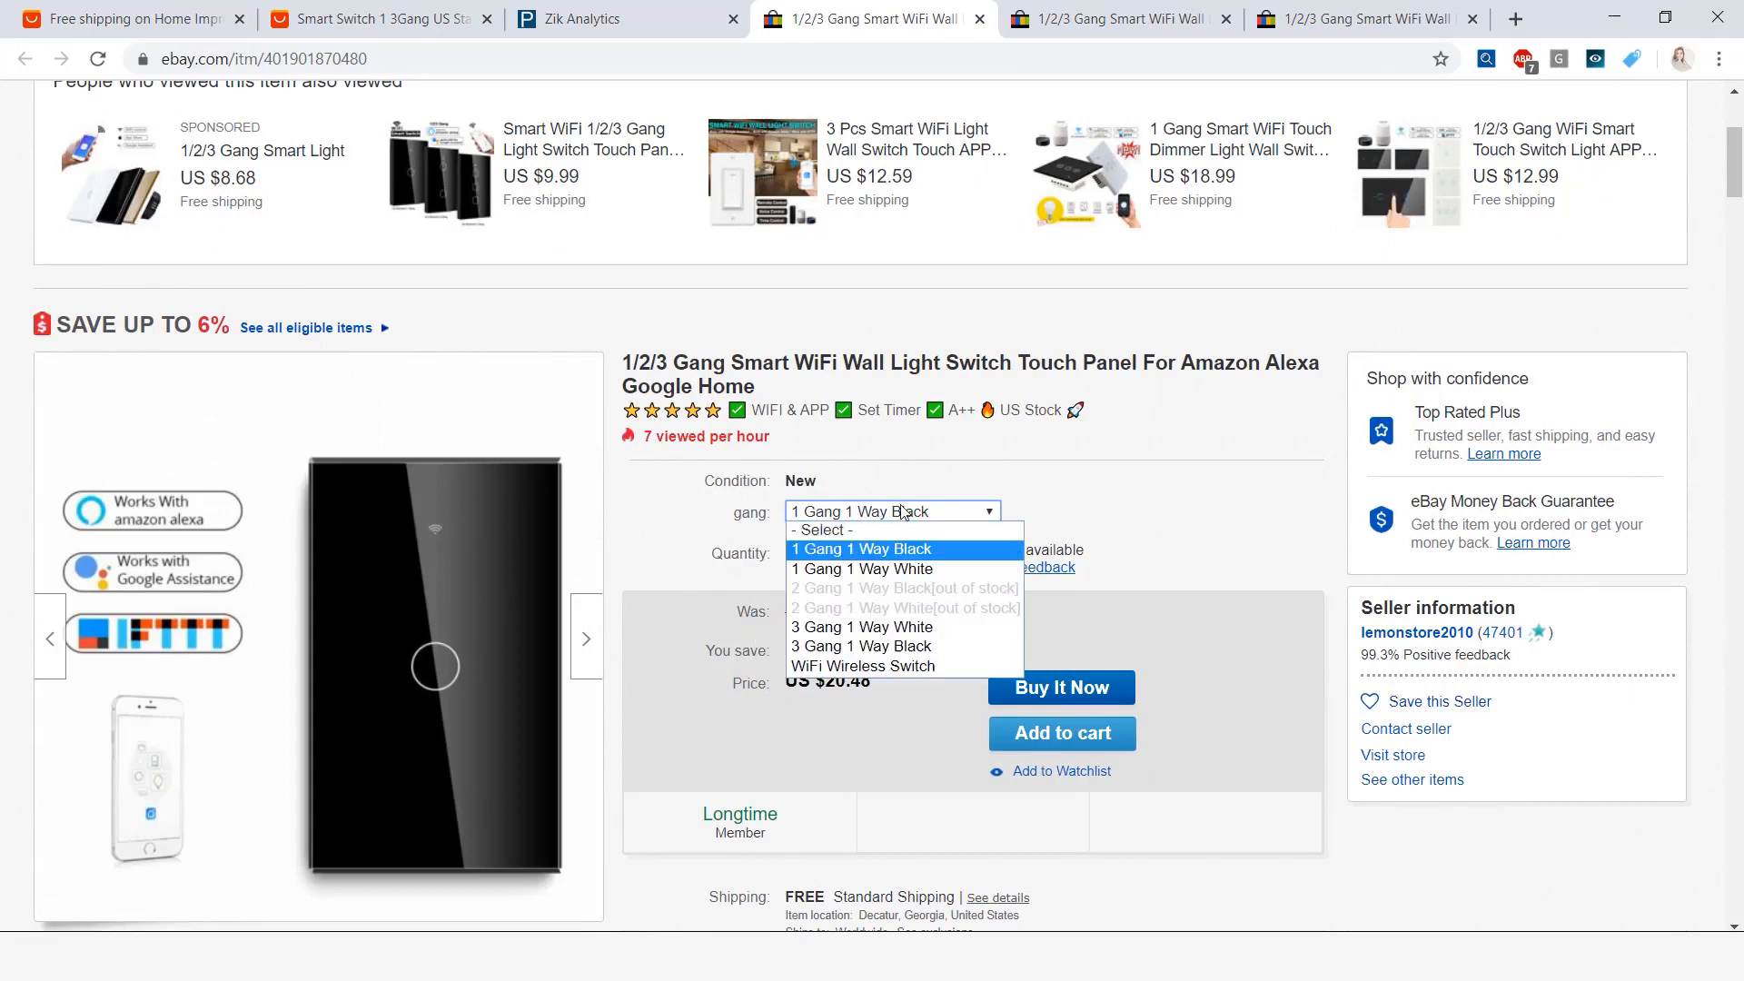
pyautogui.moveTo(861, 645)
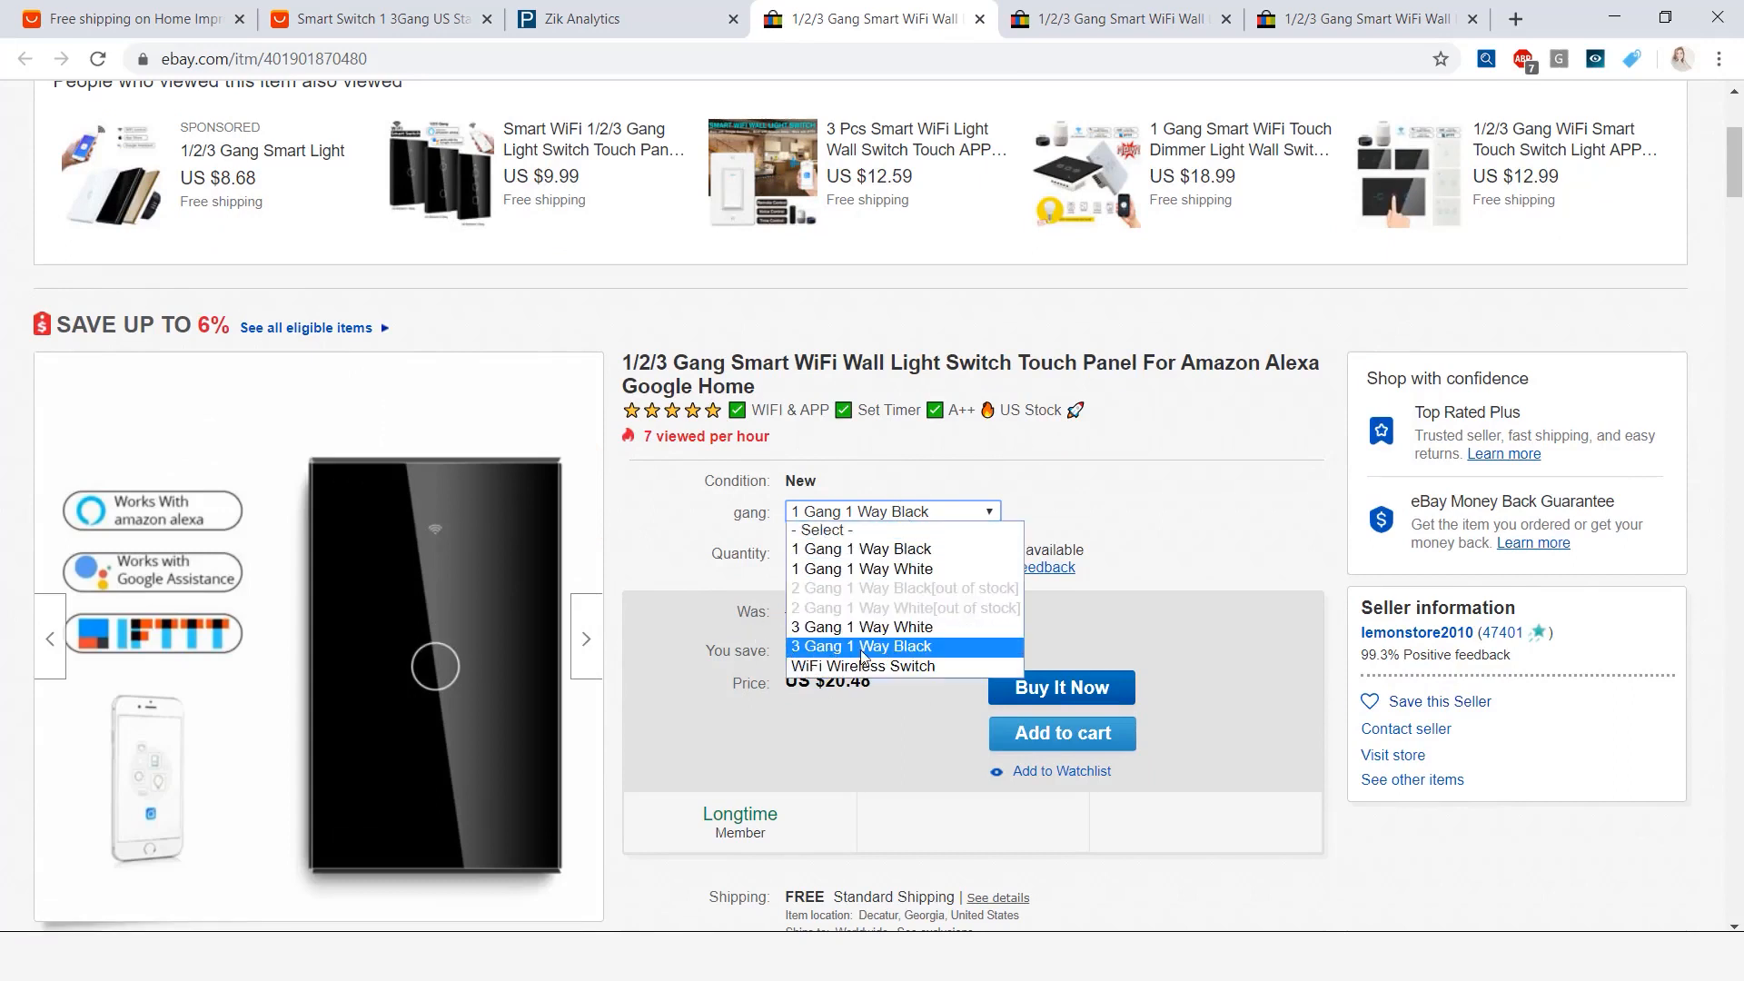
pyautogui.click(861, 646)
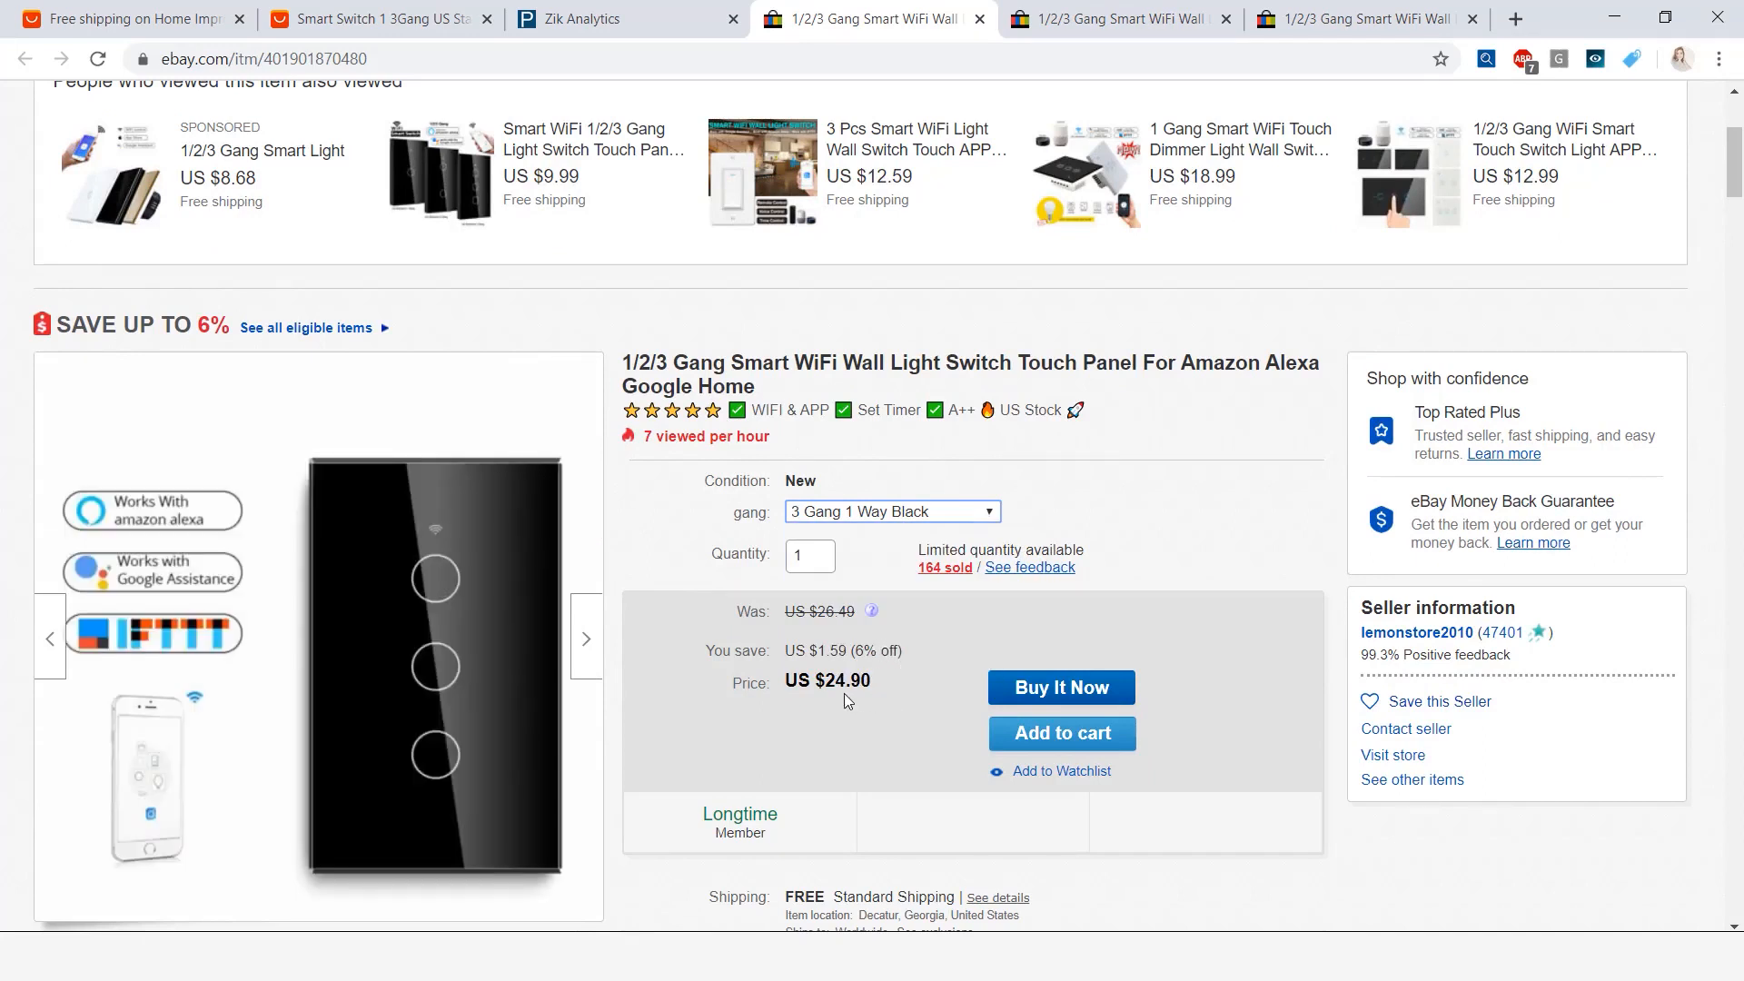
pyautogui.moveTo(935, 524)
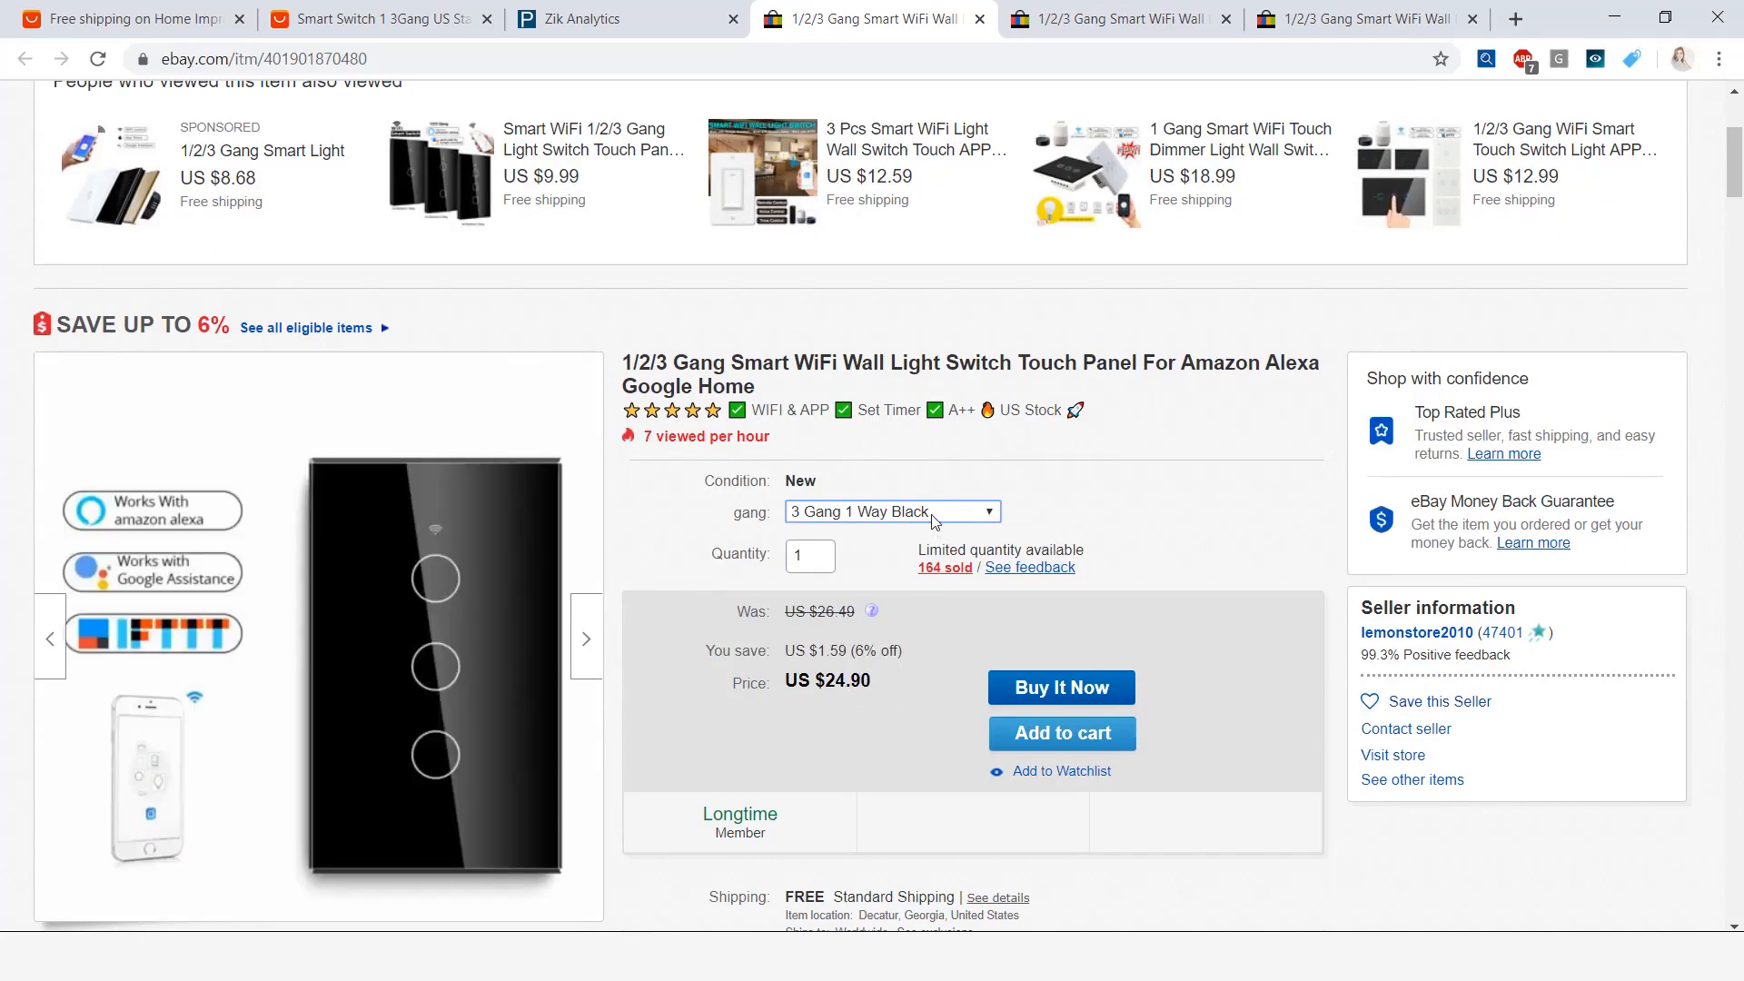
# Compare the 1 Gang and 3 Gang White variants, keeping 3 Gang 1 Way White at US $24.90
pyautogui.click(889, 511)
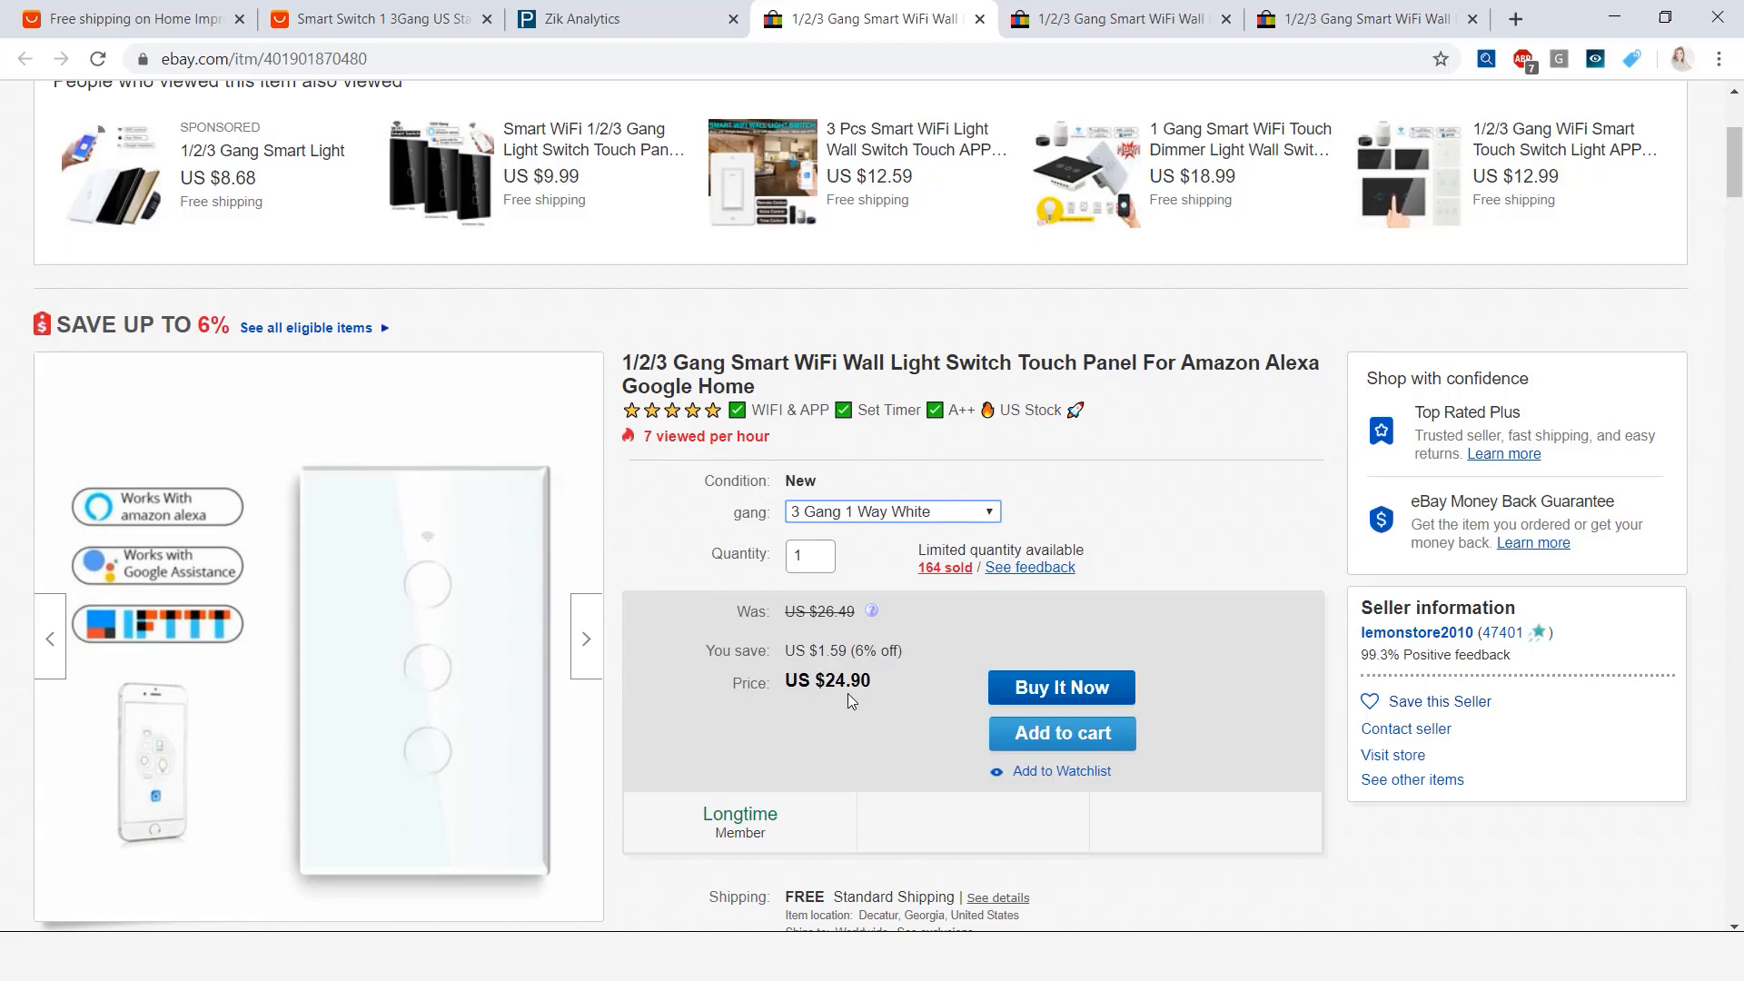
pyautogui.click(890, 511)
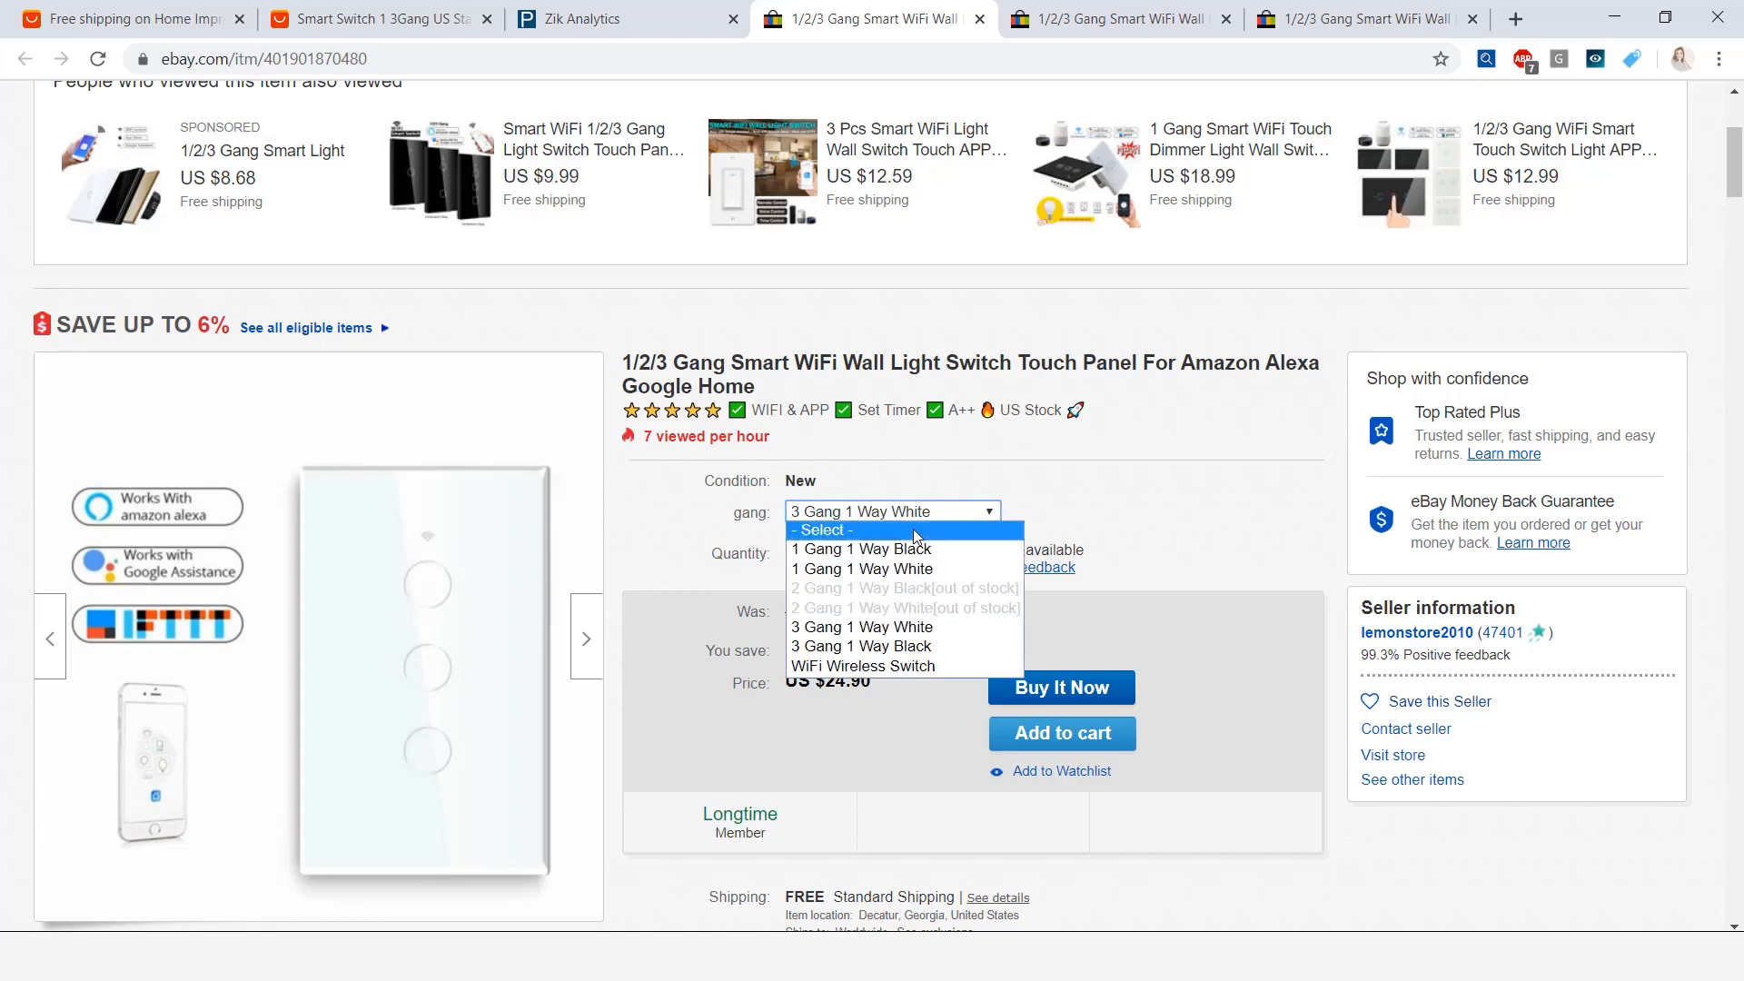
pyautogui.moveTo(860, 568)
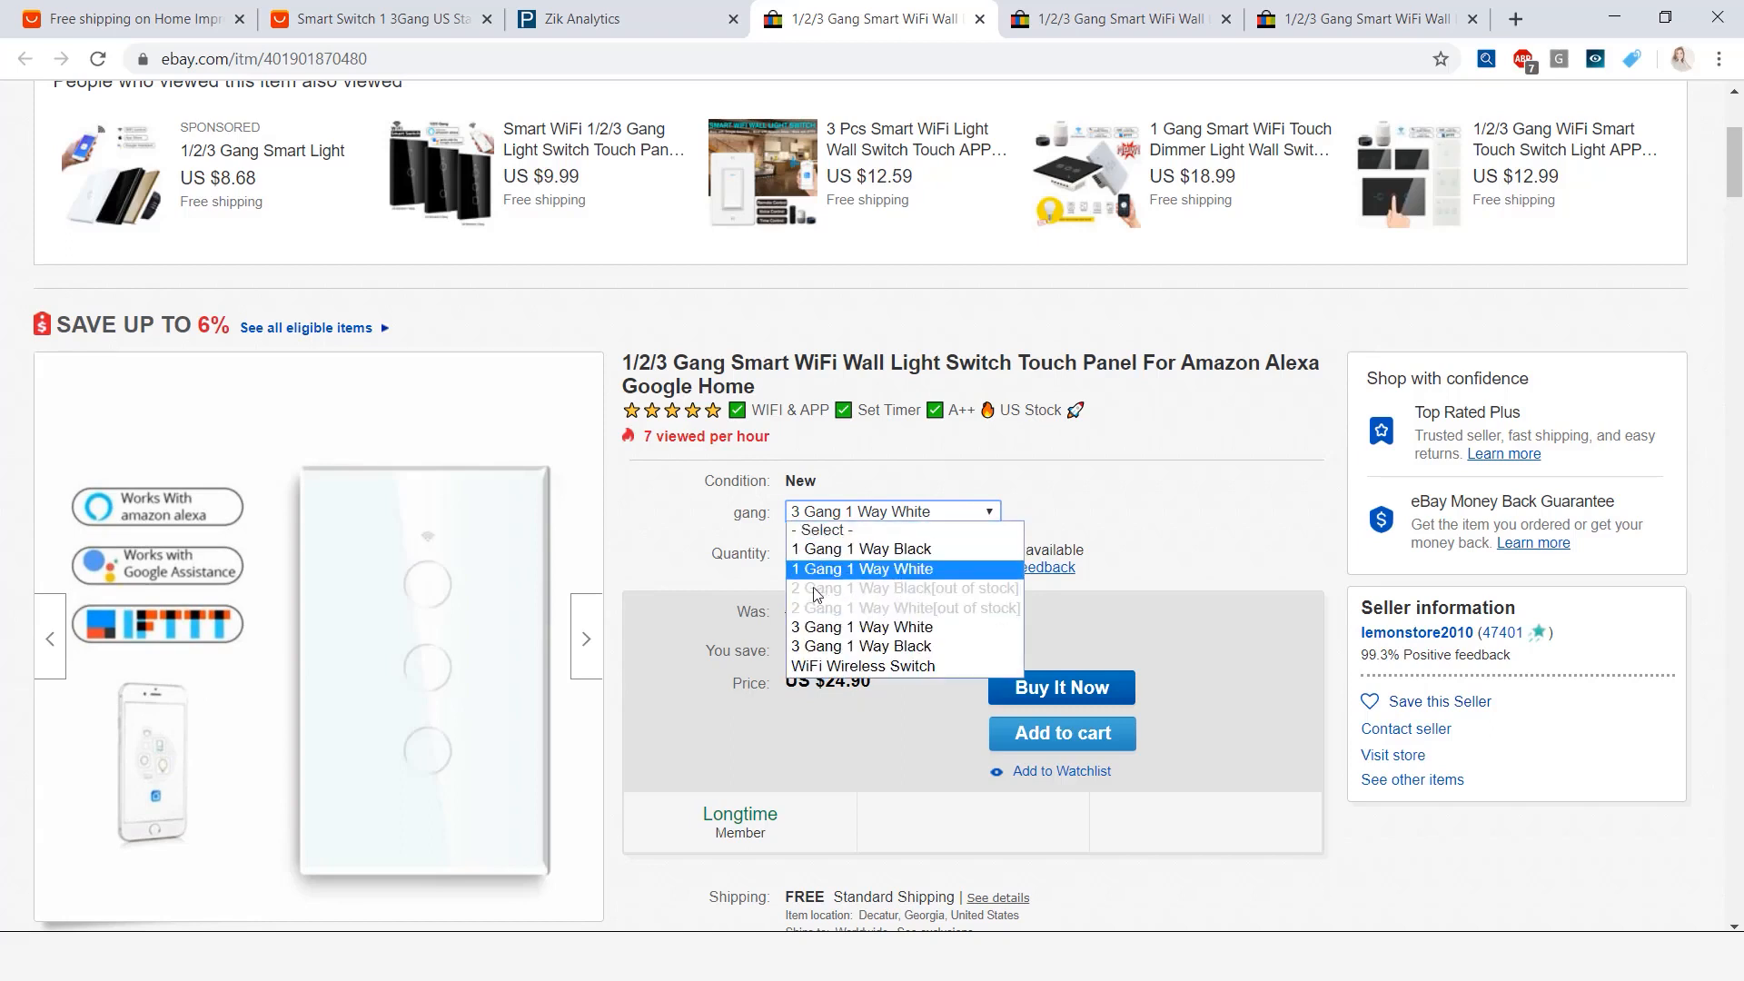
pyautogui.moveTo(861, 626)
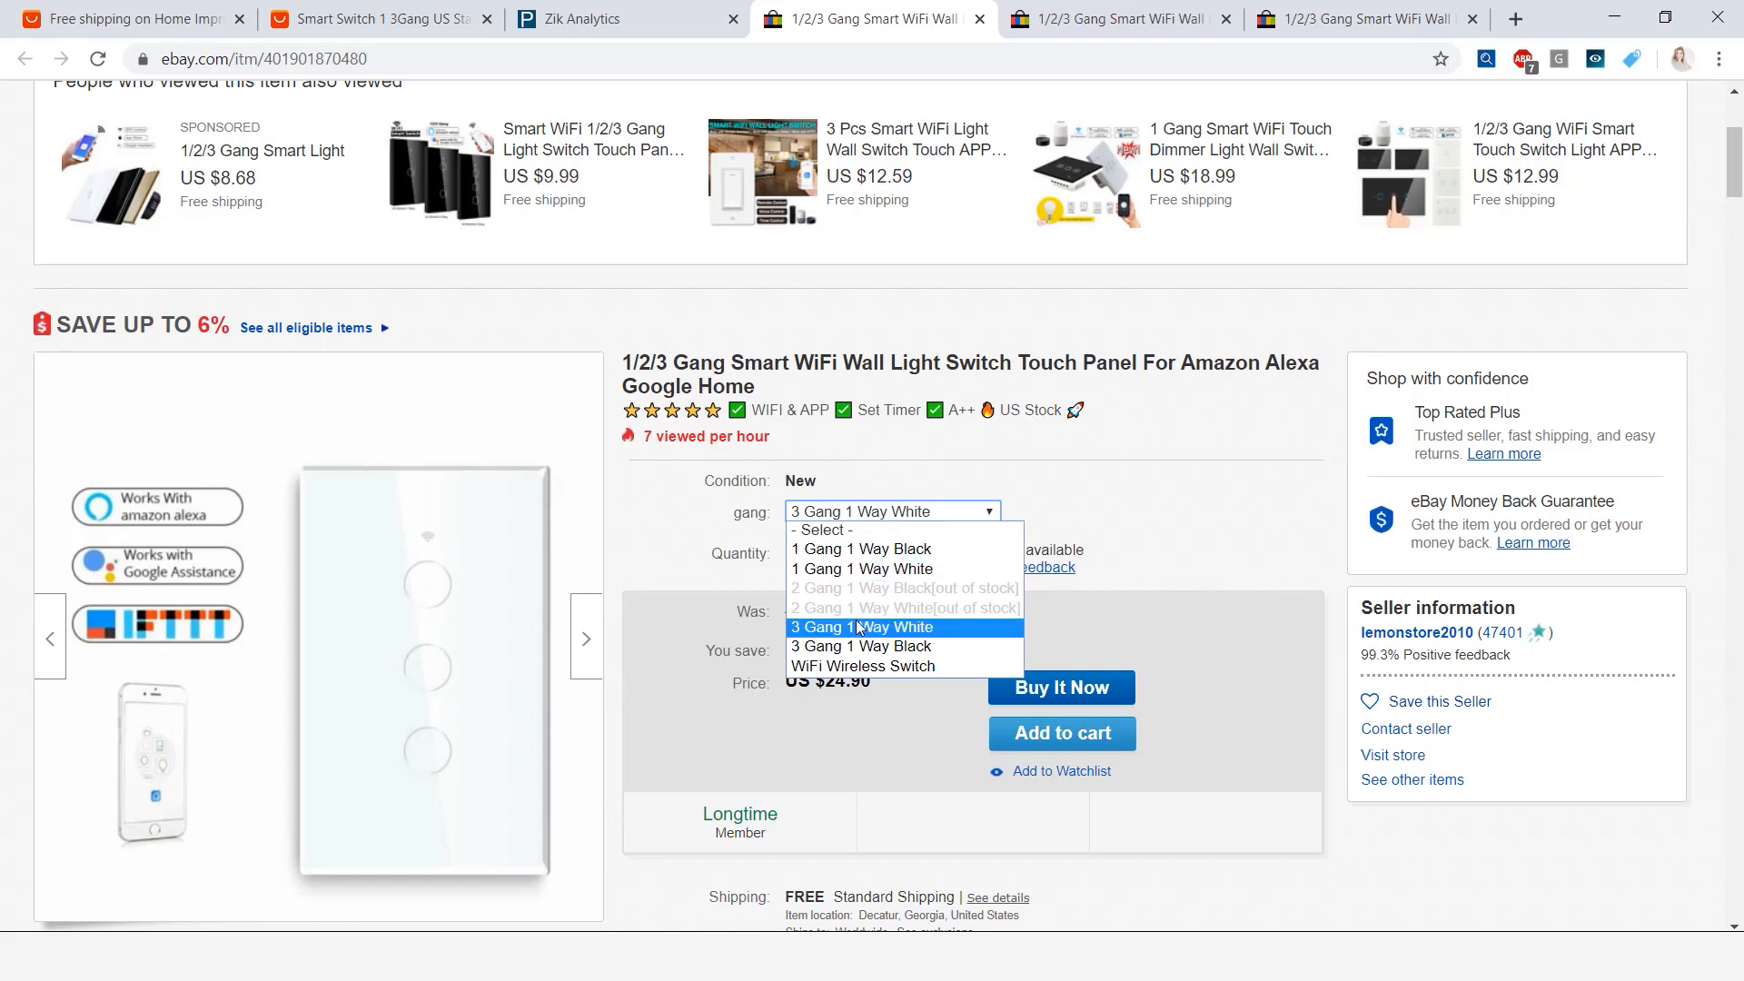
pyautogui.moveTo(862, 568)
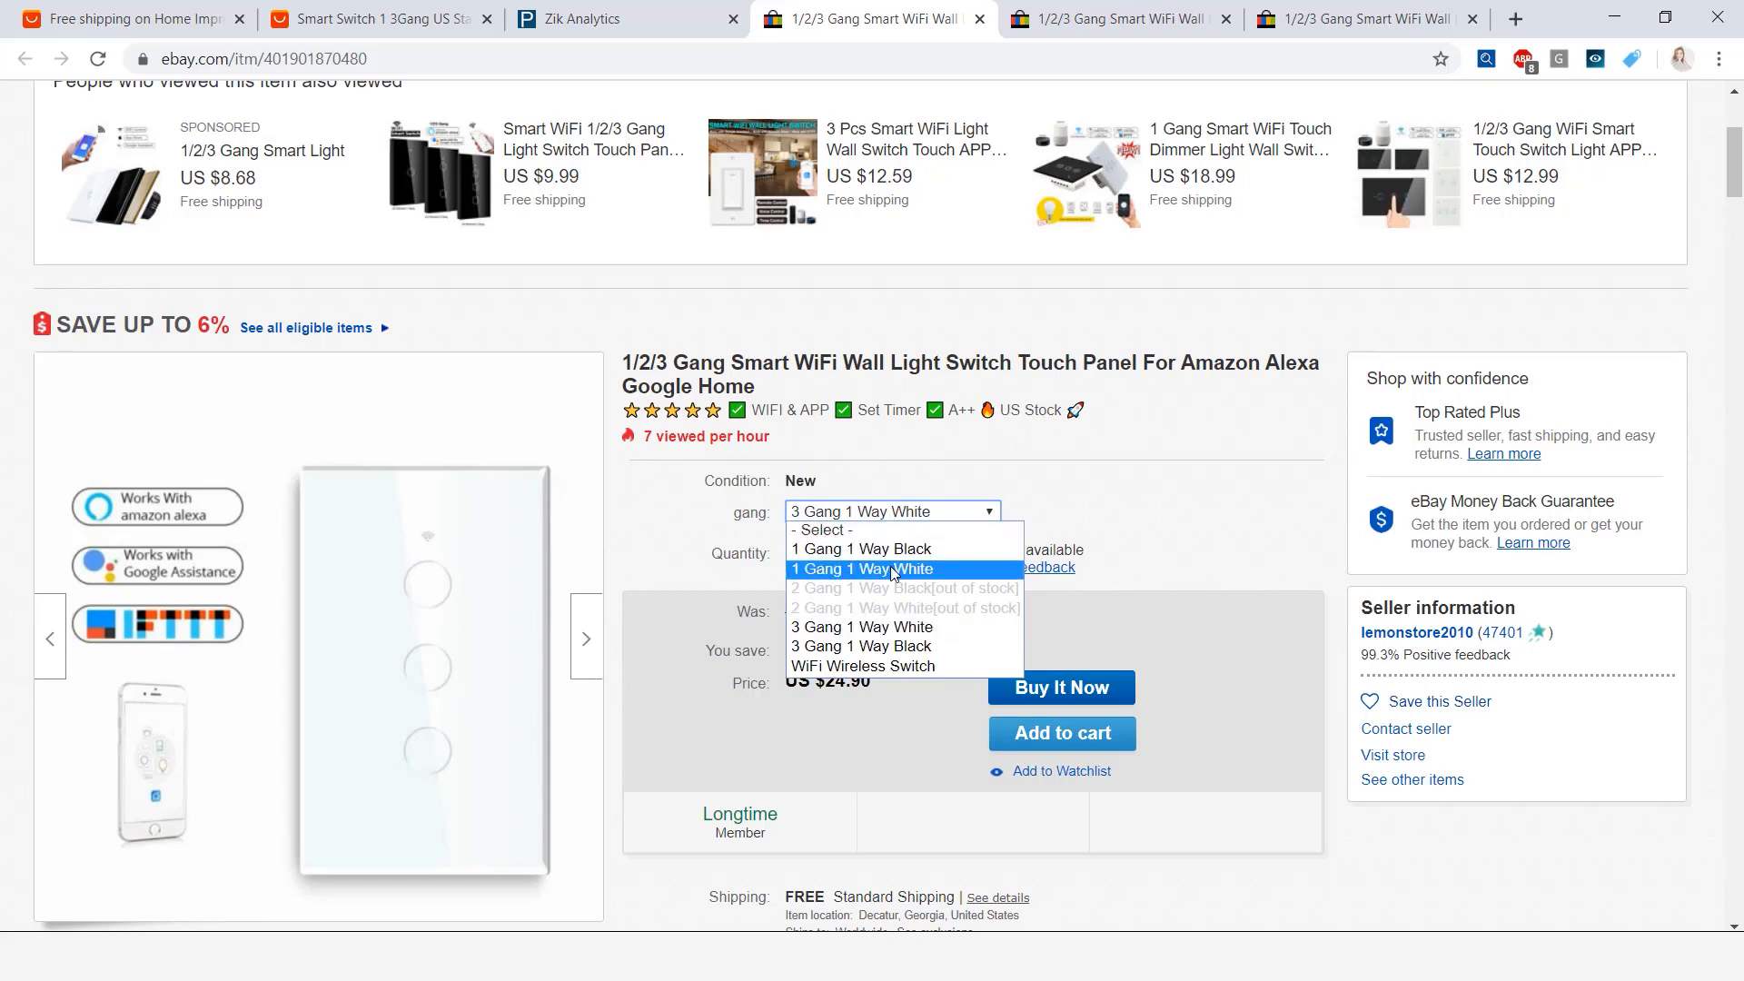
pyautogui.click(861, 568)
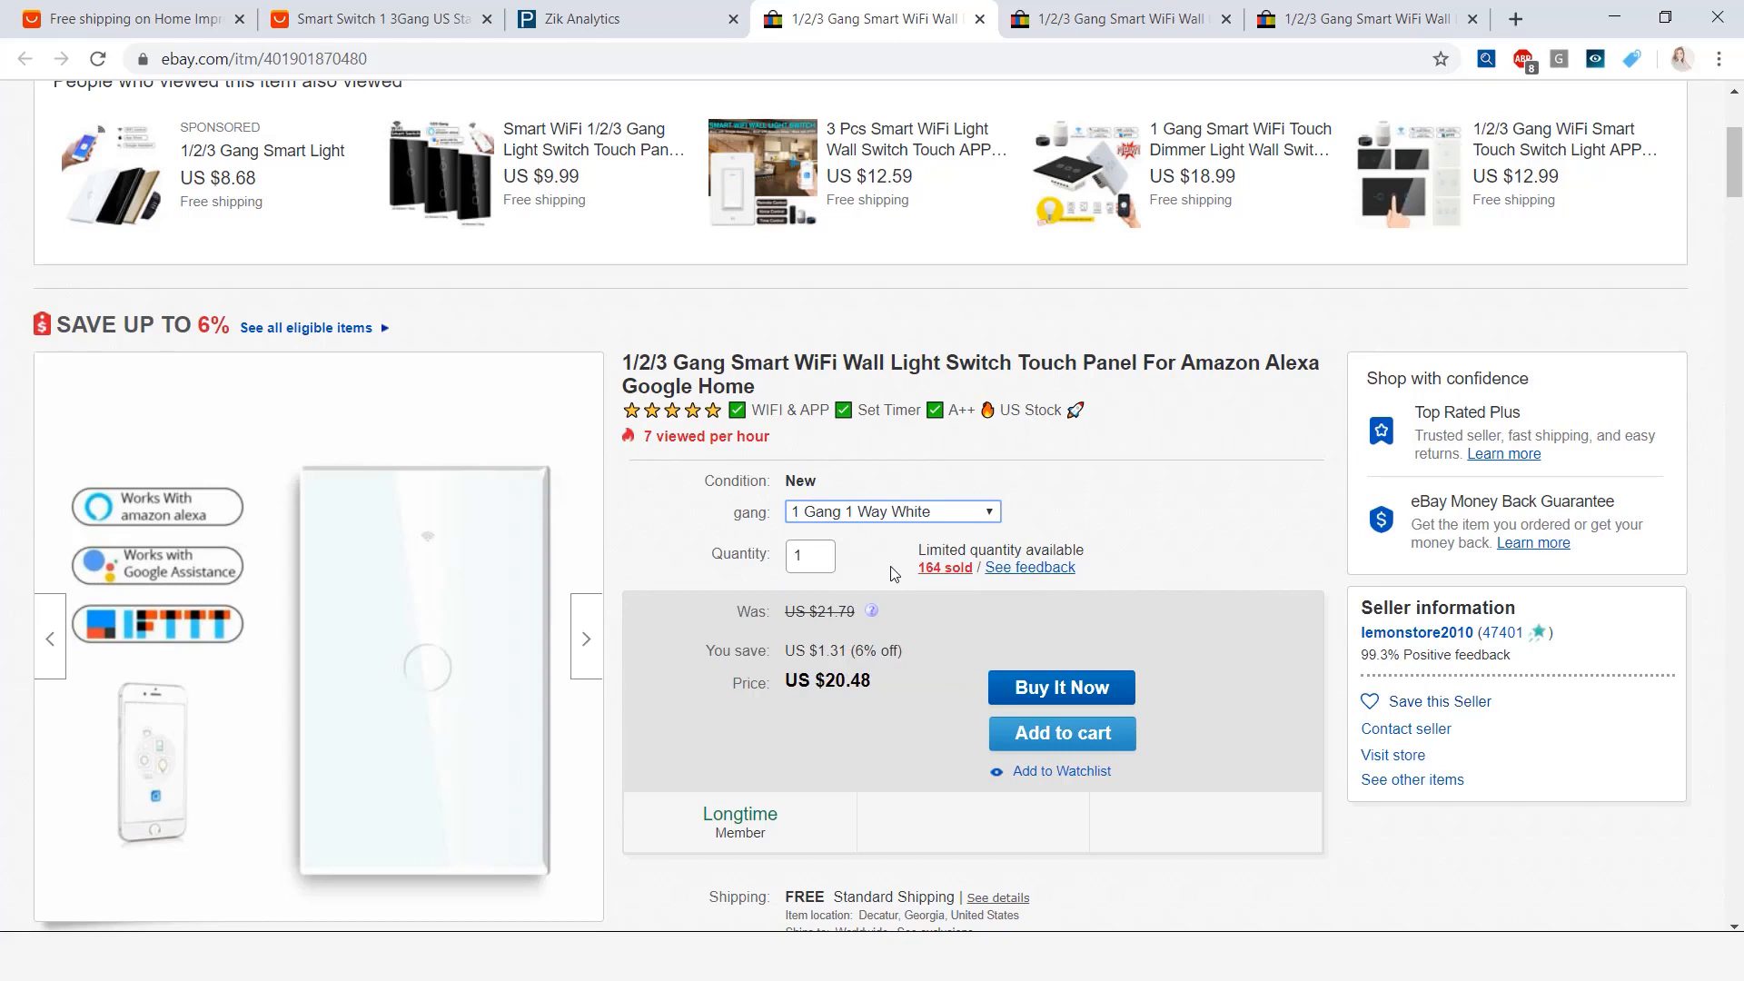
pyautogui.click(890, 510)
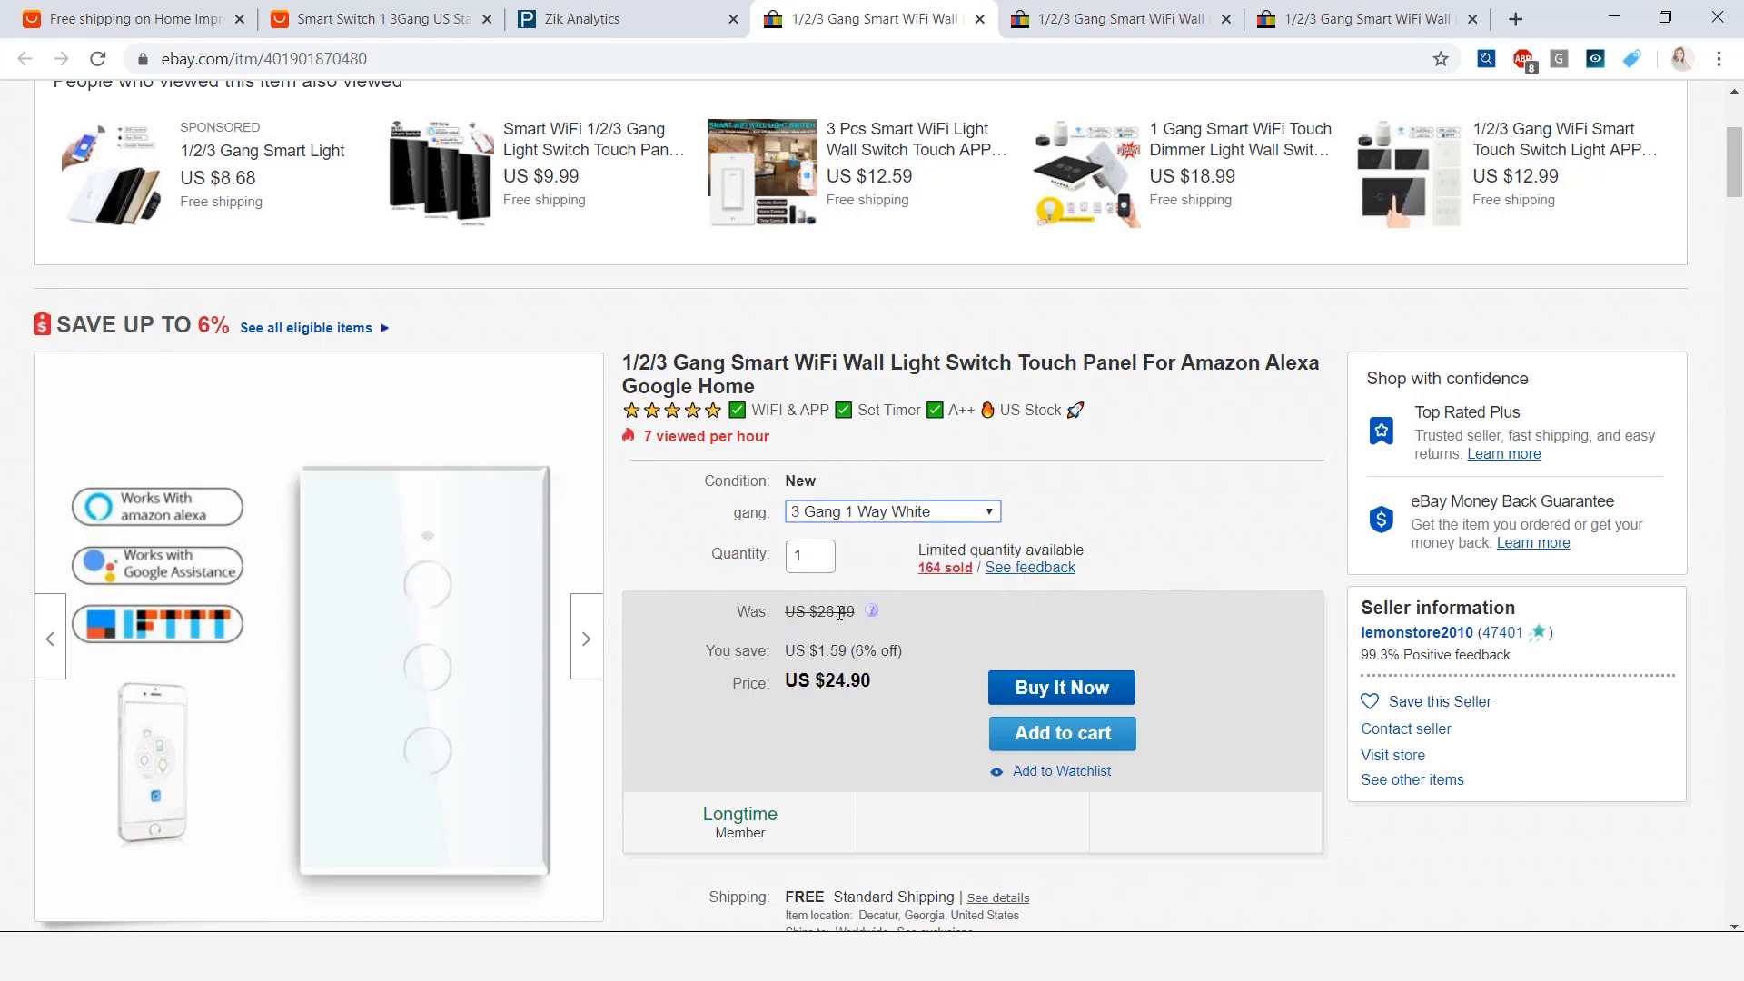
pyautogui.click(890, 510)
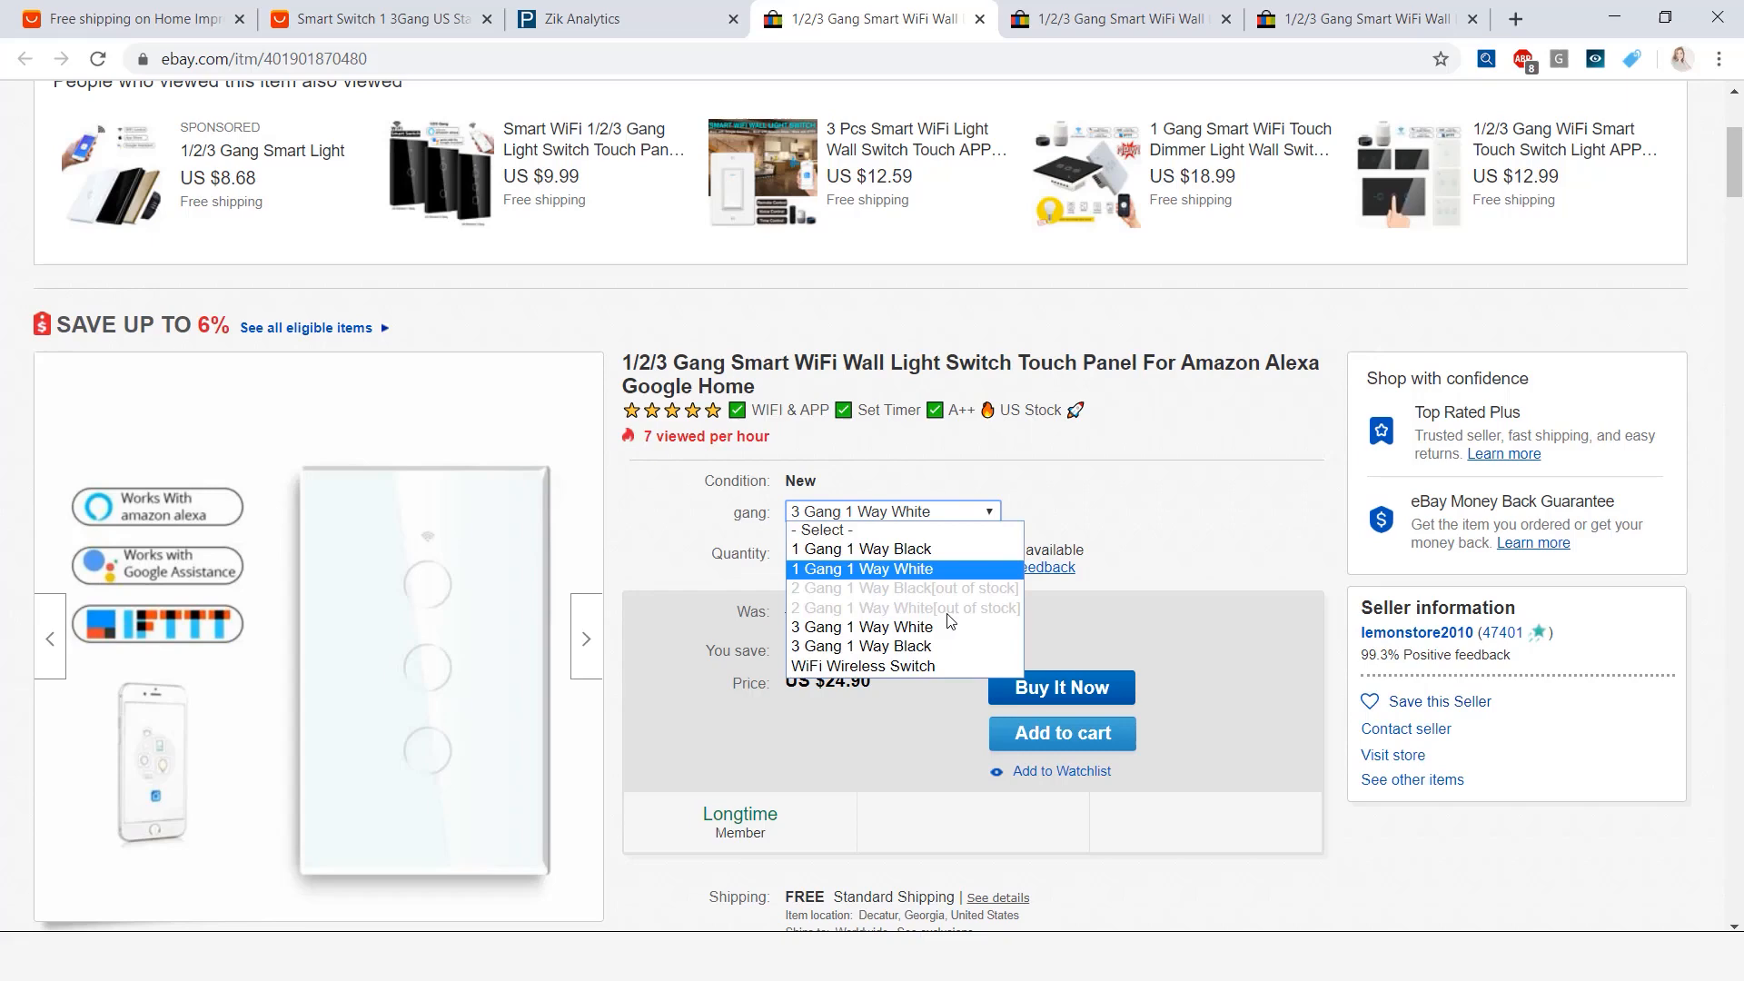
pyautogui.moveTo(937, 619)
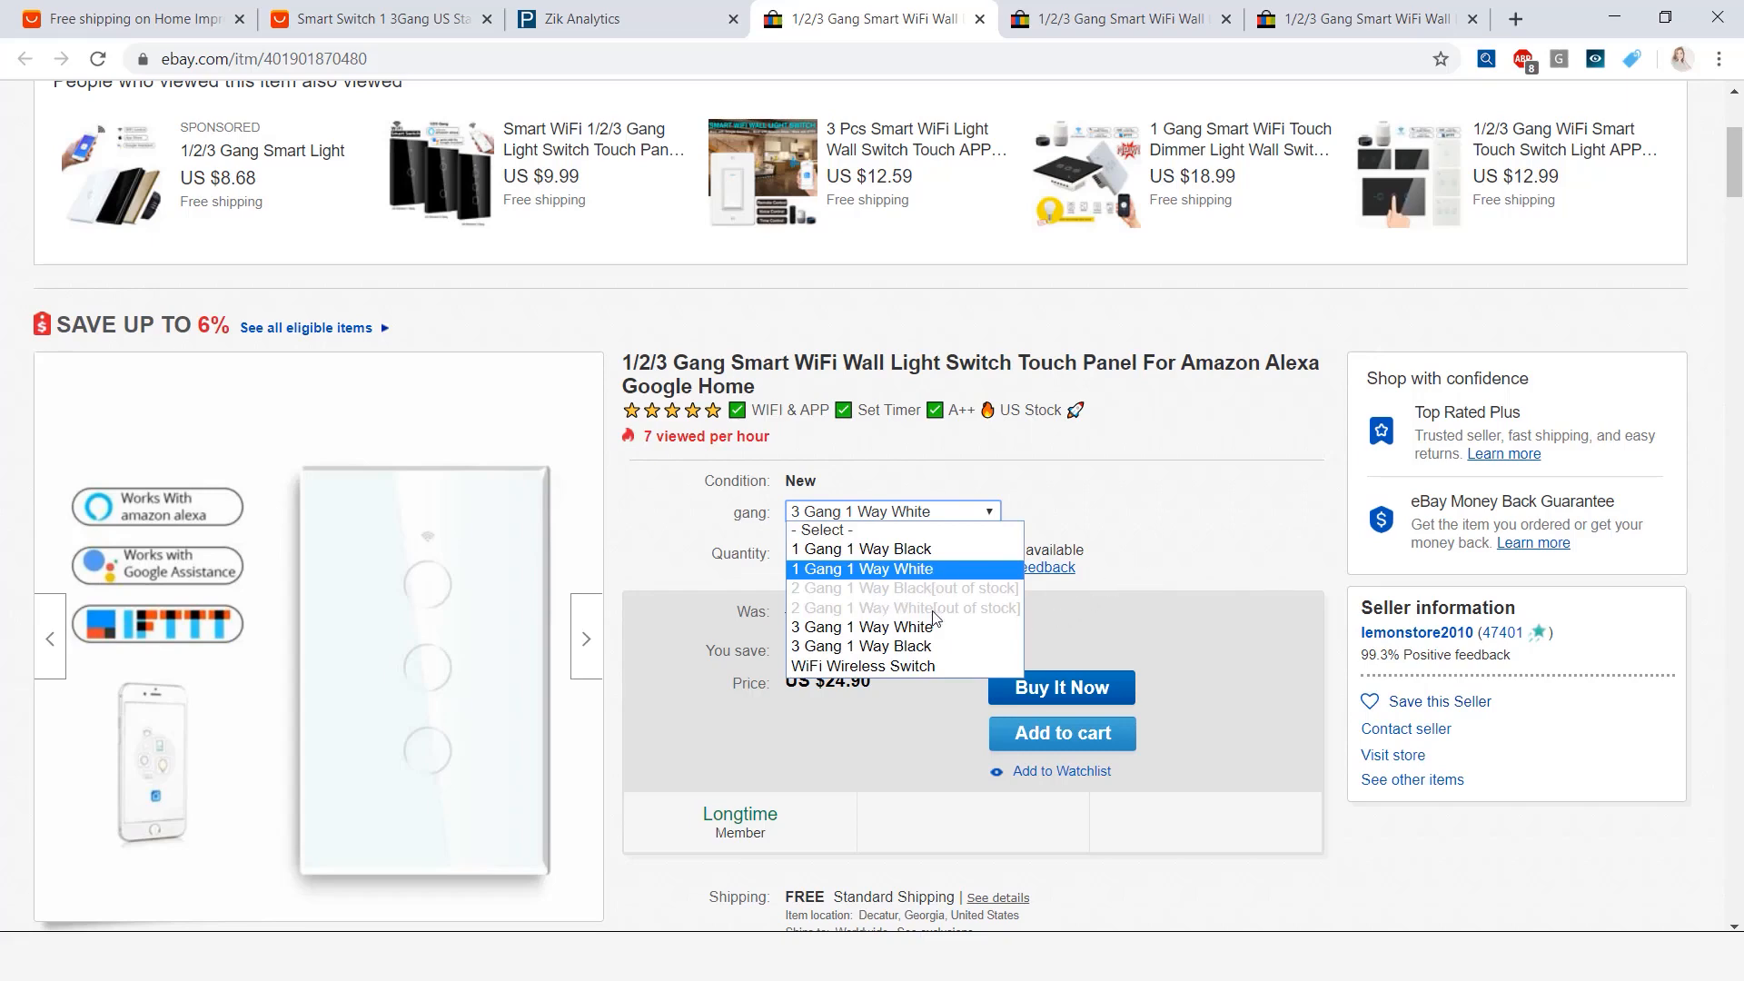
pyautogui.click(623, 19)
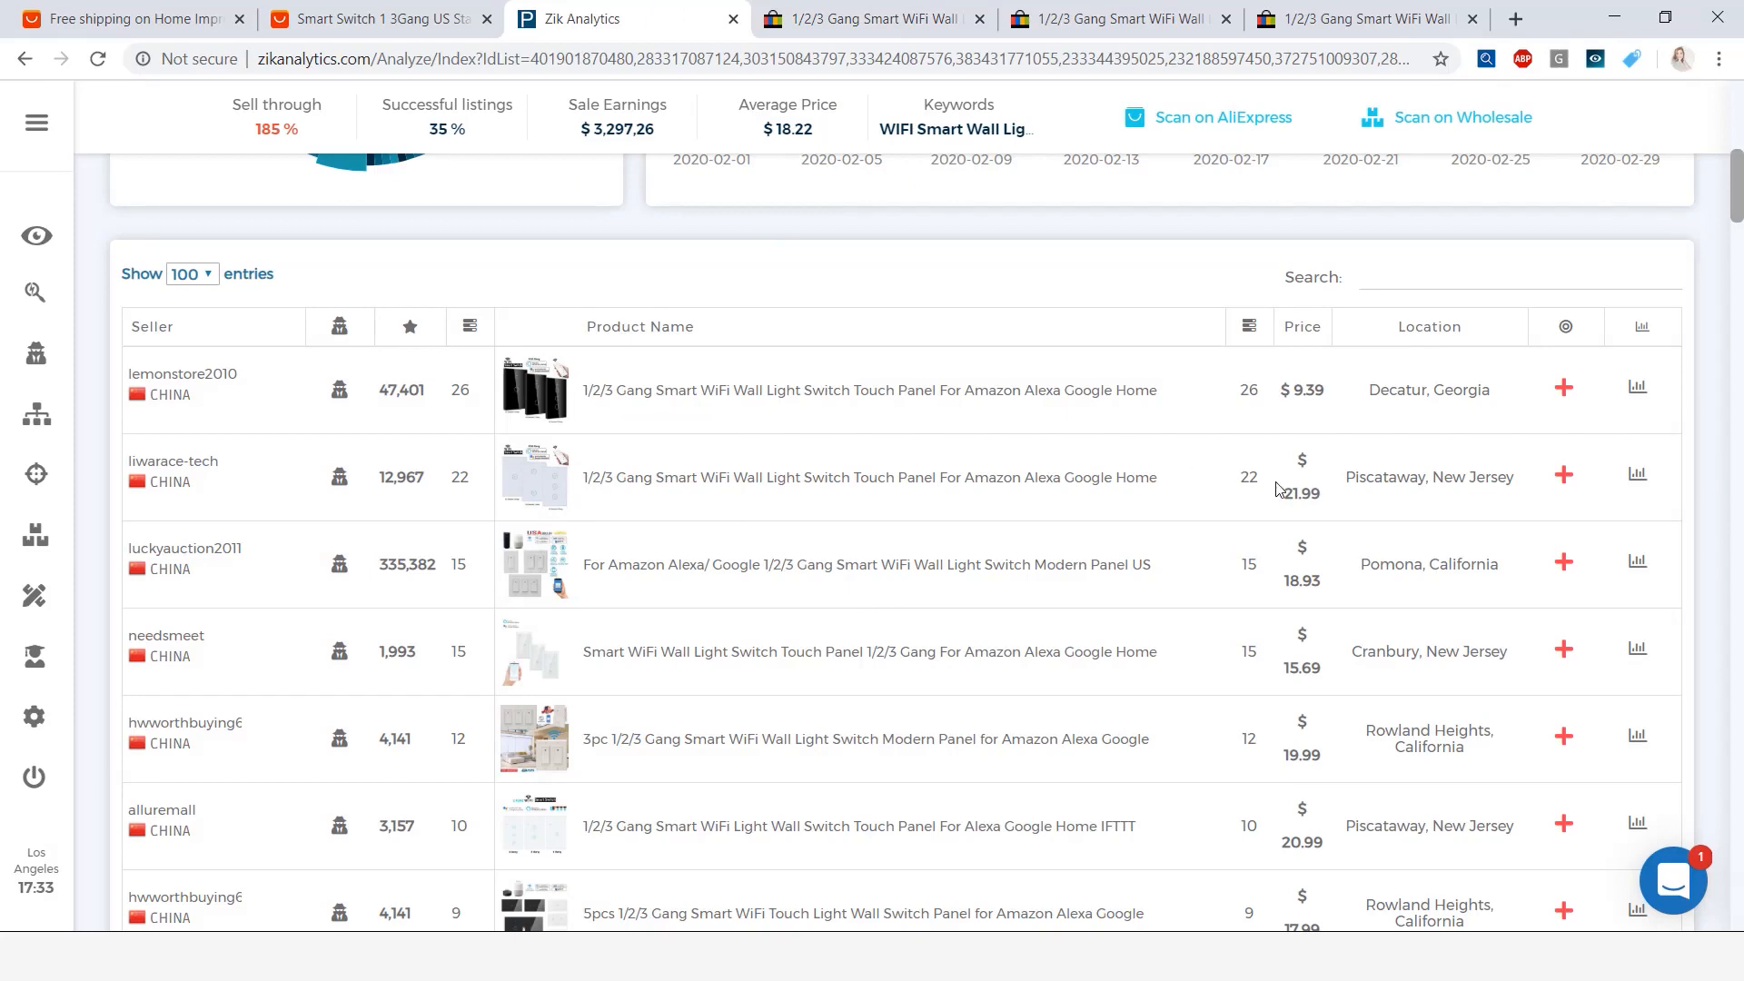
# Open the second competitor's eBay listing on its 3 Gang variant: US $24.99, 299 sold
pyautogui.click(870, 477)
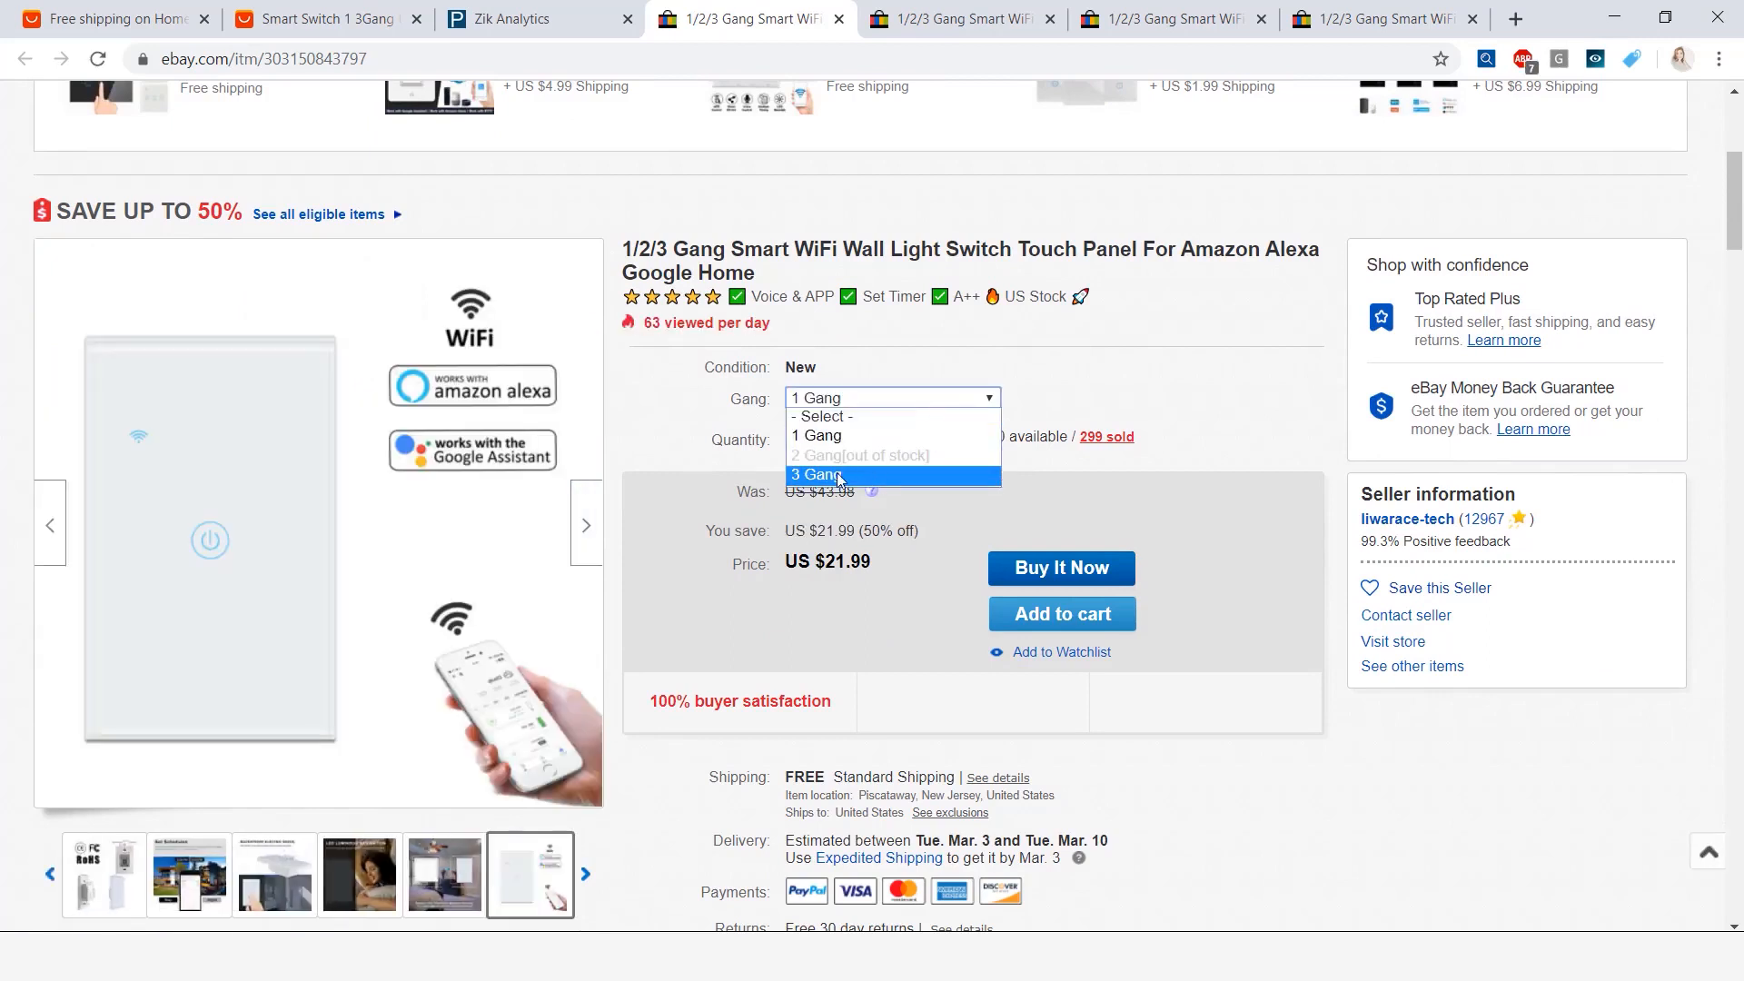
pyautogui.click(816, 475)
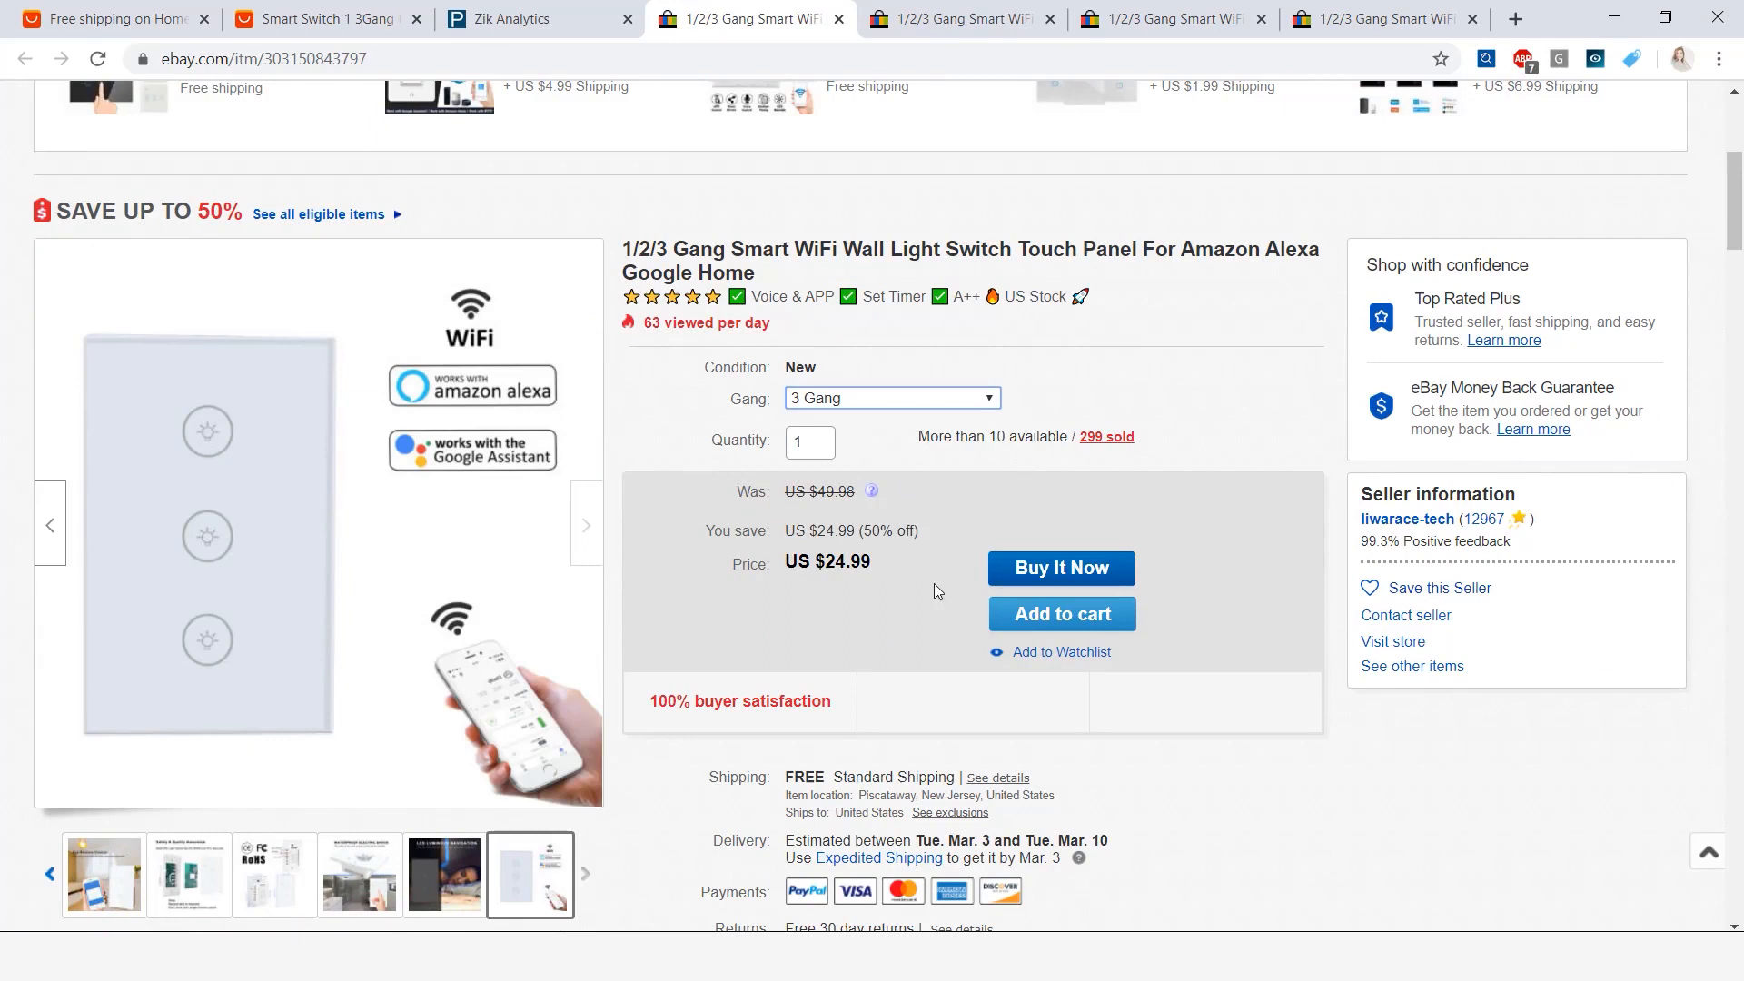
pyautogui.moveTo(888, 581)
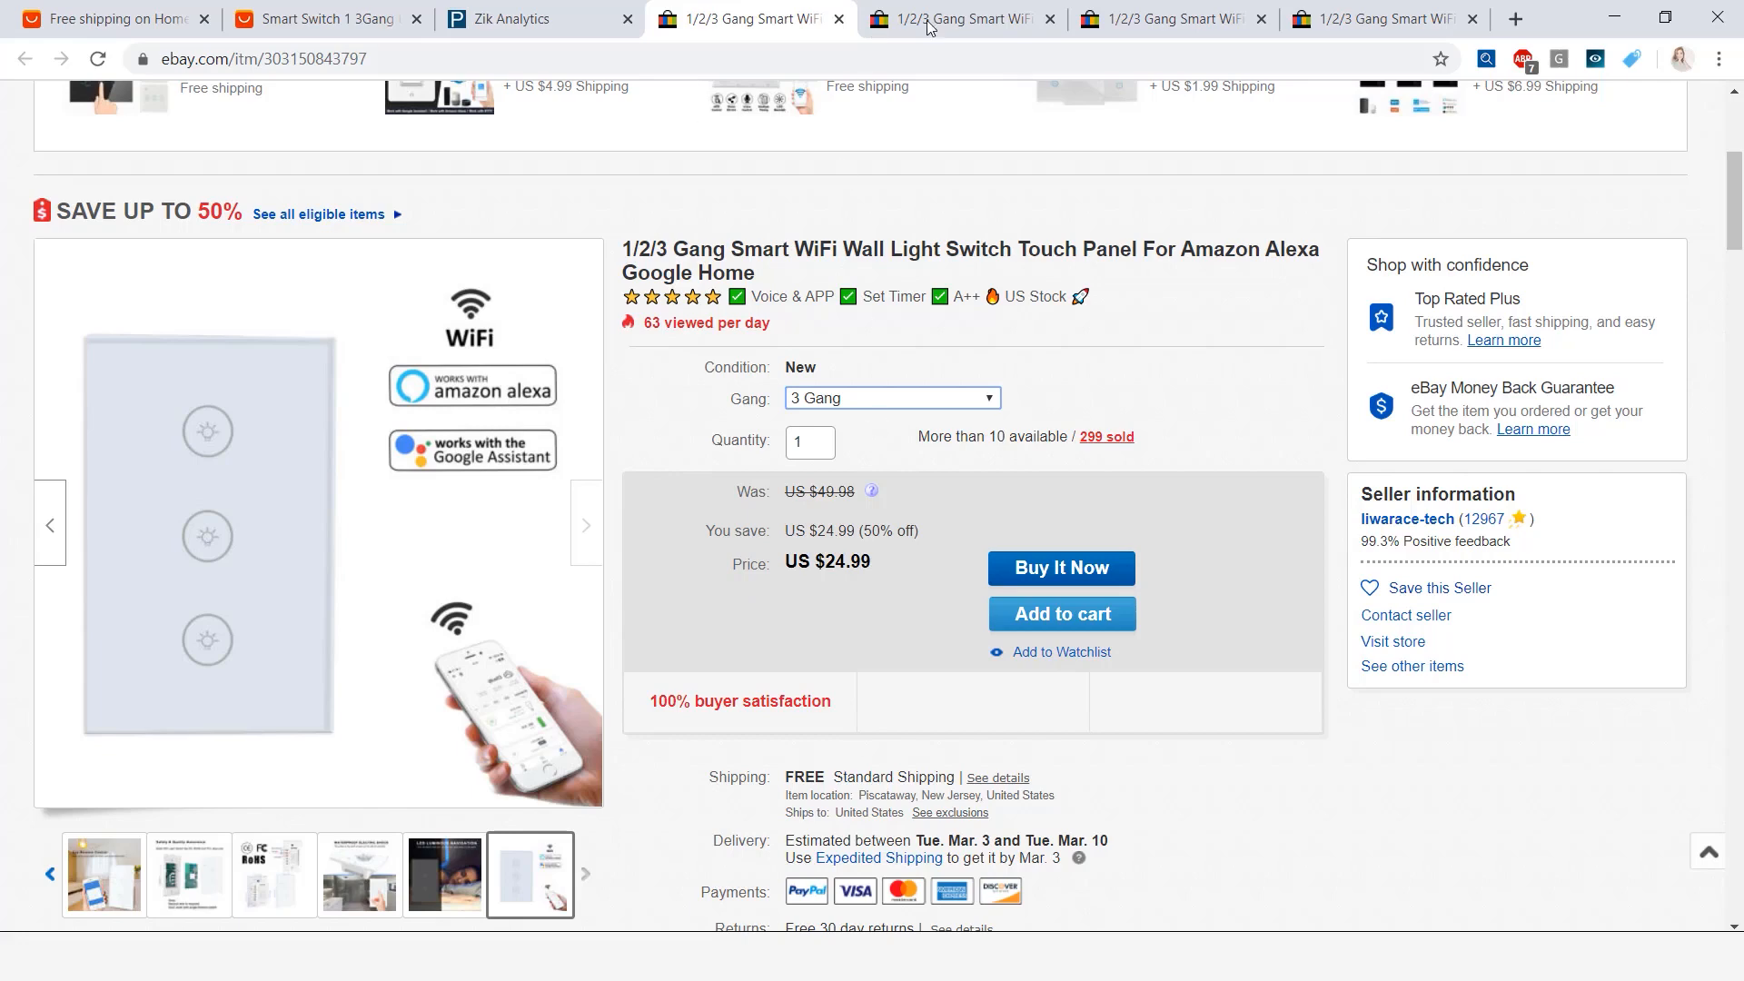
pyautogui.click(960, 19)
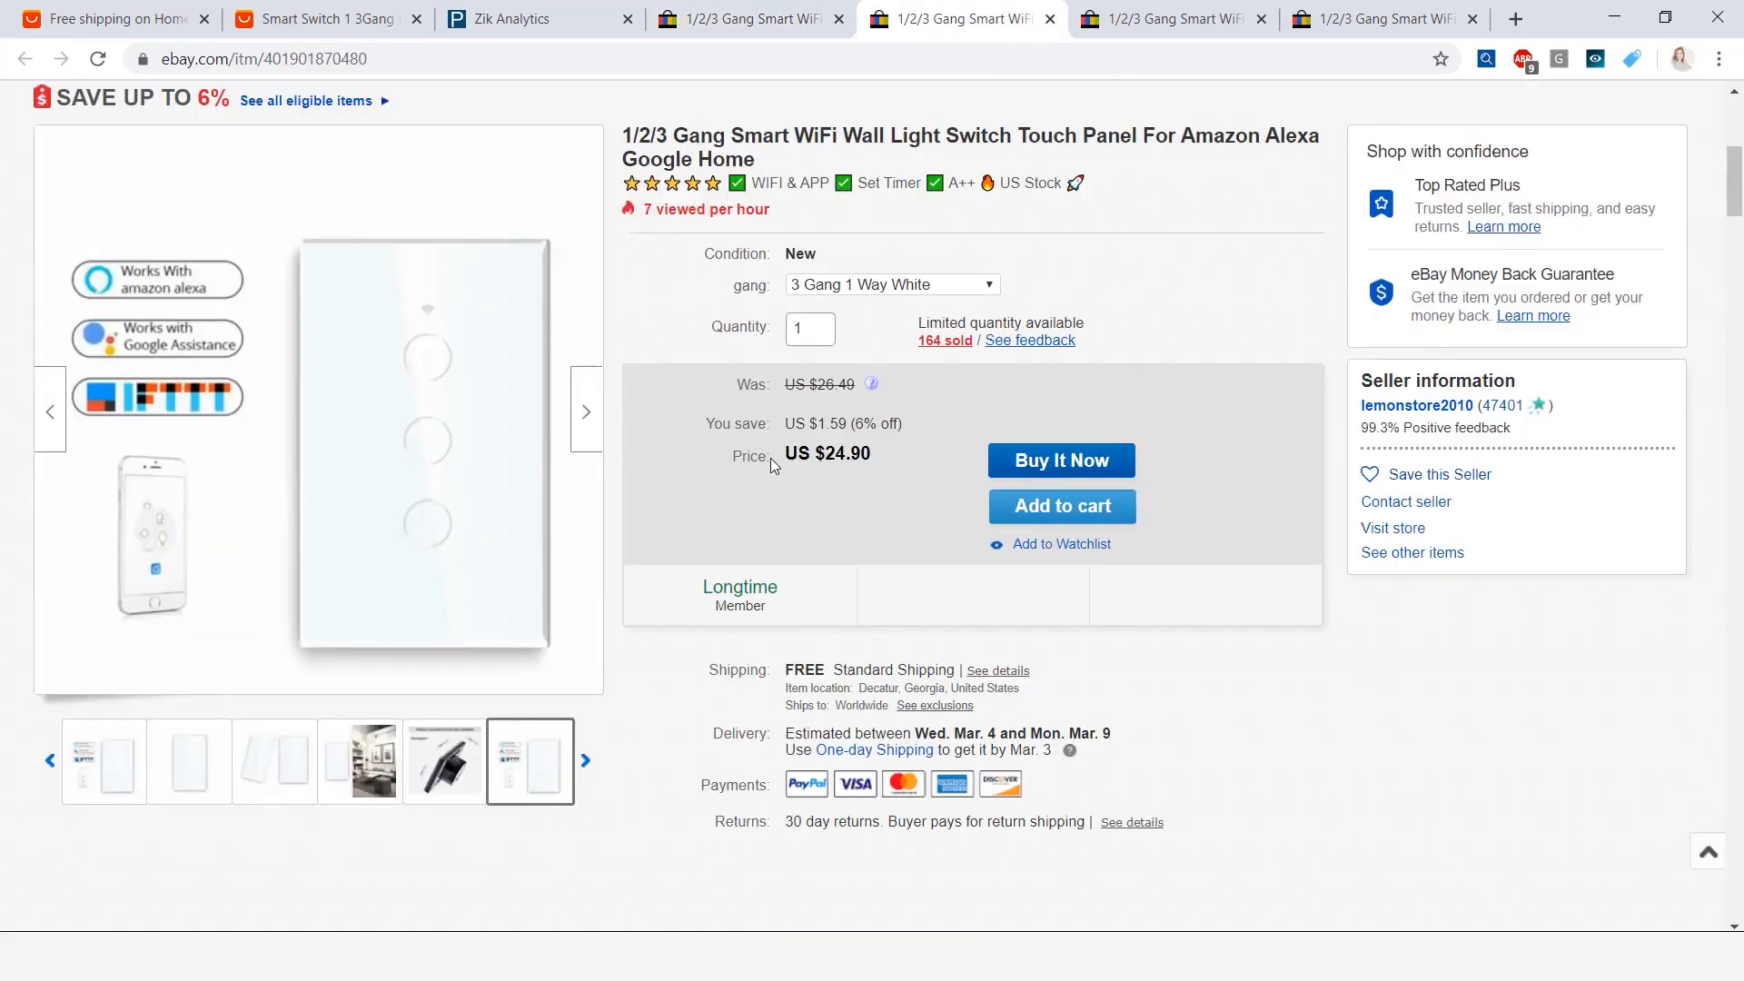
pyautogui.moveTo(812, 542)
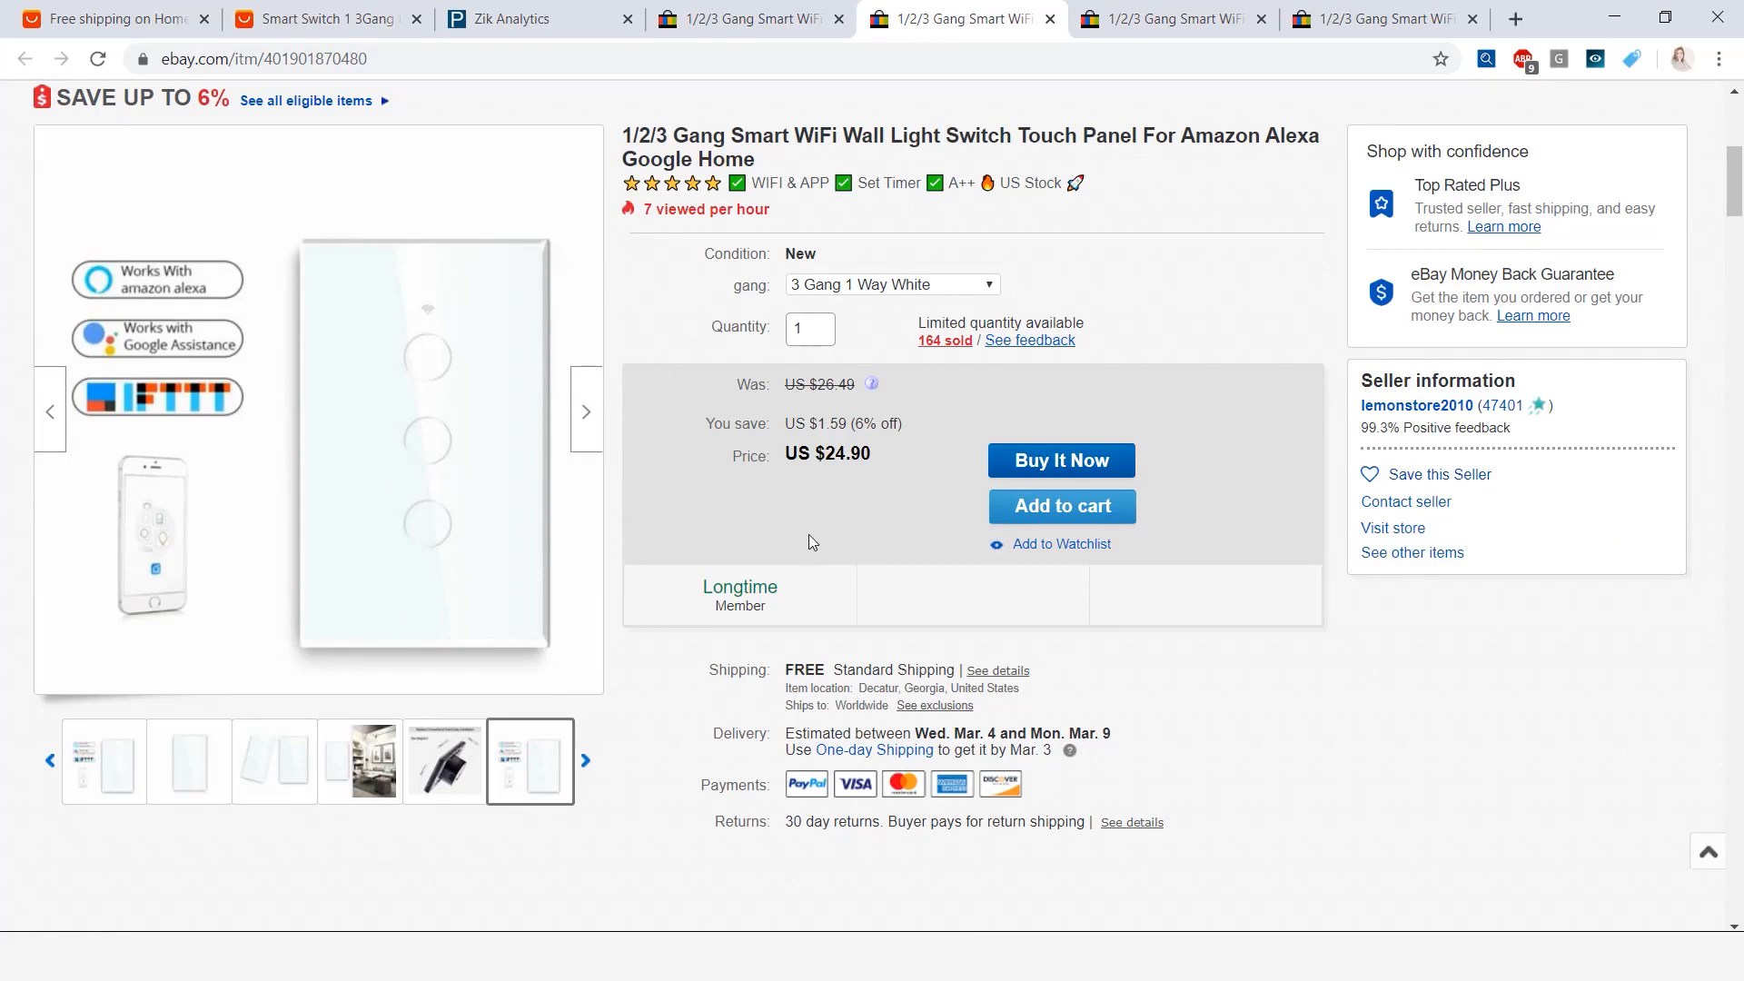
pyautogui.moveTo(880, 414)
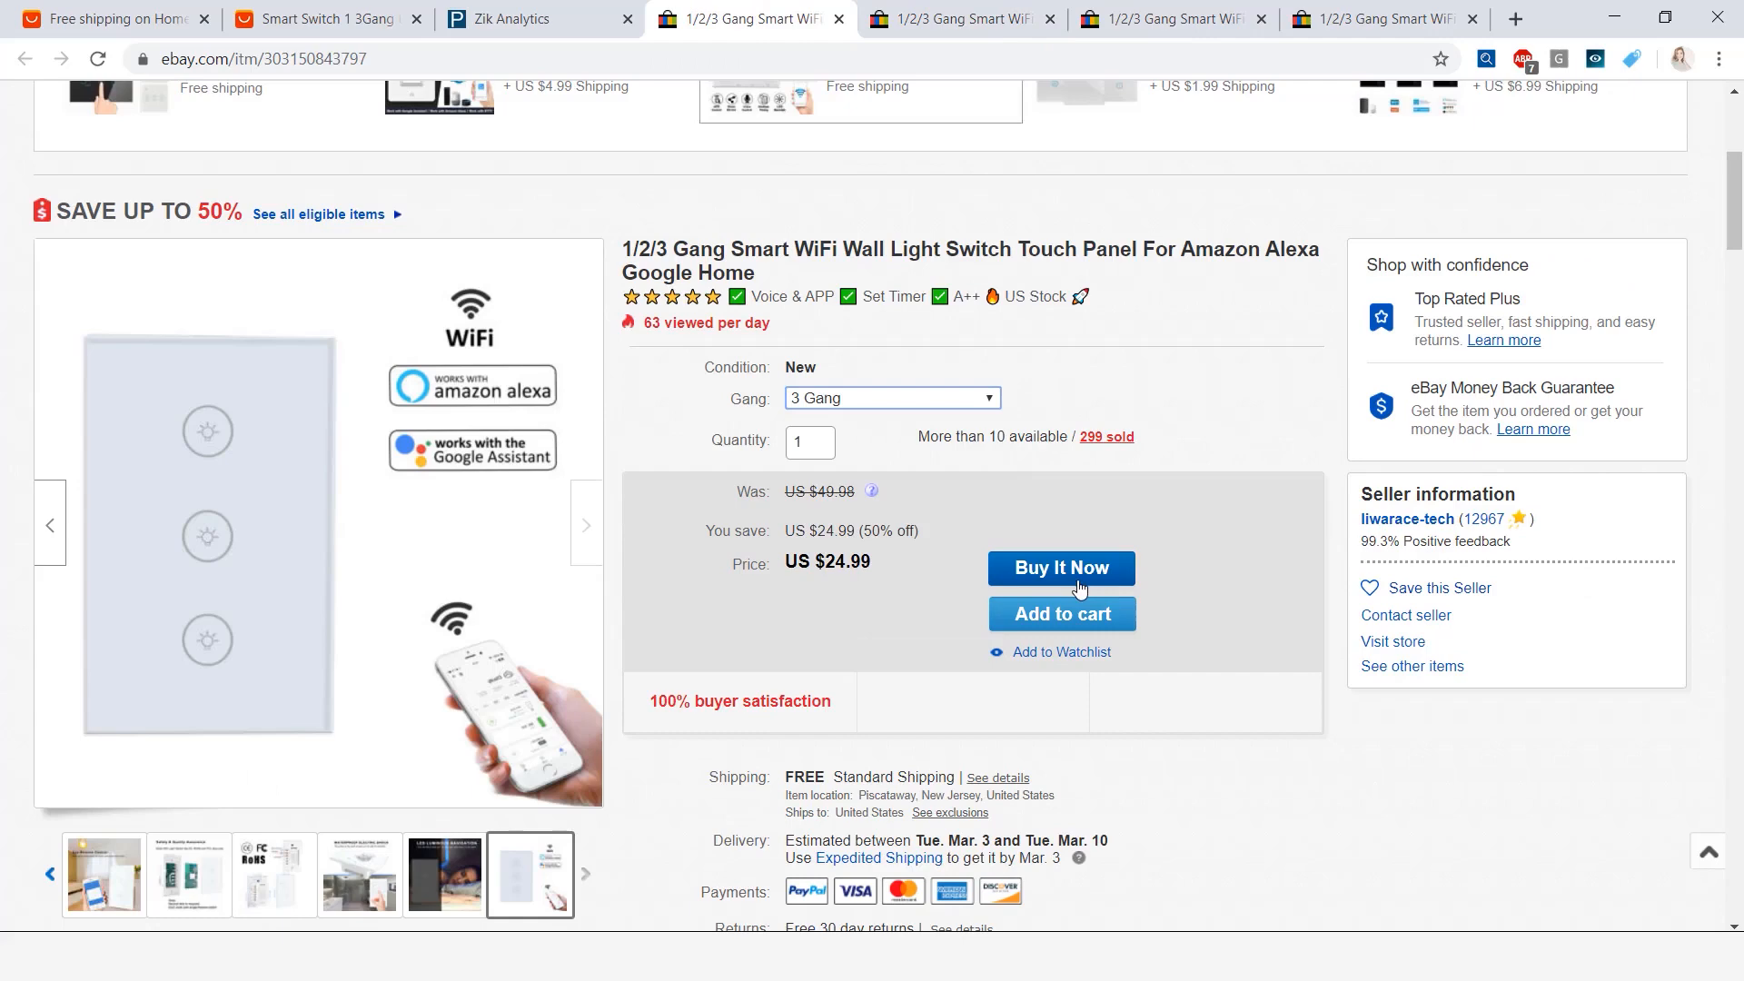
pyautogui.moveTo(842, 584)
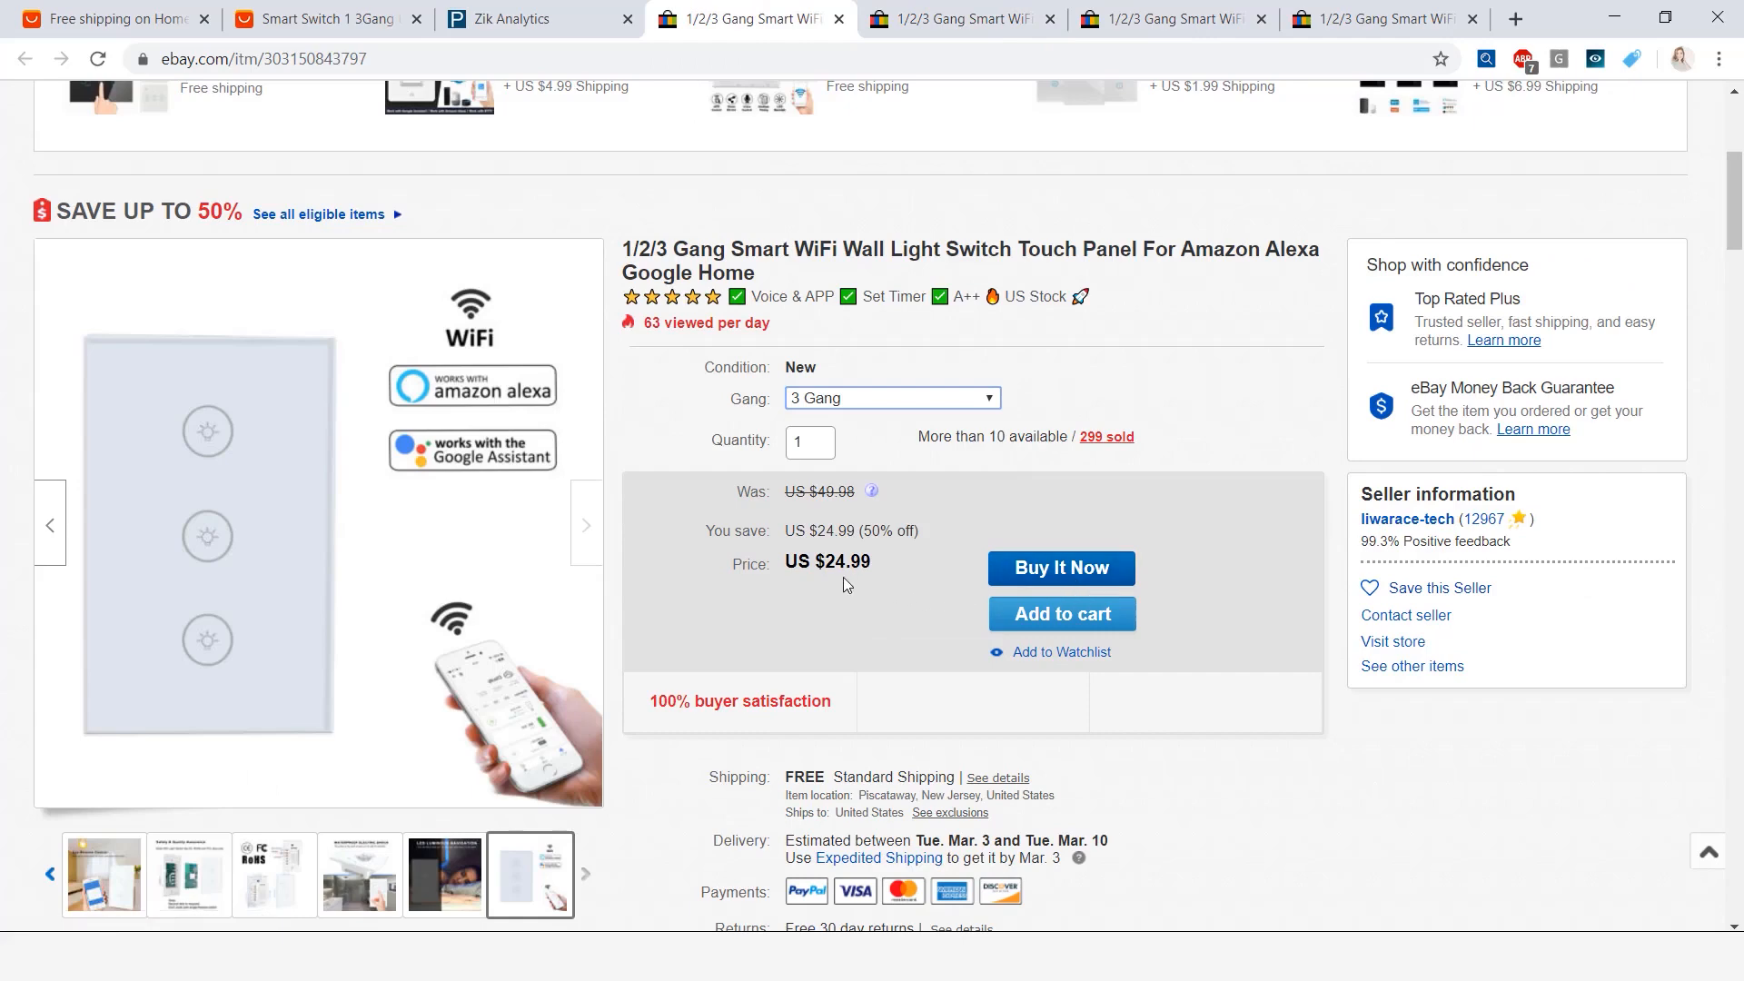
pyautogui.moveTo(924, 621)
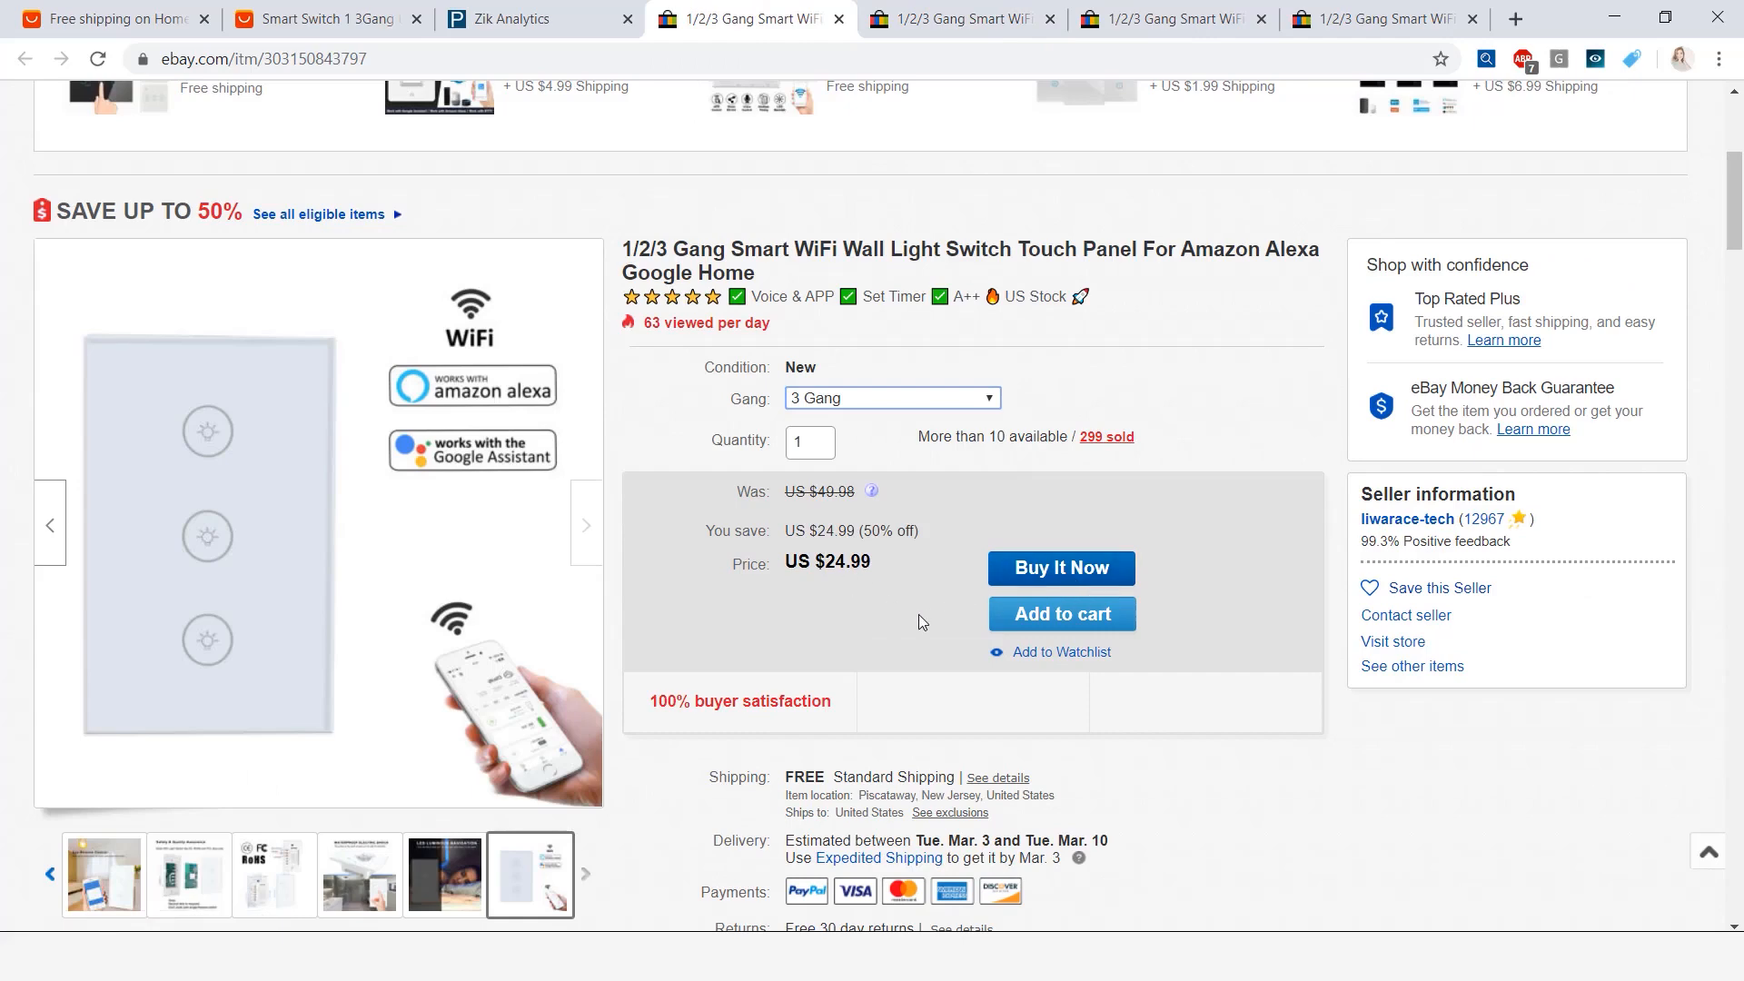
# Check the AliExpress 1-, 2- and 3-Gang prices: $14.05, $15.05 and $16.03
pyautogui.click(323, 19)
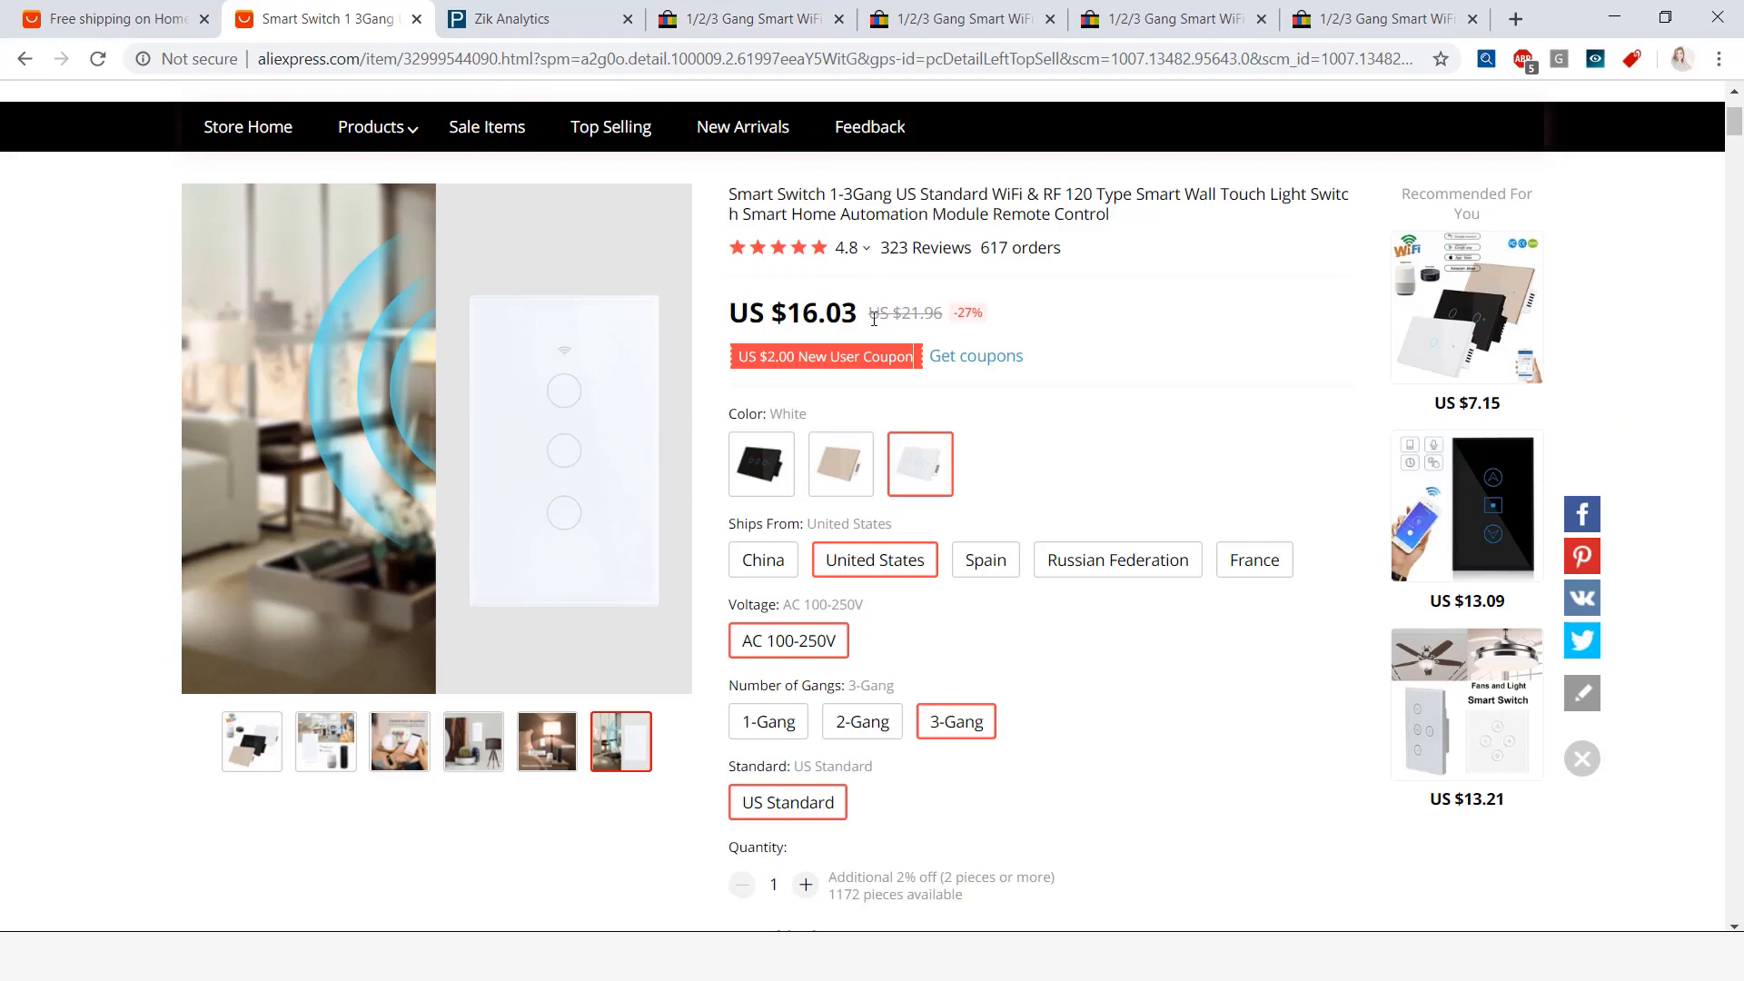
pyautogui.moveTo(1365, 346)
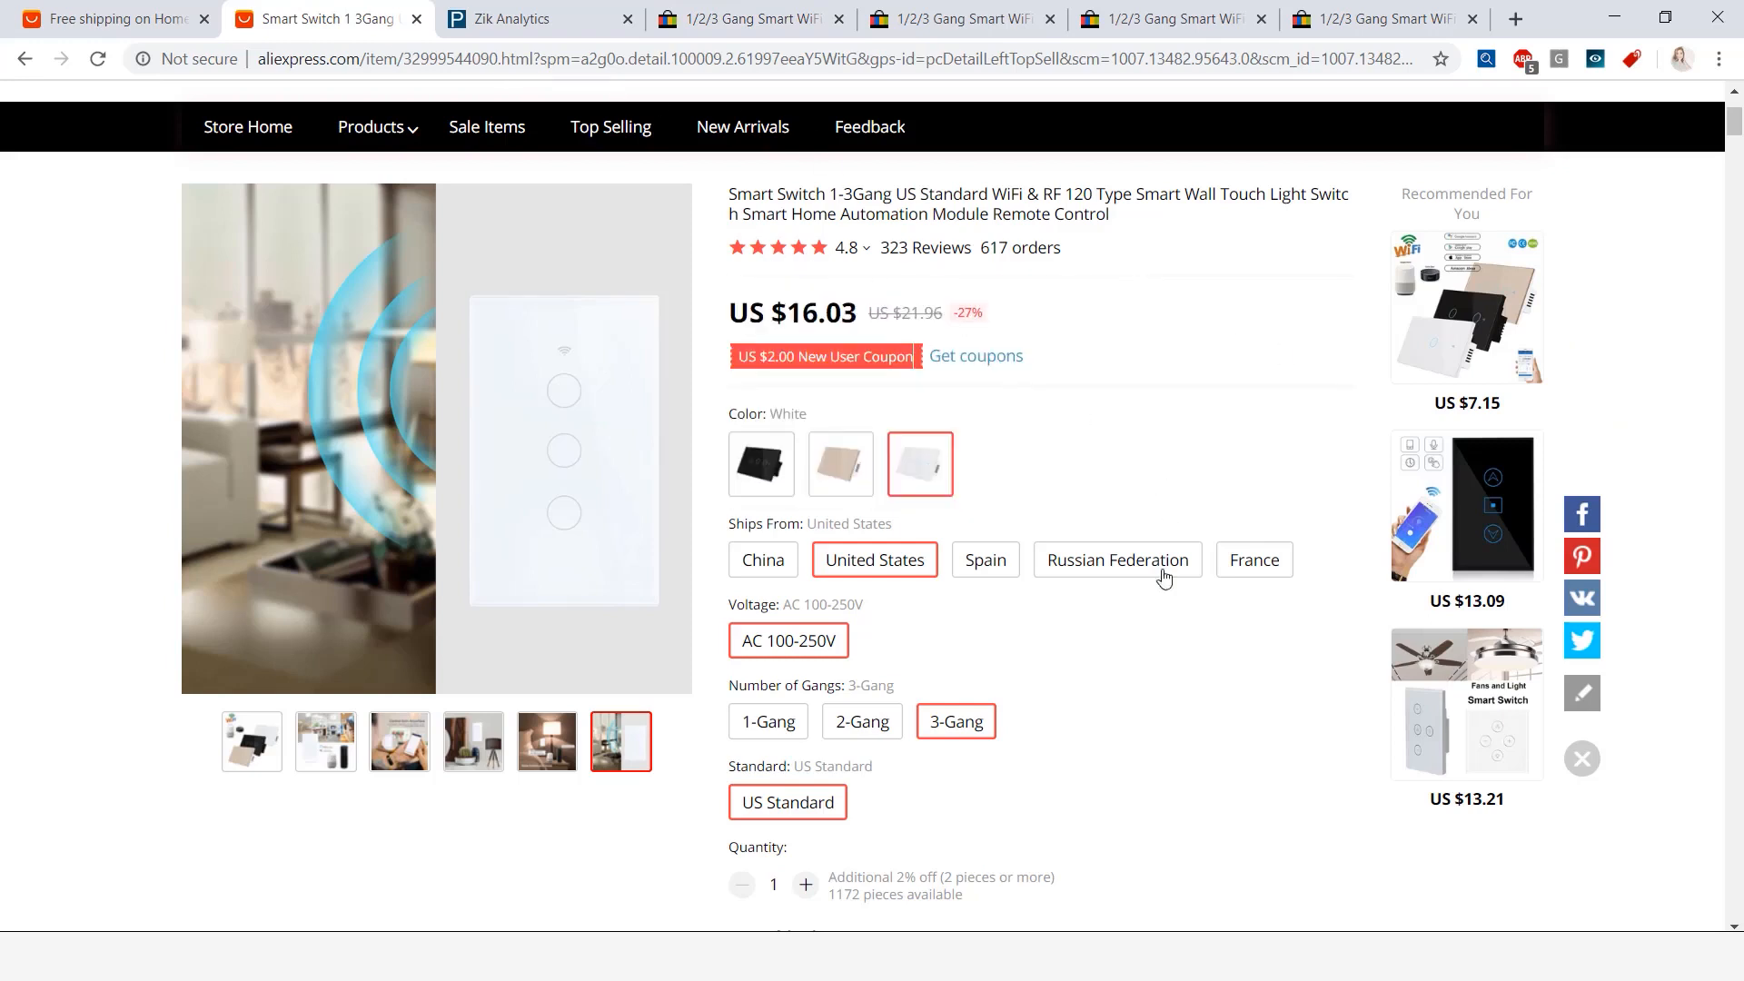
pyautogui.scroll(-3)
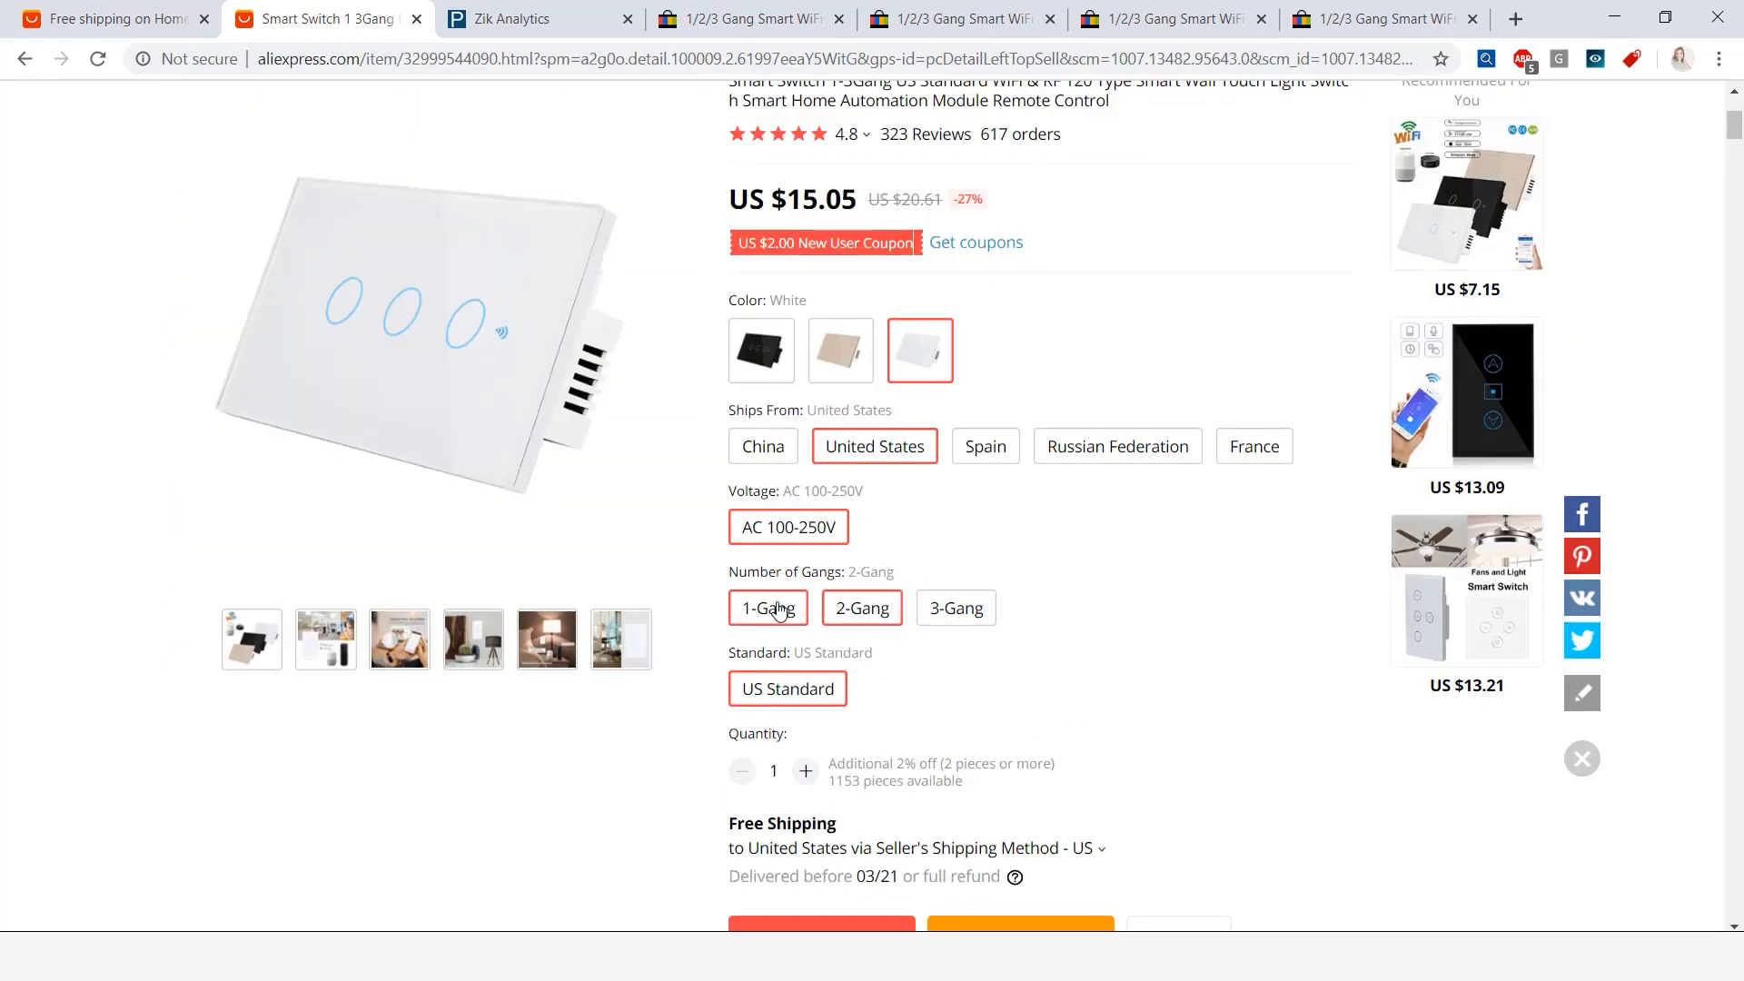
pyautogui.click(768, 608)
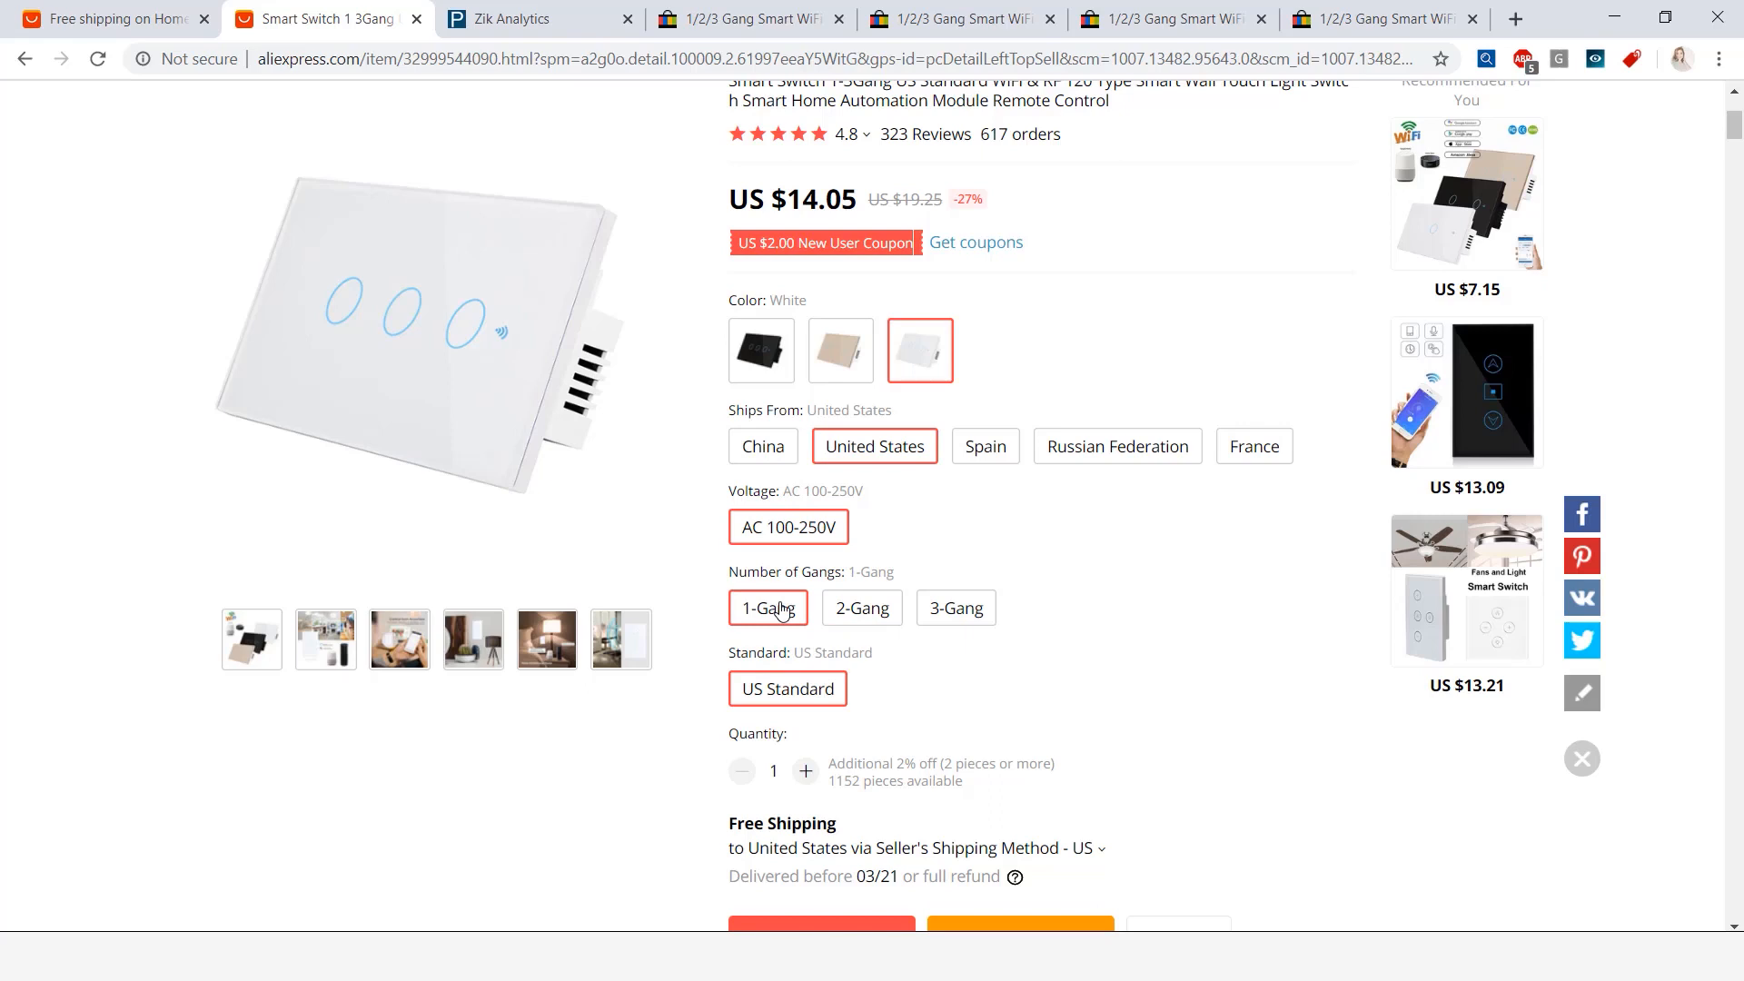
pyautogui.moveTo(763, 244)
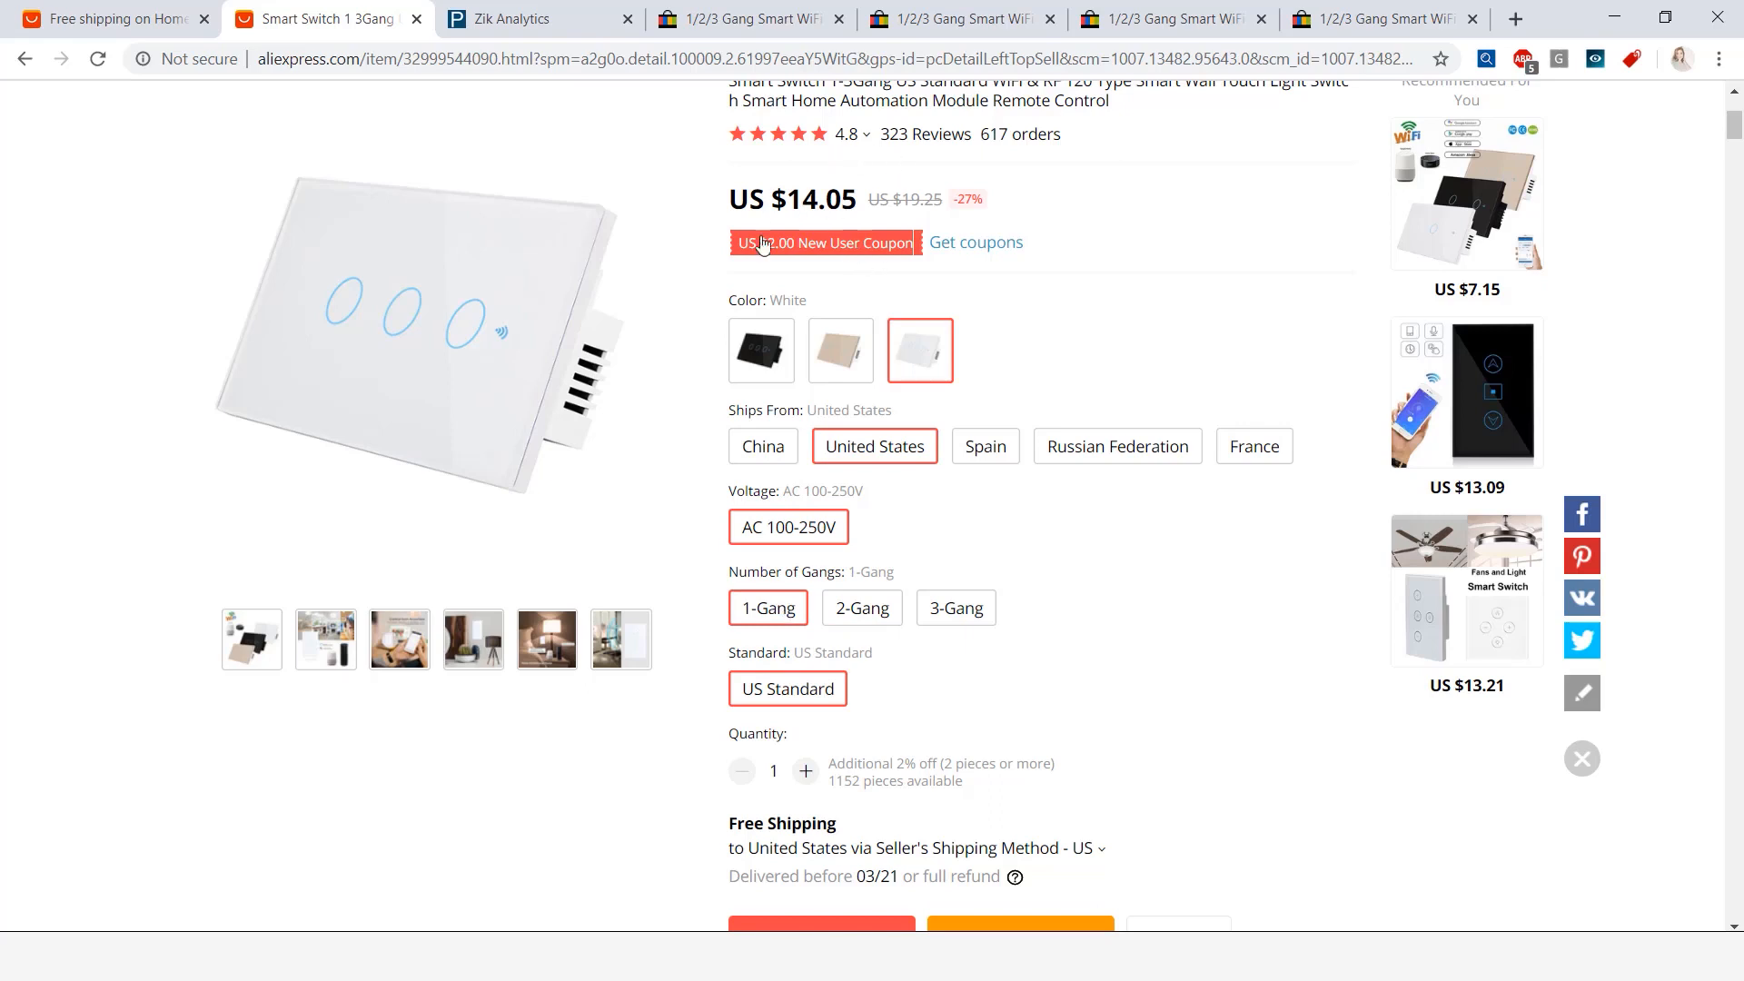
pyautogui.click(861, 607)
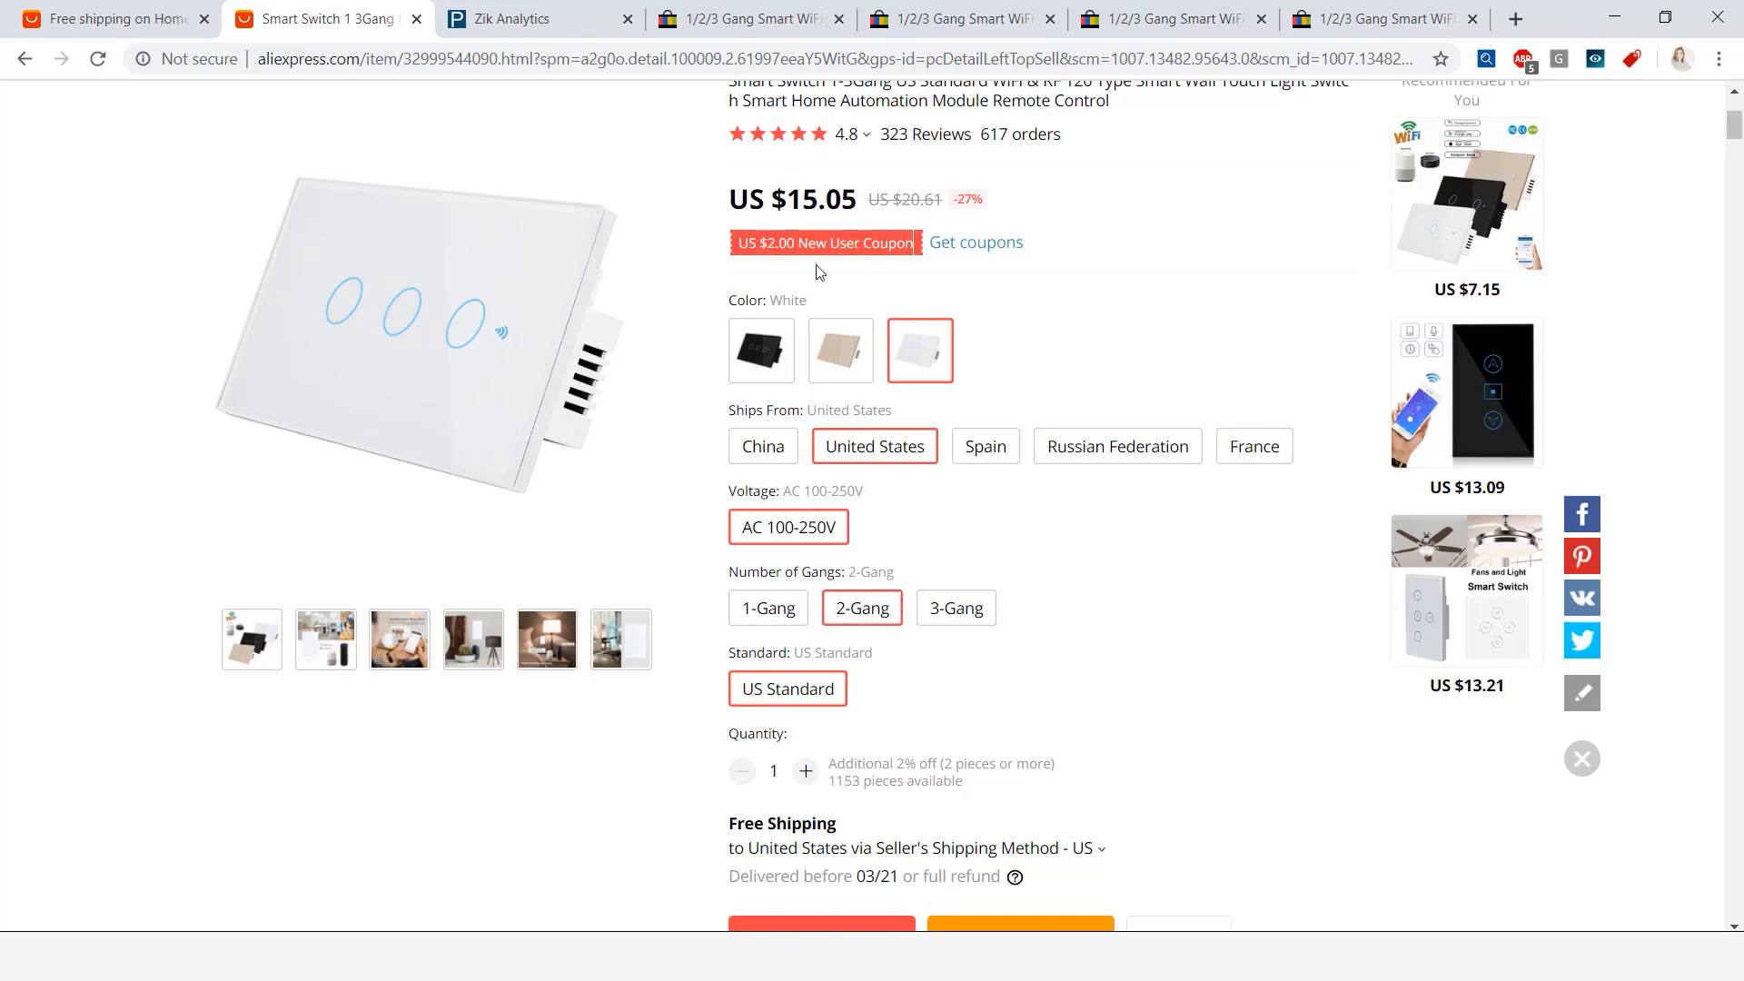
pyautogui.click(954, 608)
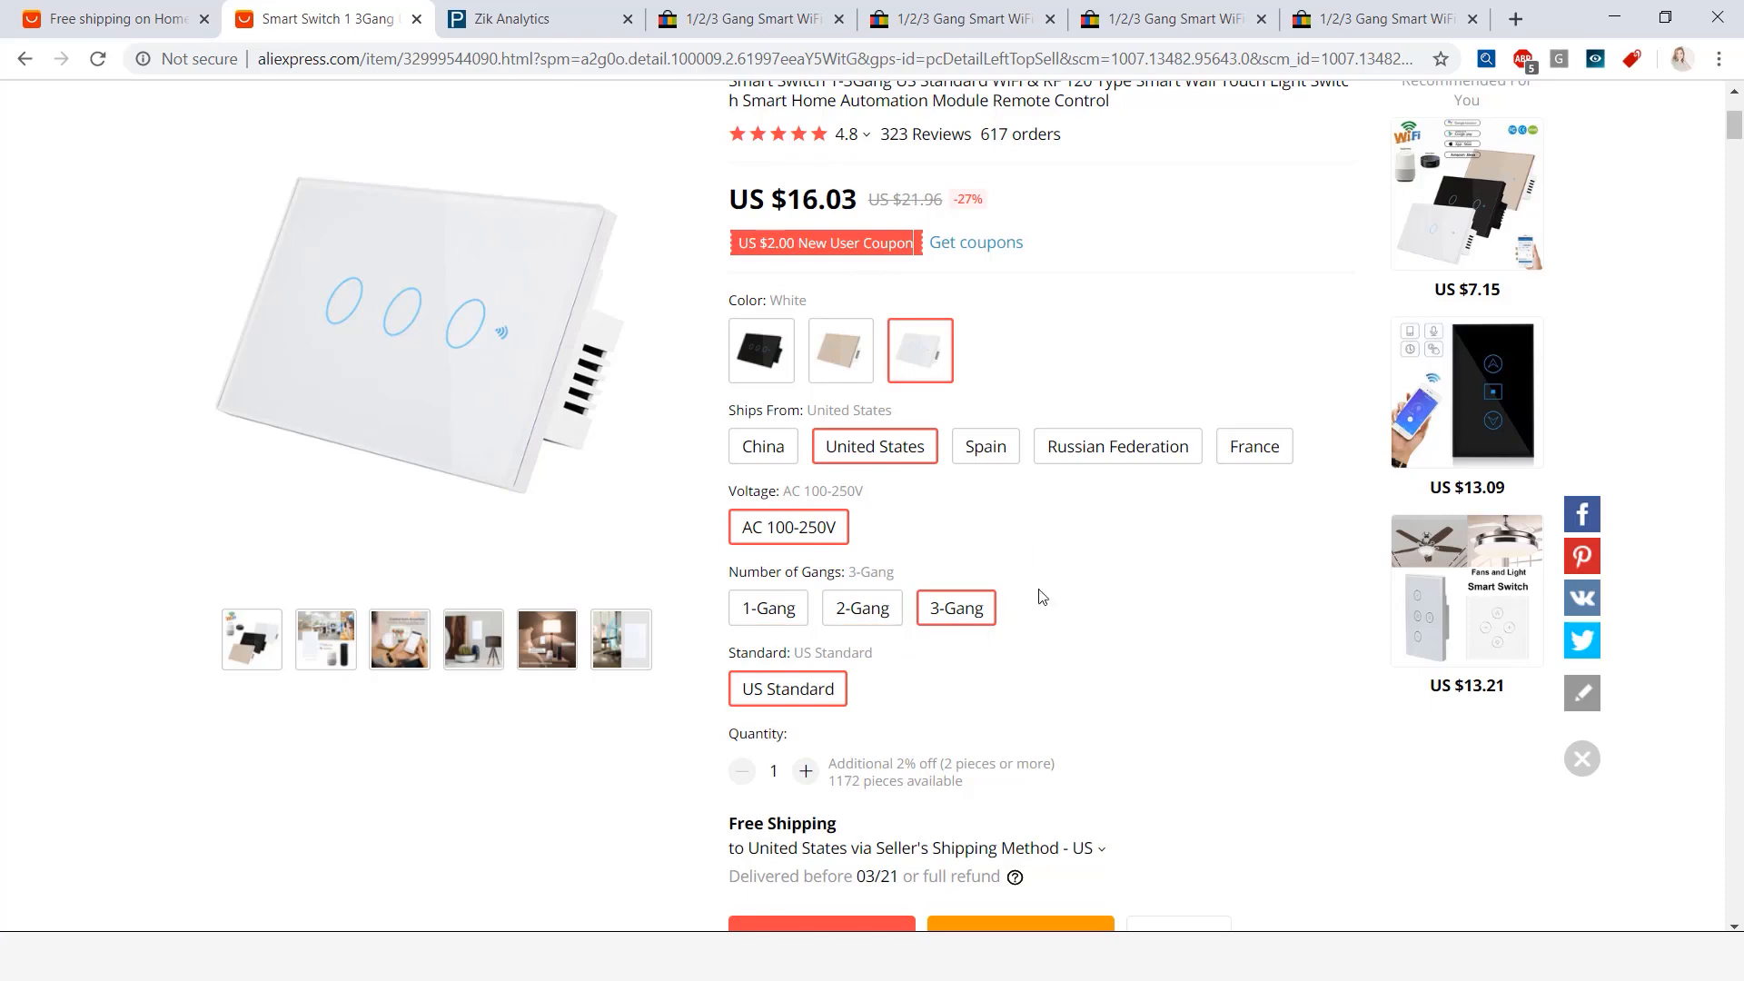
pyautogui.moveTo(873, 253)
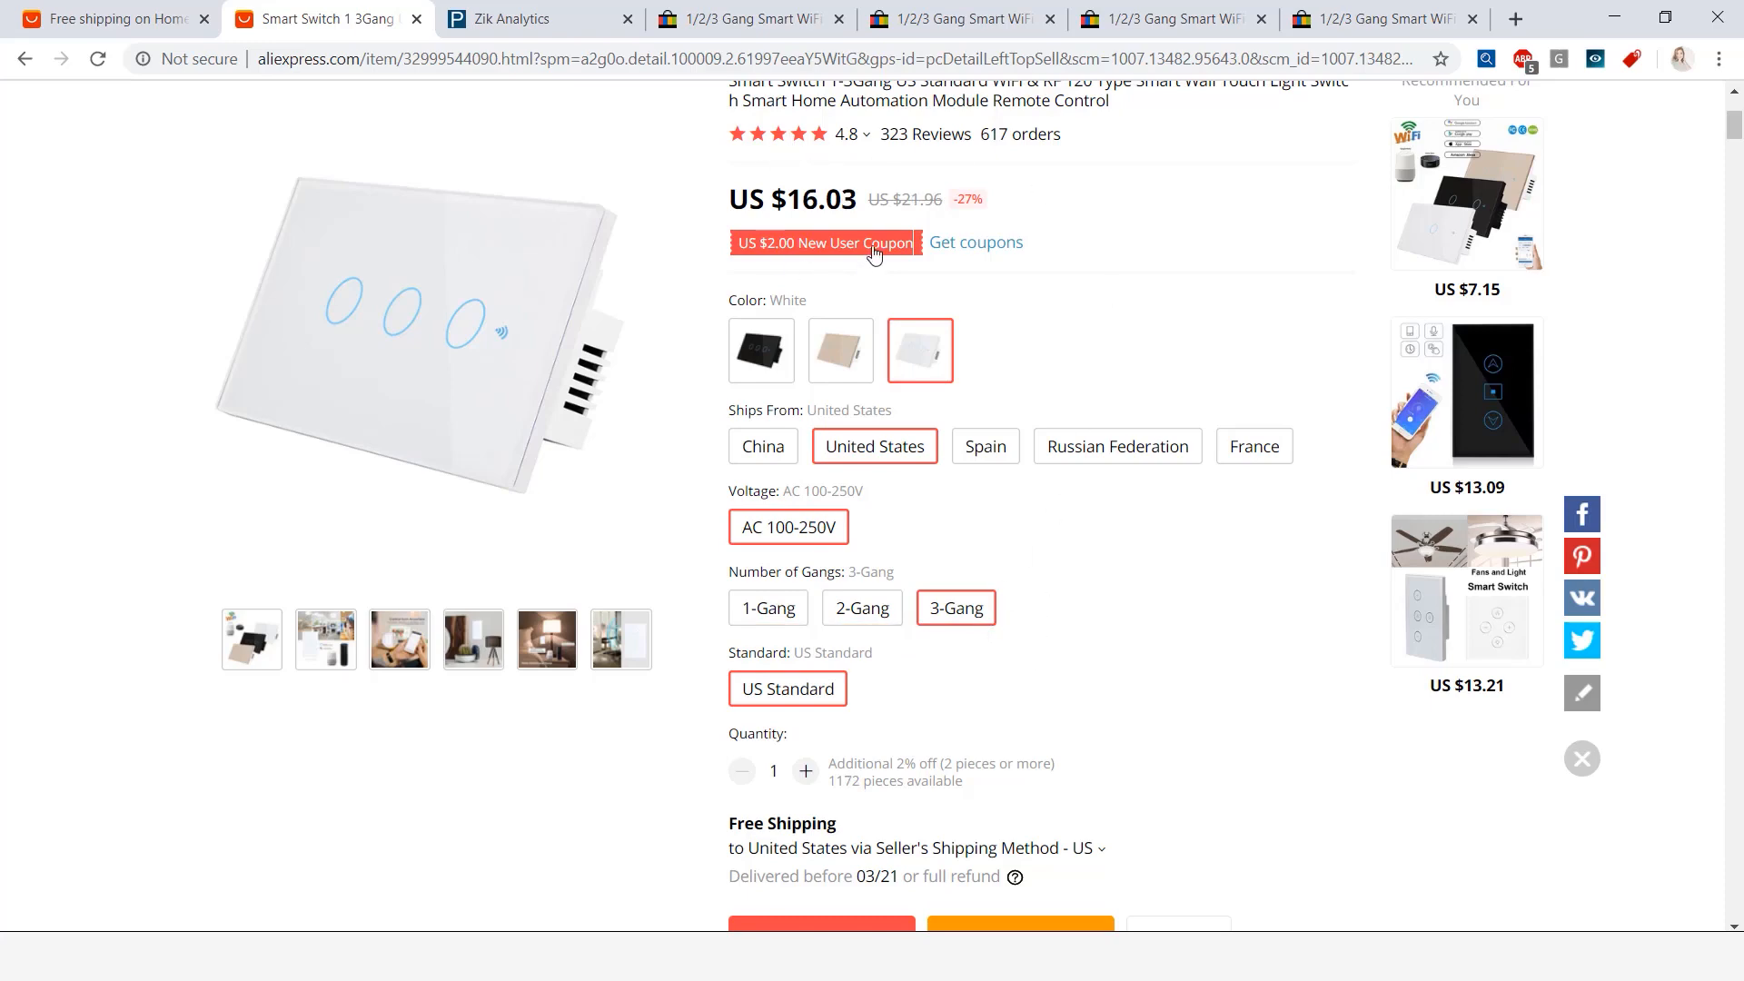
pyautogui.click(751, 19)
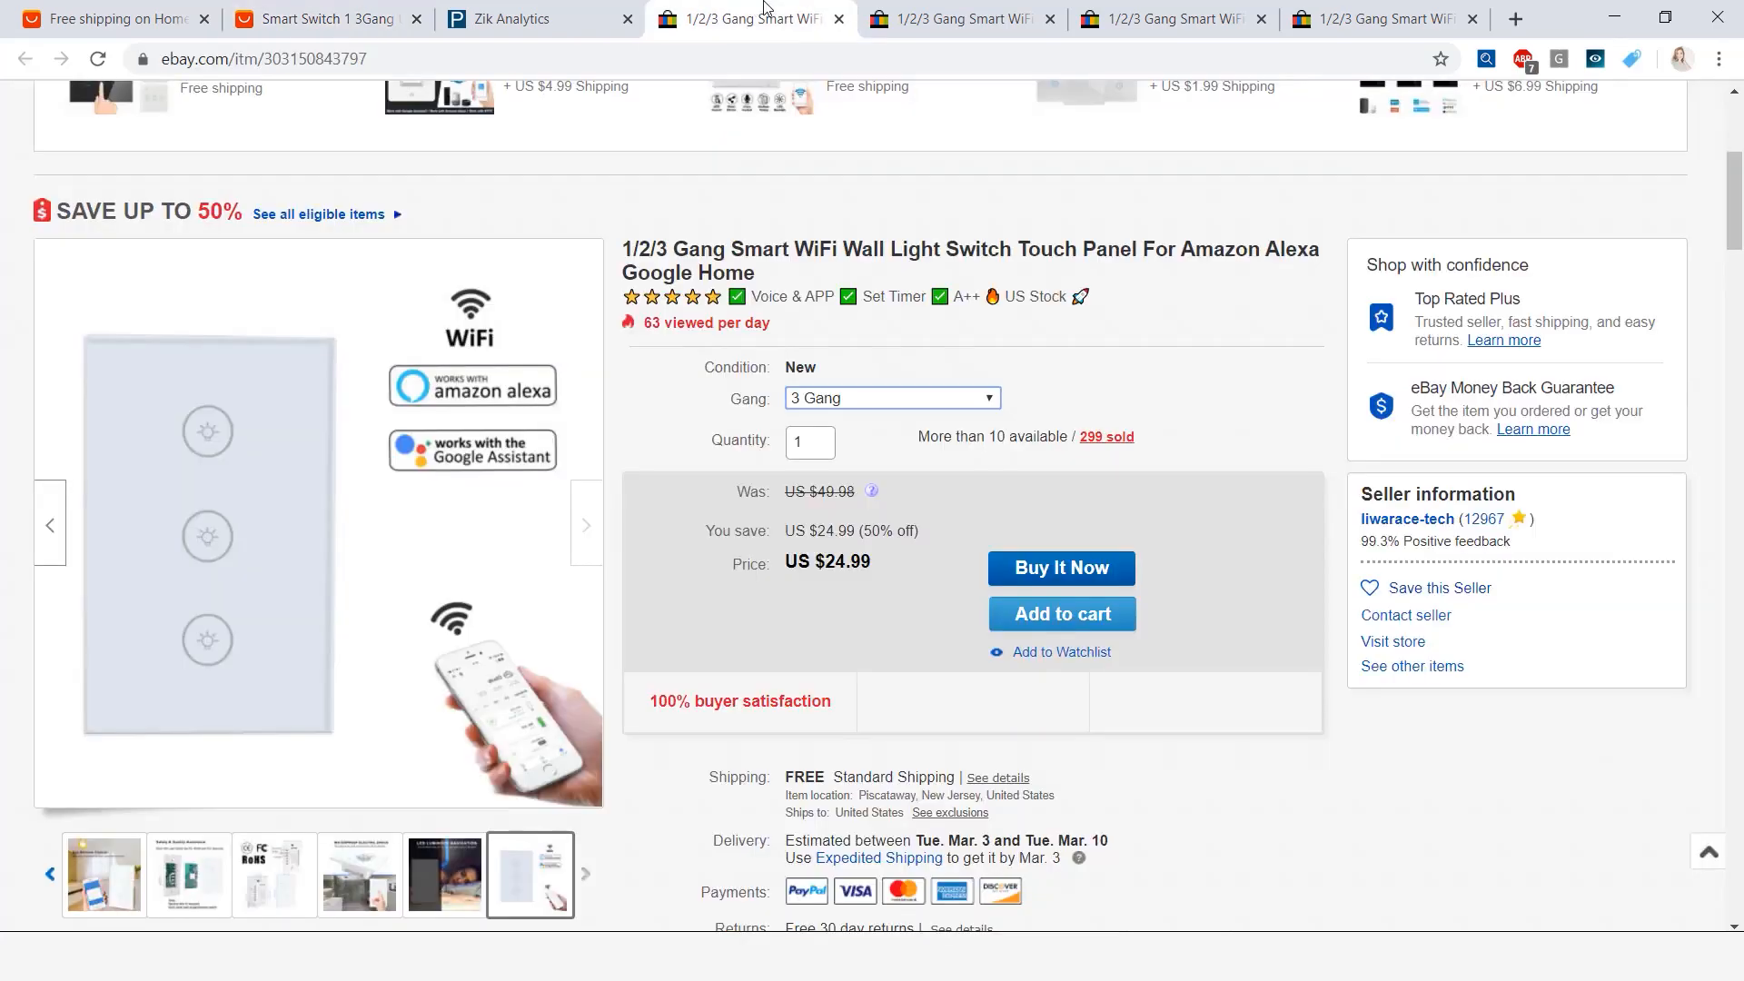
pyautogui.moveTo(1127, 456)
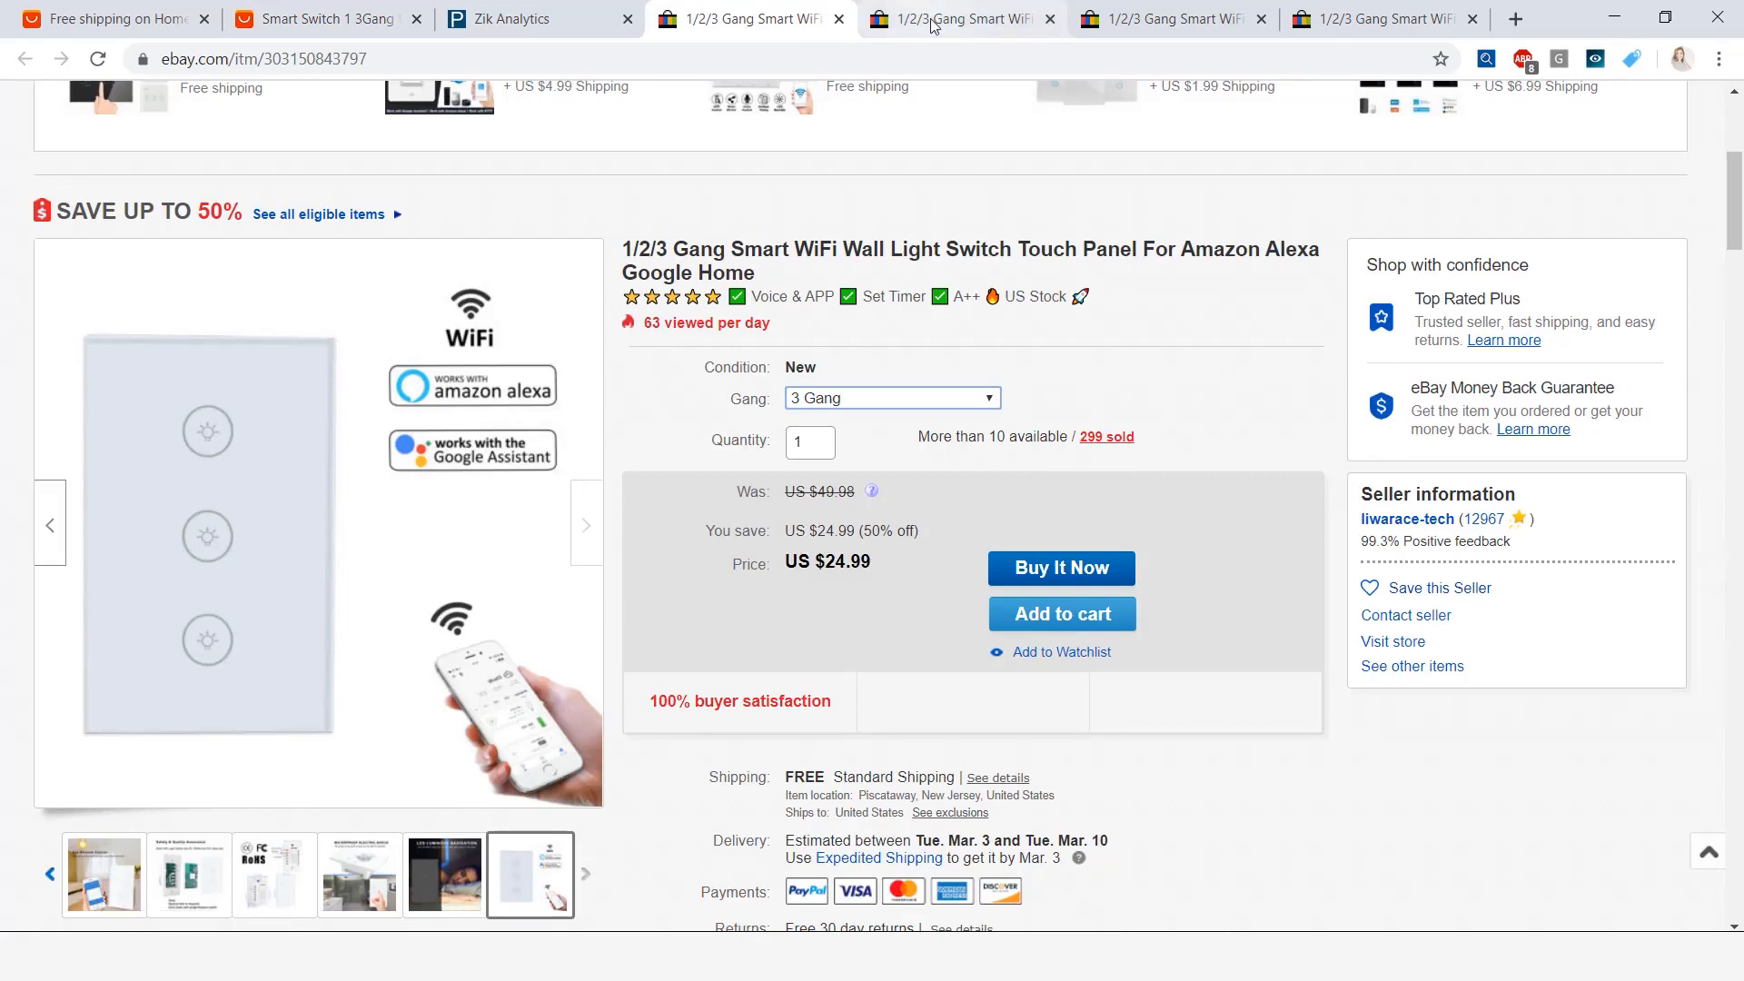
# Return to the top competitor's 3 Gang 1 Way White listing: US $24.90, 164 sold
pyautogui.click(959, 19)
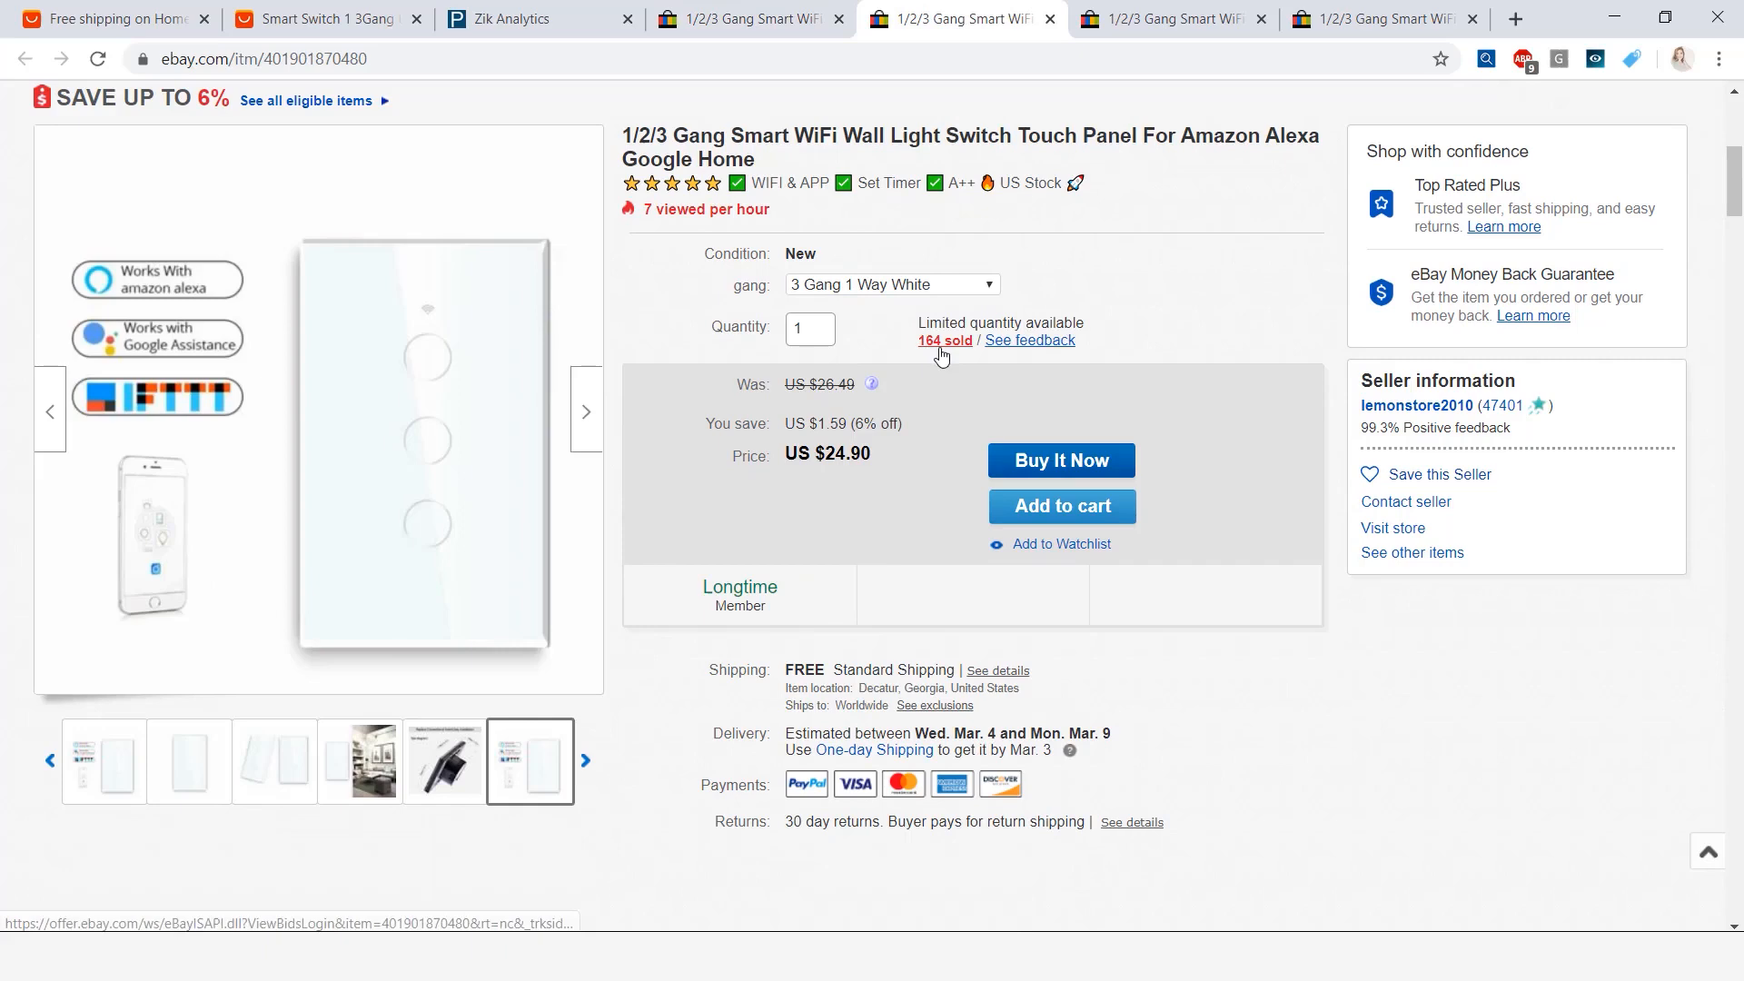
pyautogui.moveTo(990, 356)
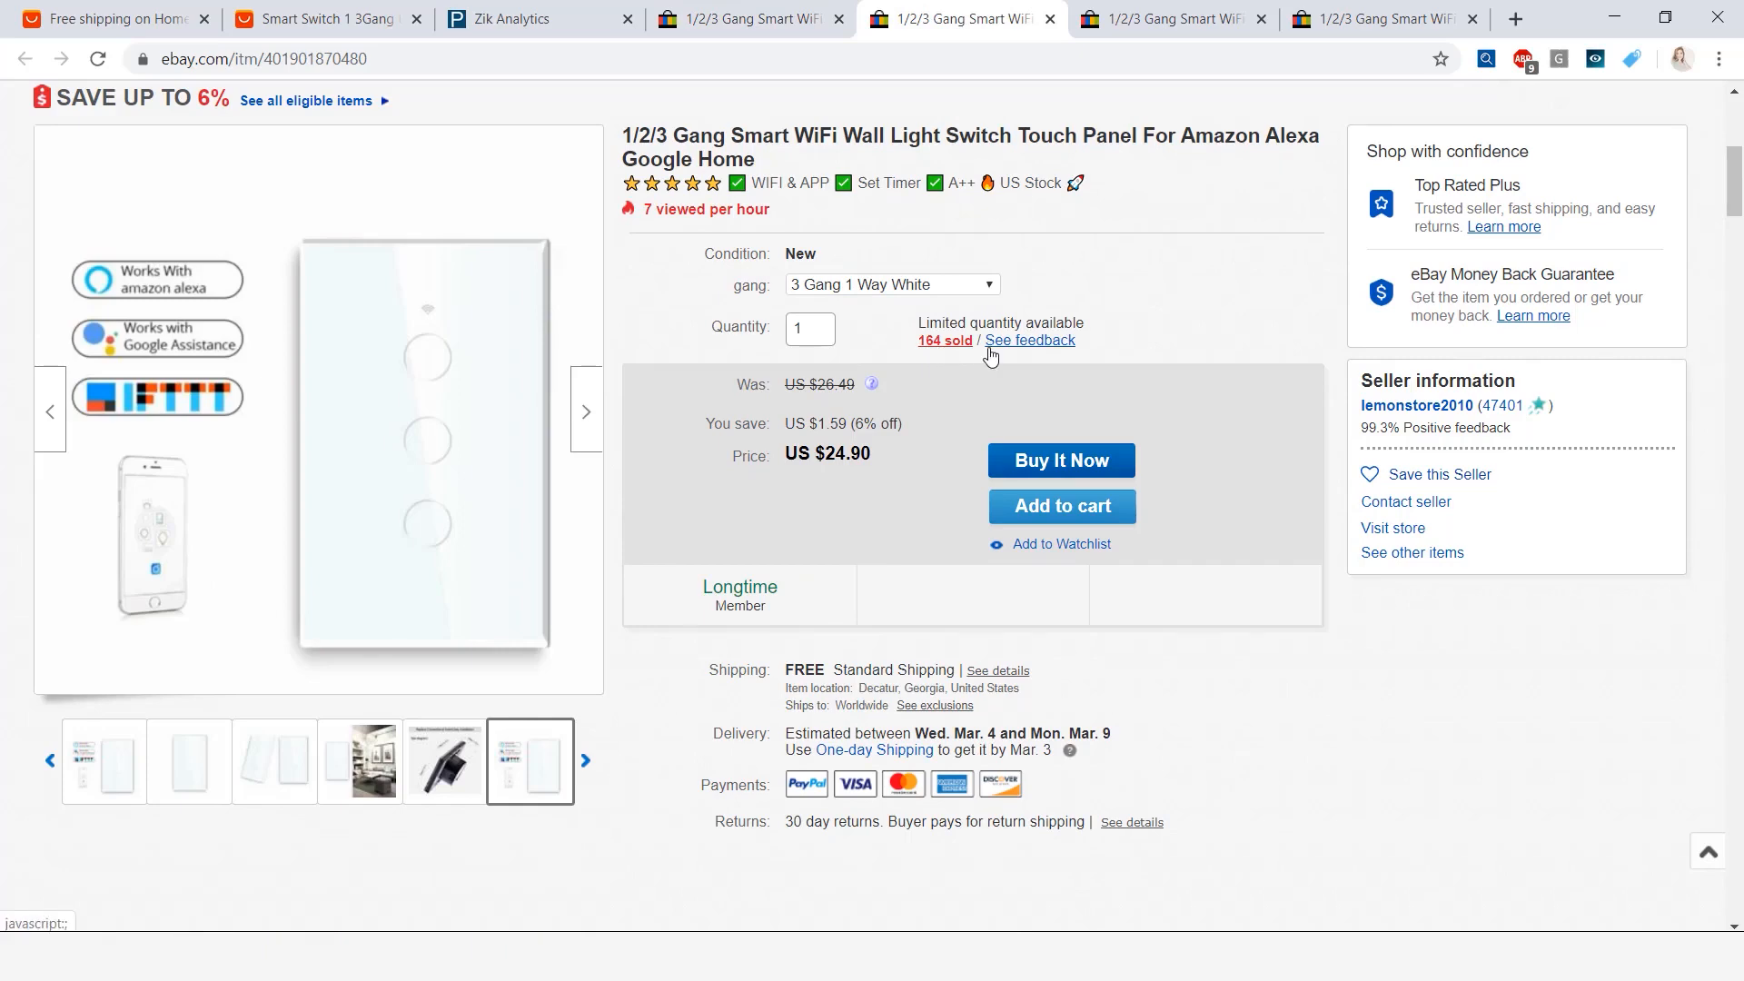